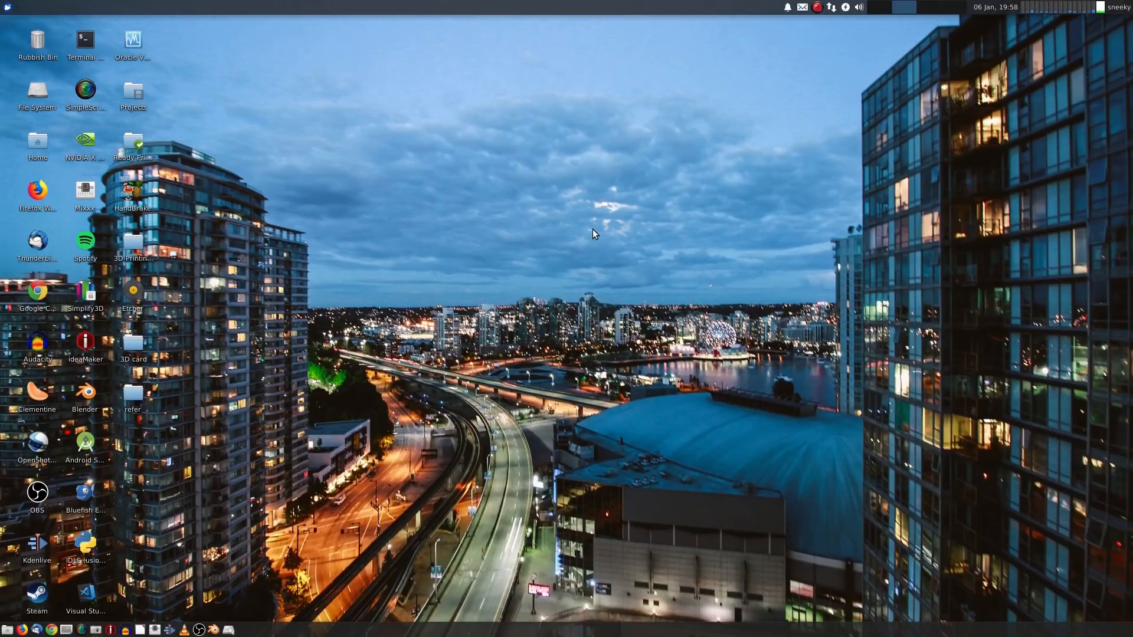
mouse_move(651, 199)
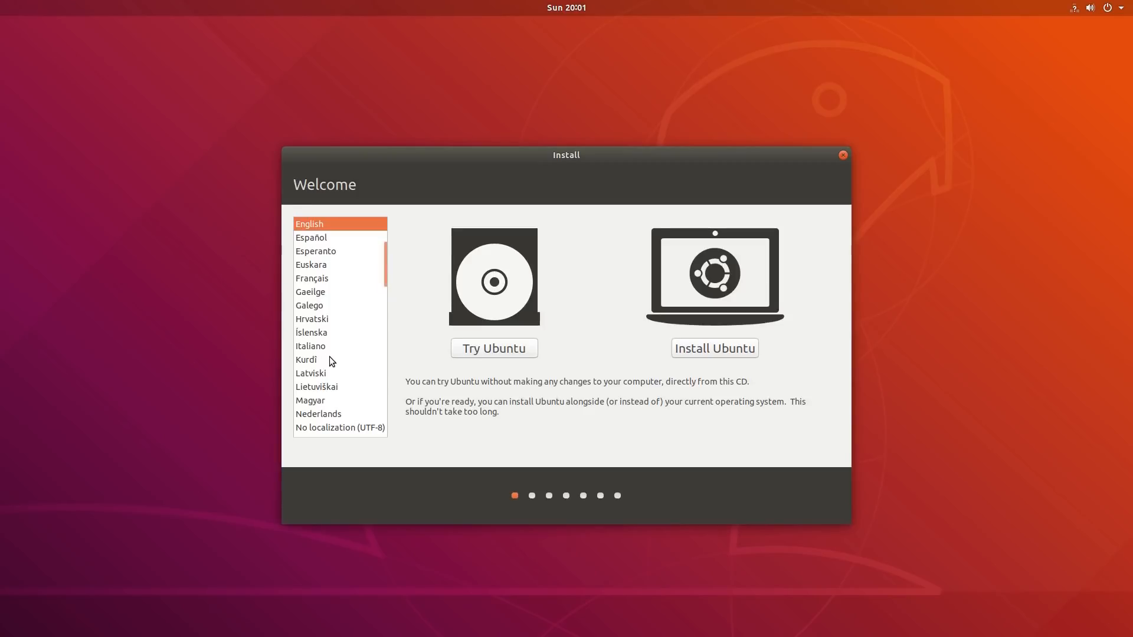
mouse_move(375, 310)
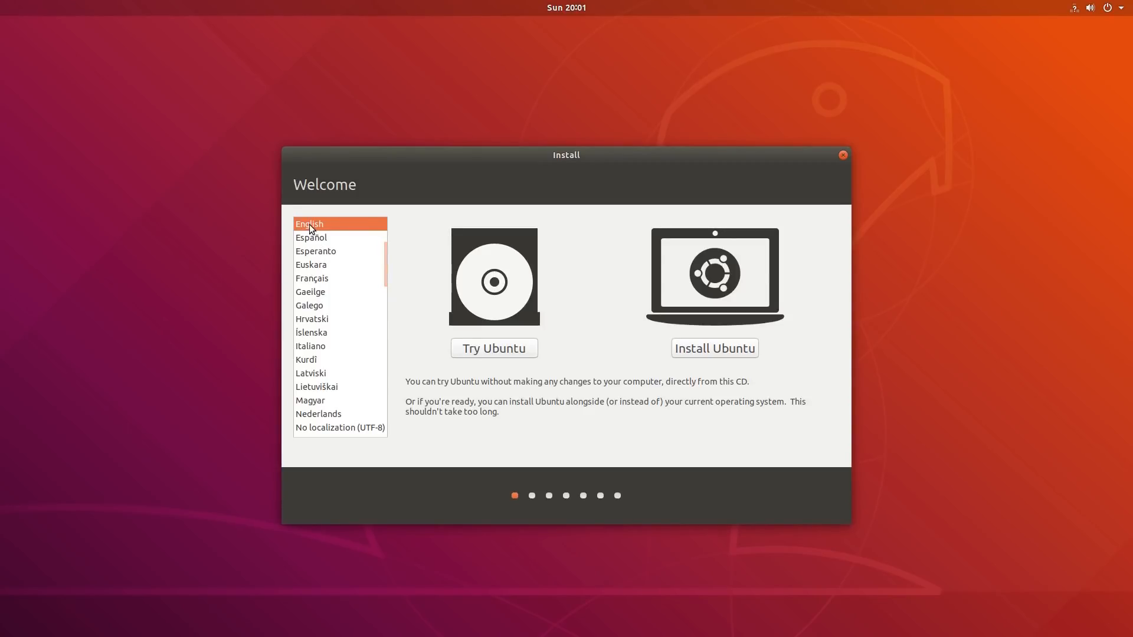
mouse_move(590, 400)
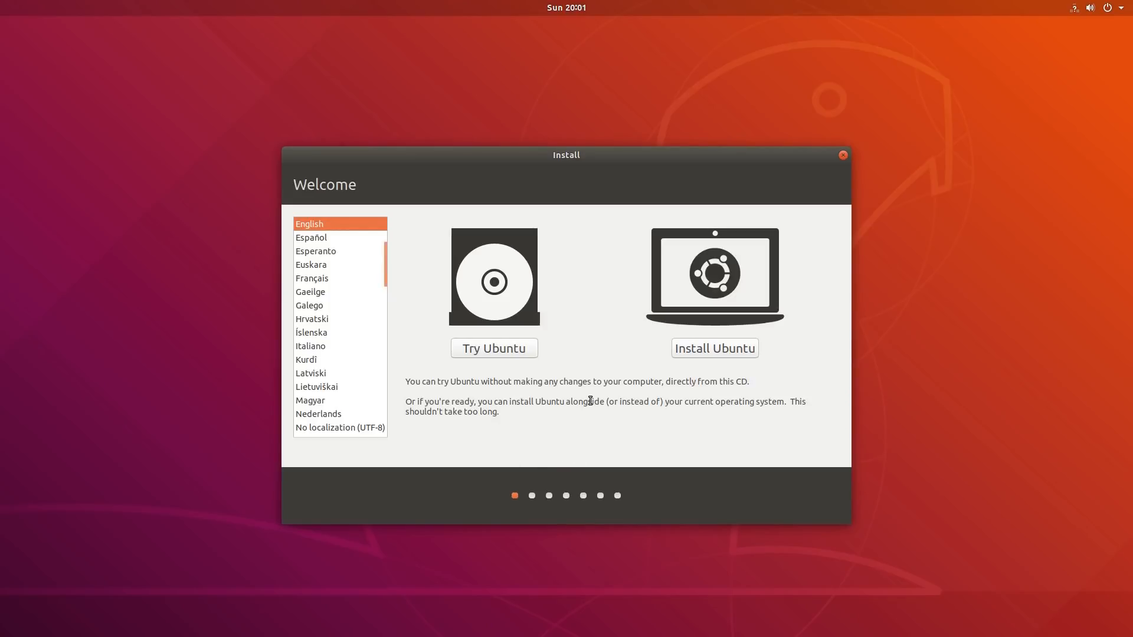
mouse_move(701, 394)
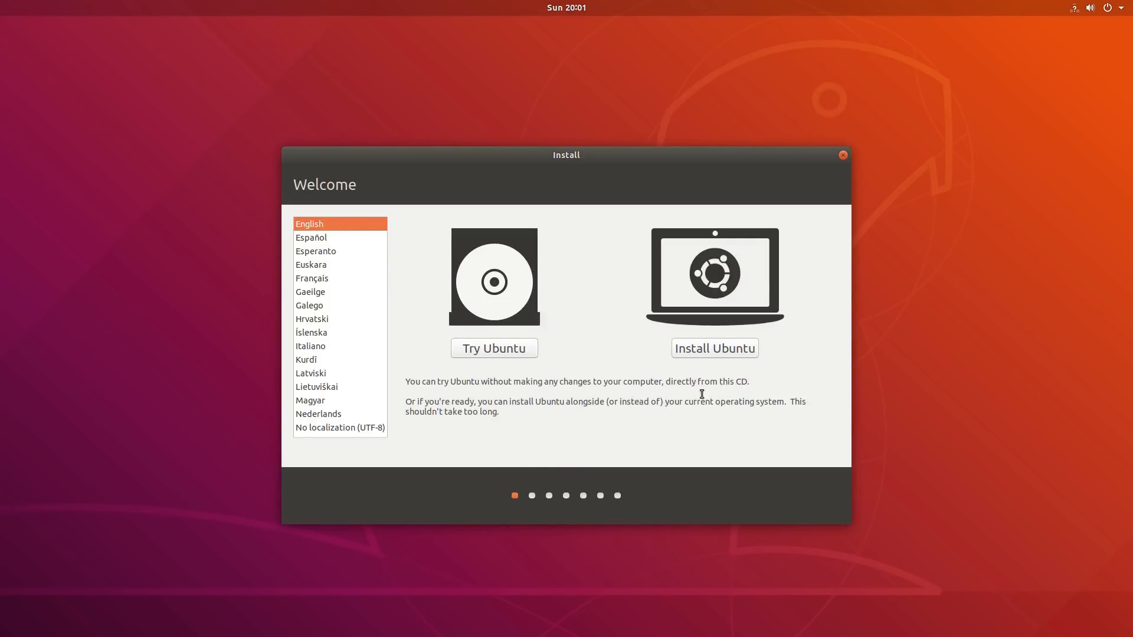
mouse_move(510, 401)
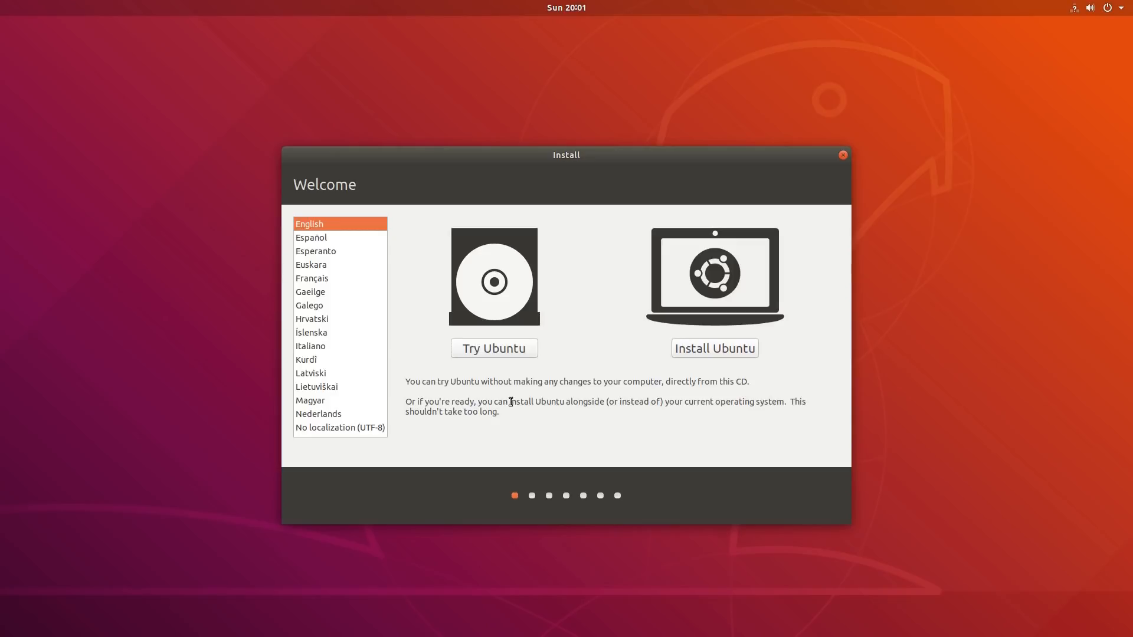
mouse_move(495, 352)
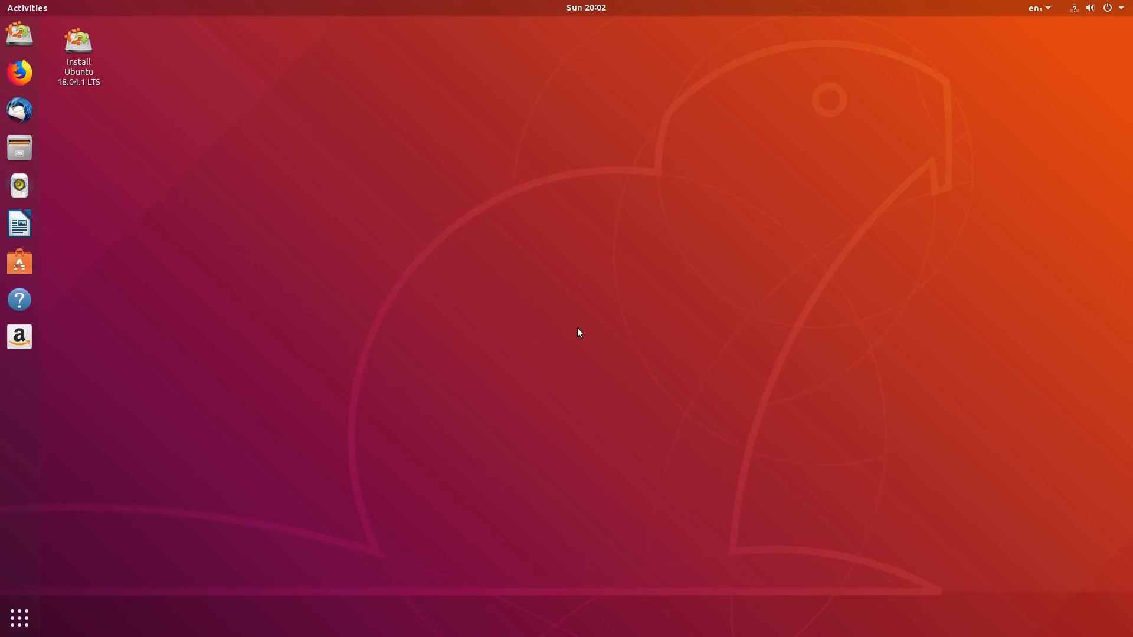
mouse_move(593, 157)
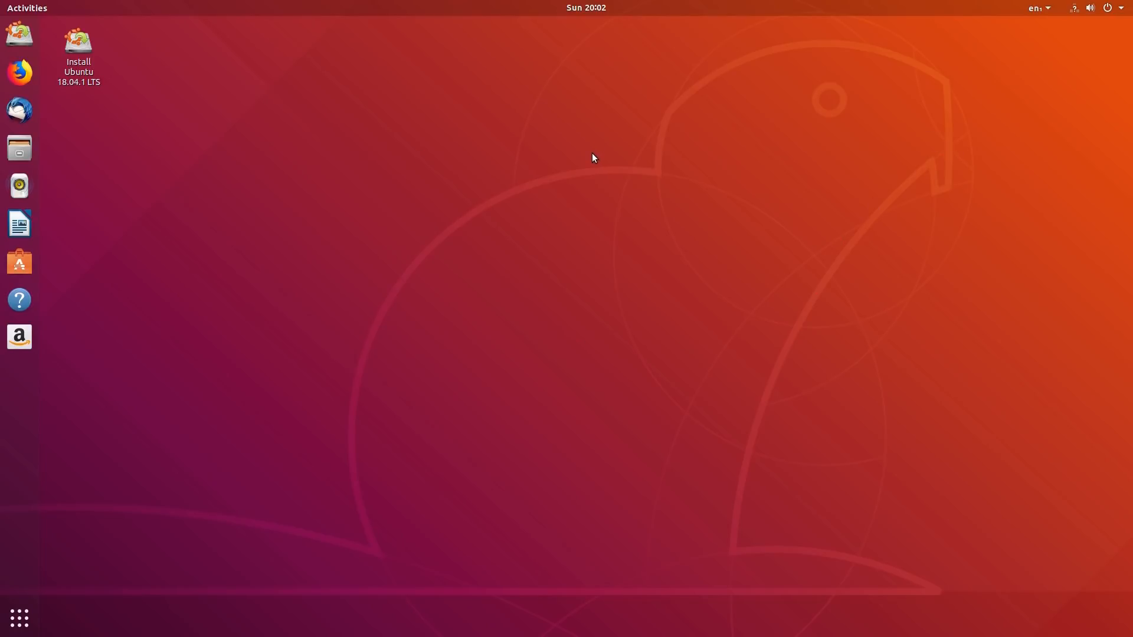
mouse_move(588, 159)
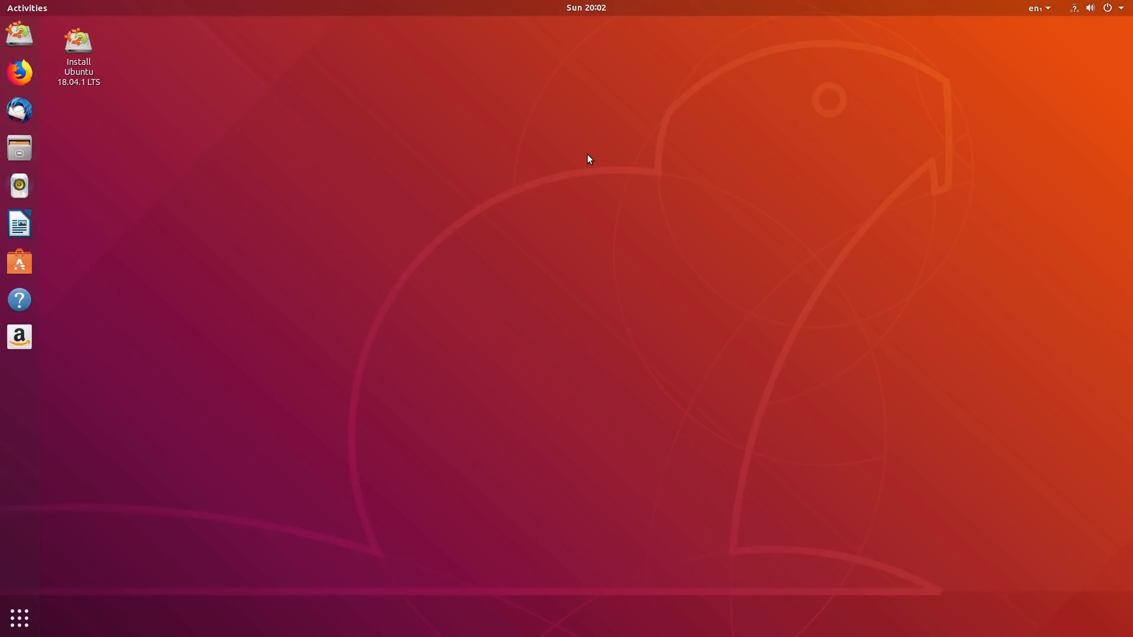
mouse_move(216, 308)
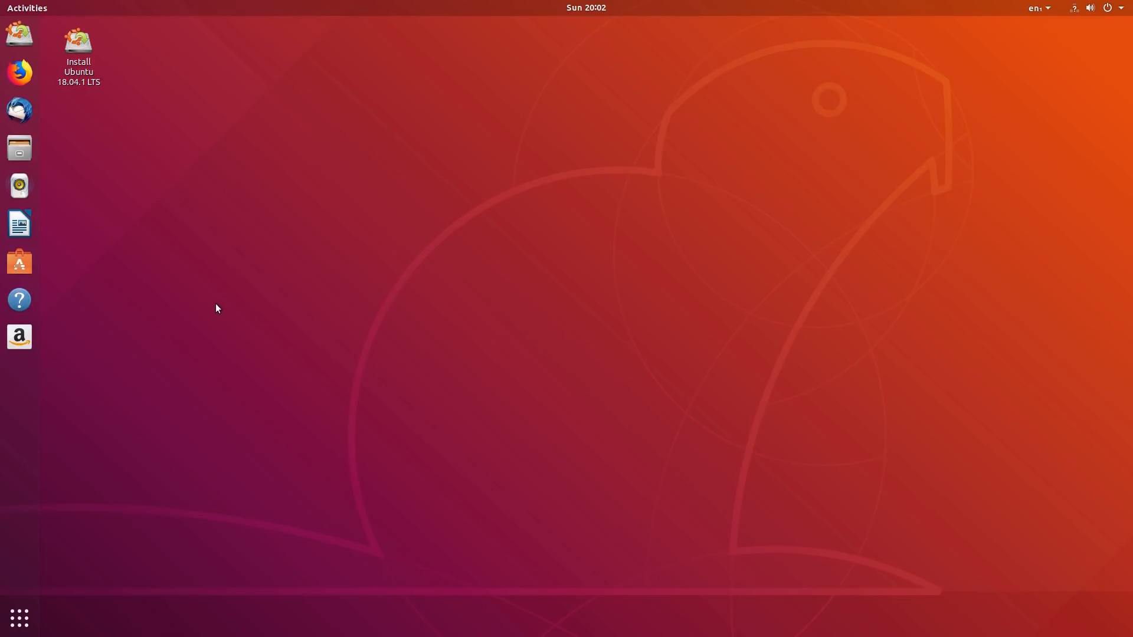
mouse_move(212, 280)
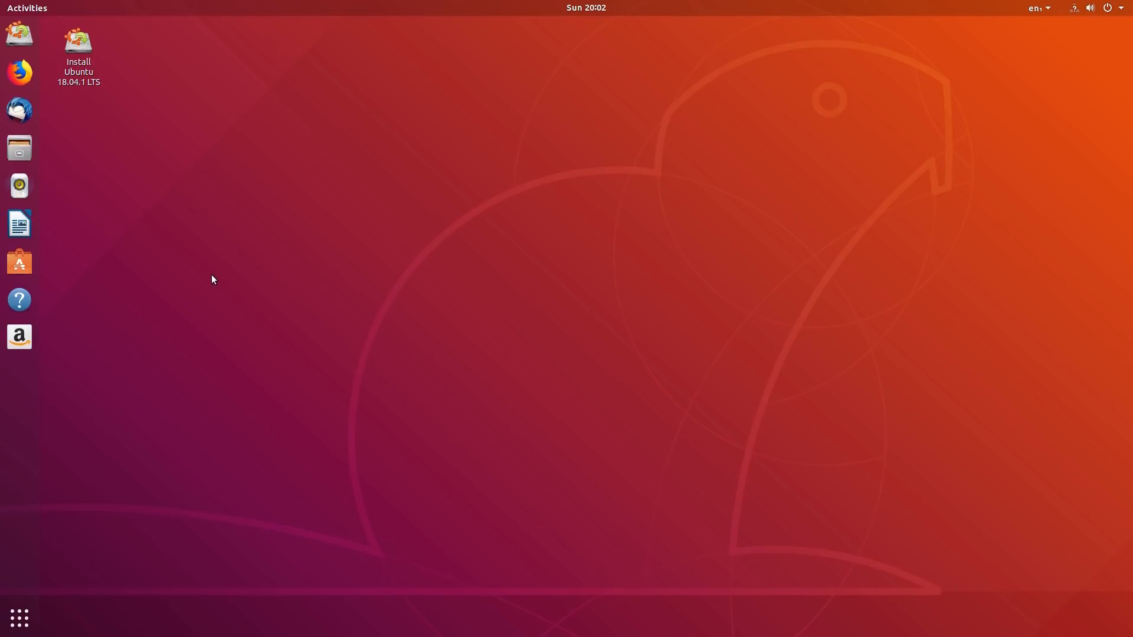
mouse_move(381, 314)
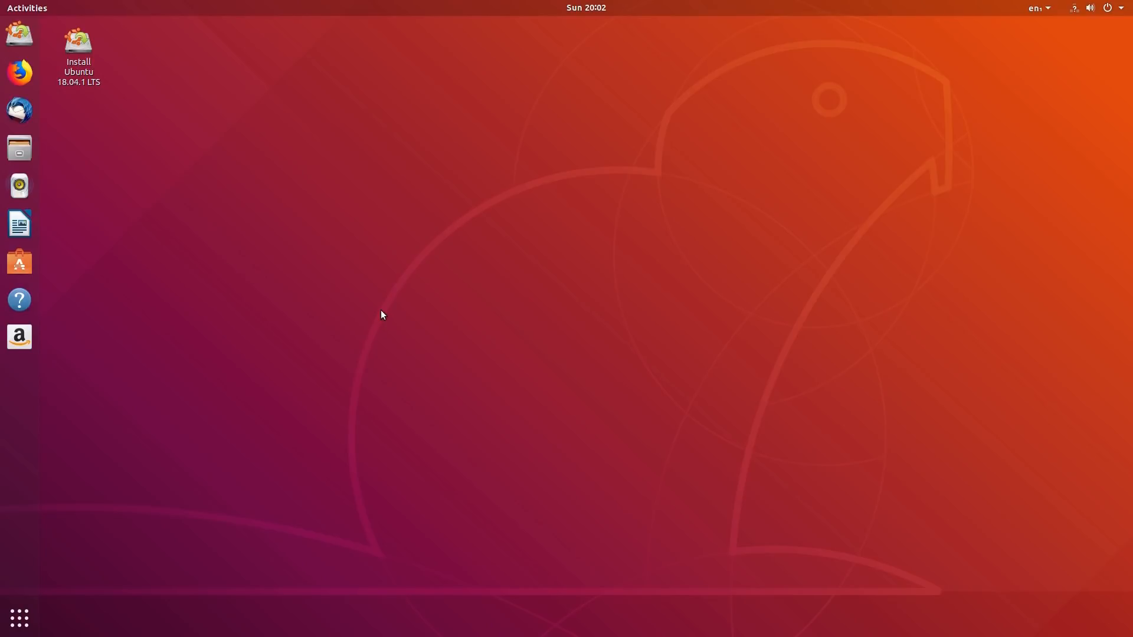
mouse_move(19, 34)
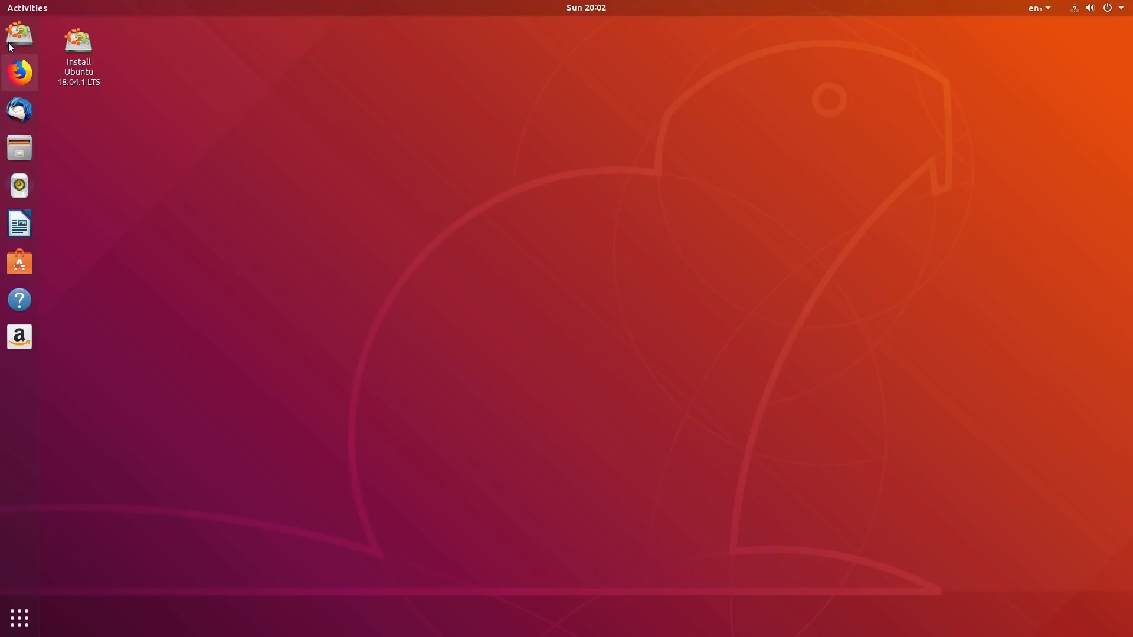
mouse_move(18, 37)
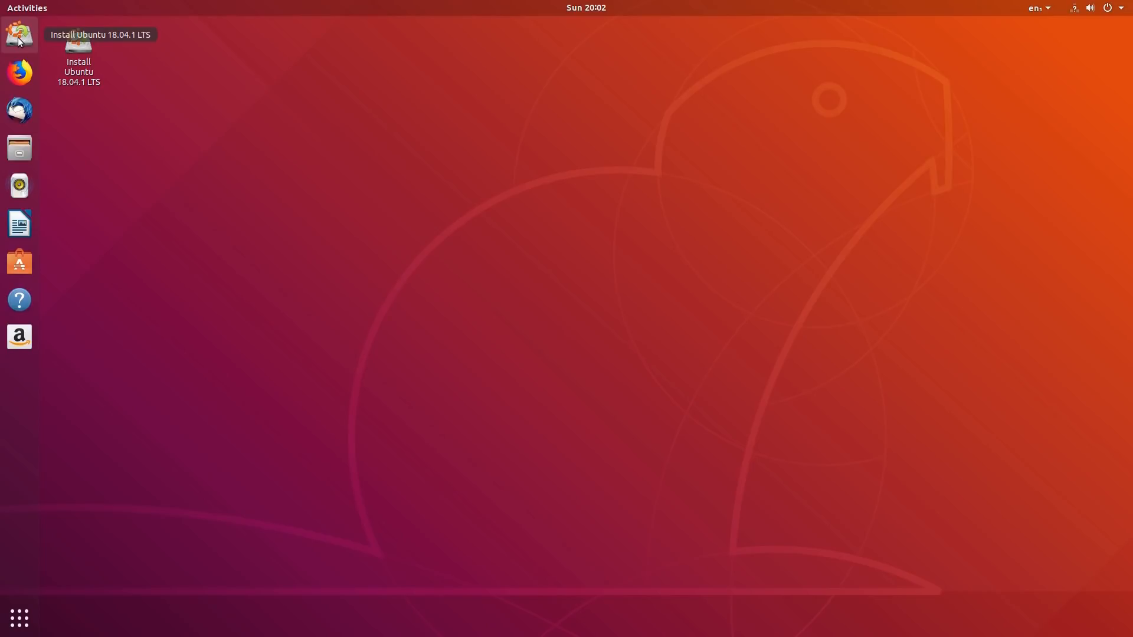
mouse_move(421, 311)
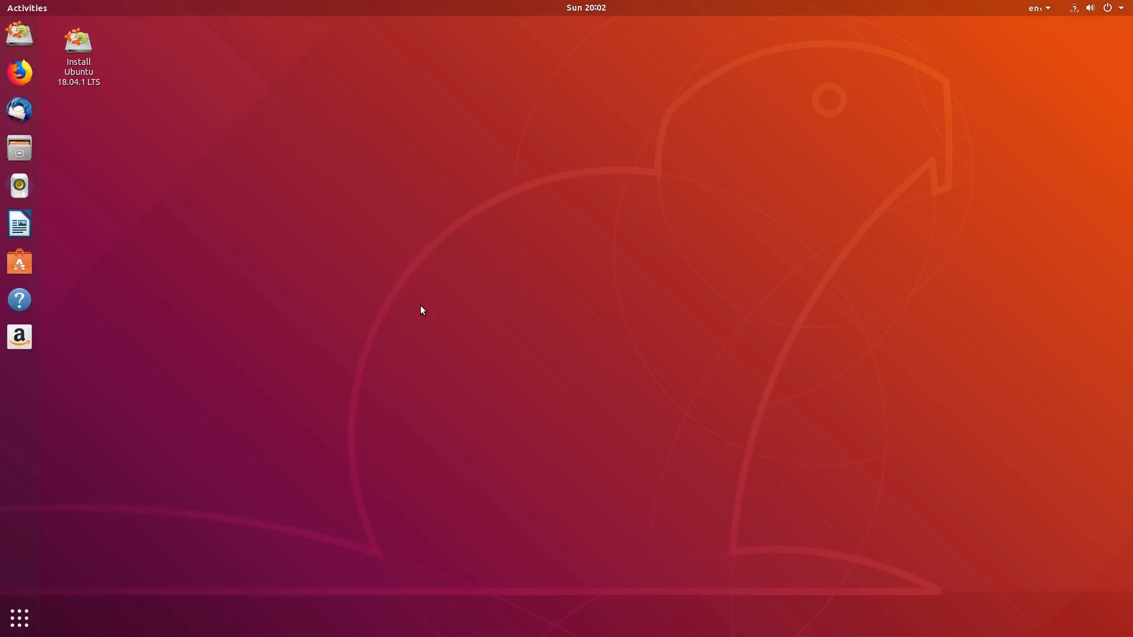
mouse_move(377, 286)
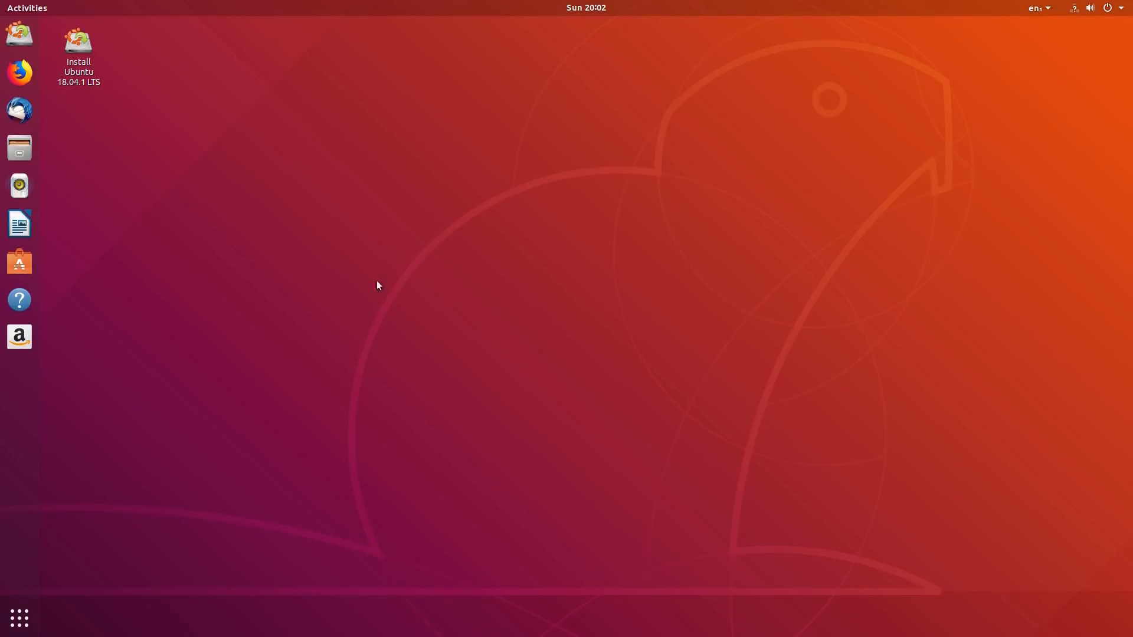
mouse_move(20, 72)
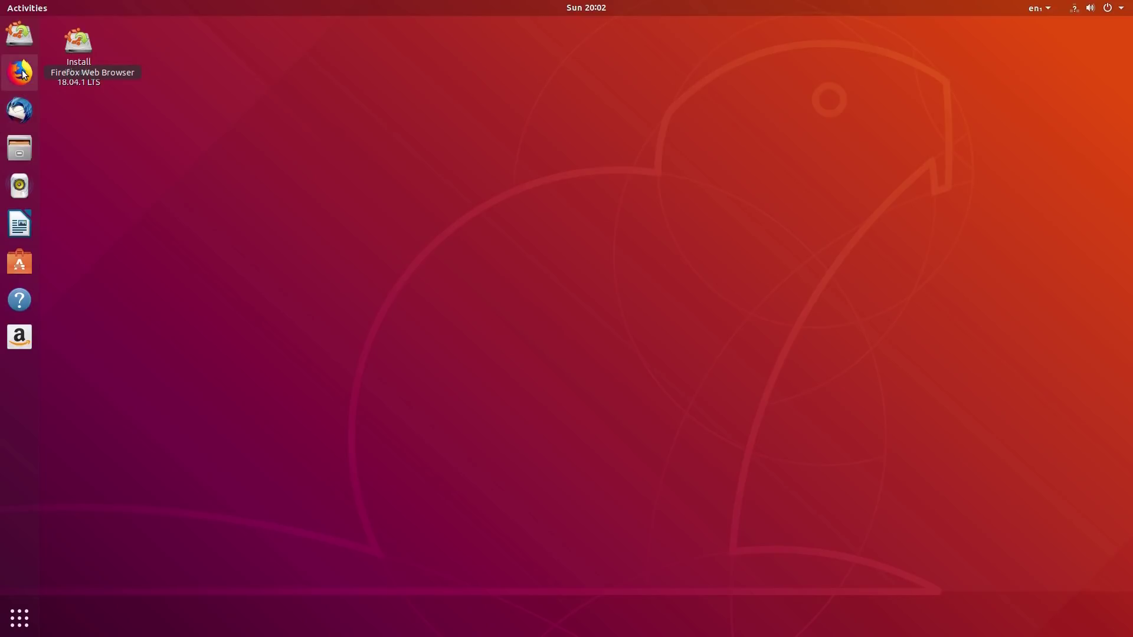
mouse_move(20, 110)
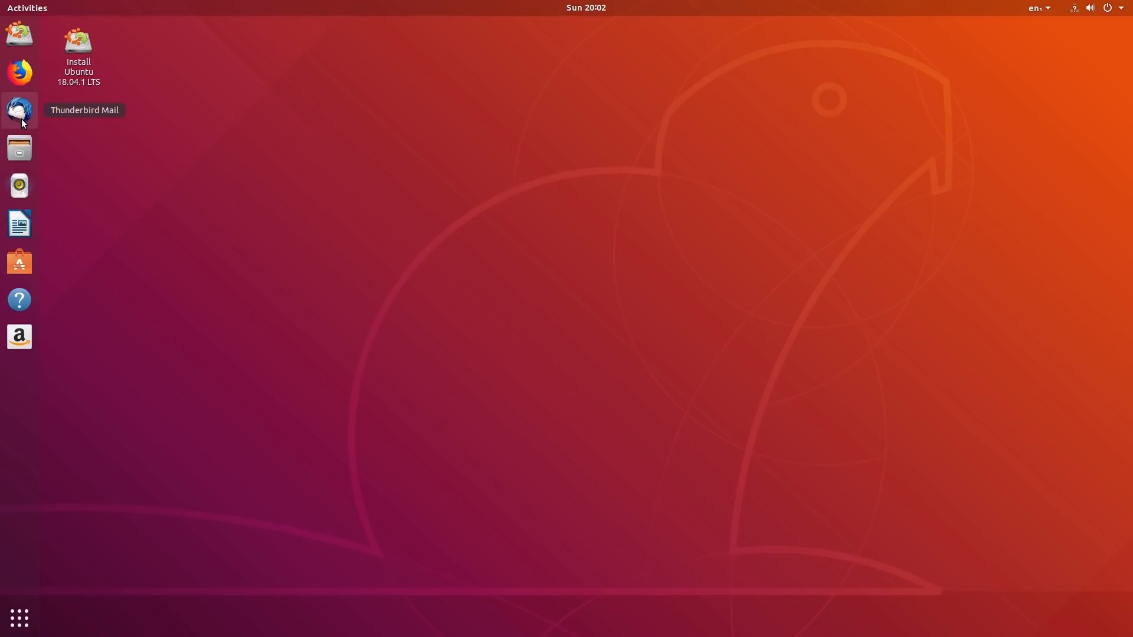
mouse_move(25, 149)
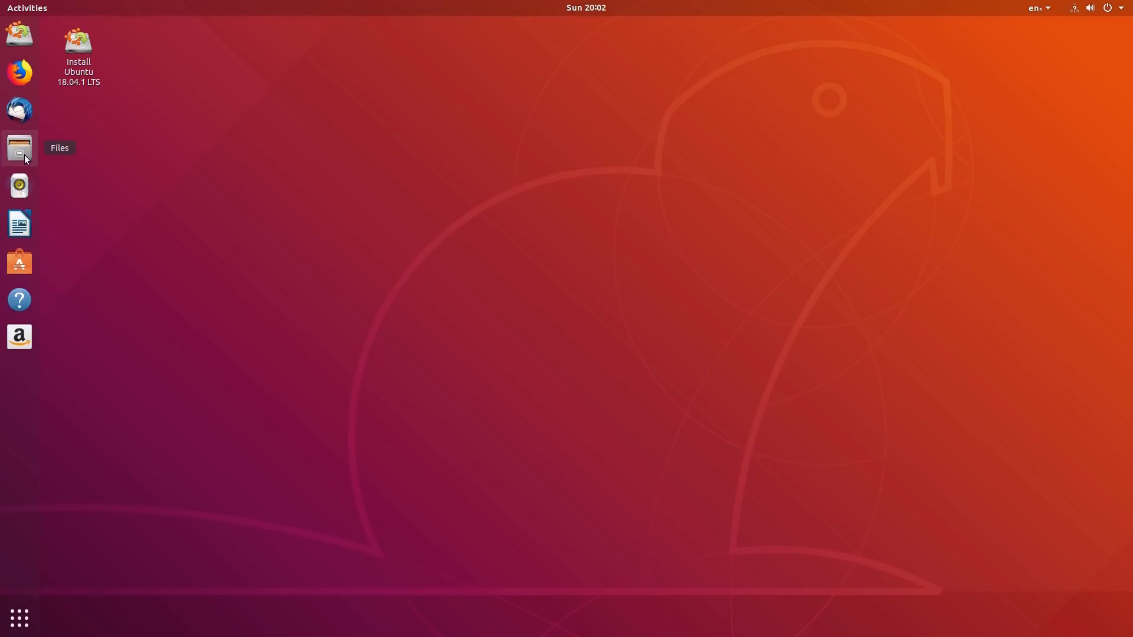
mouse_move(20, 185)
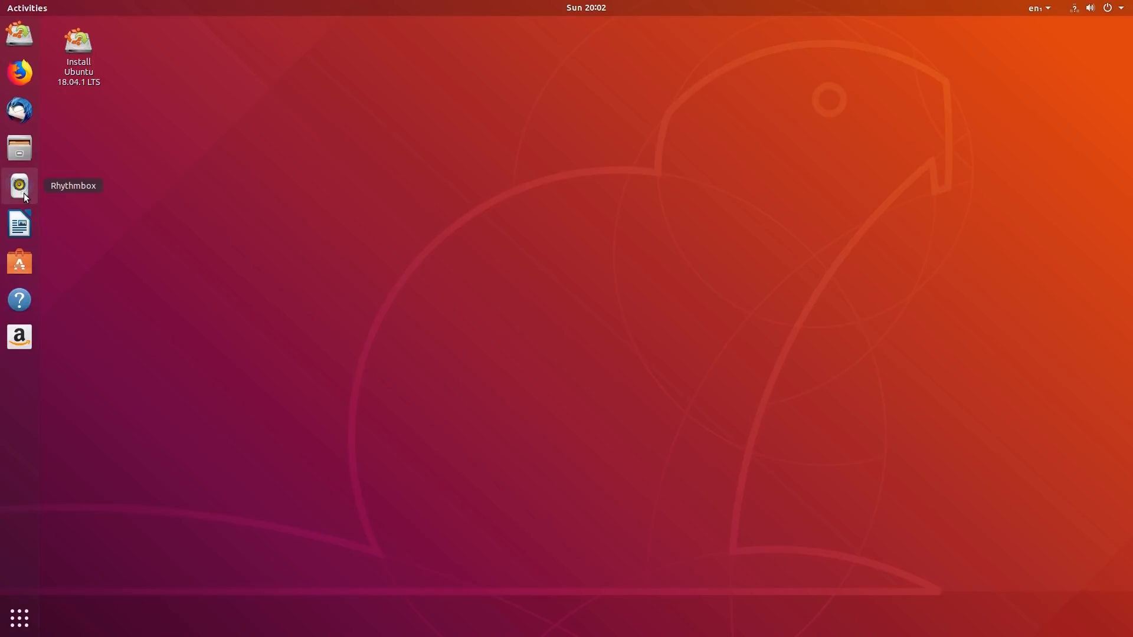
mouse_move(20, 223)
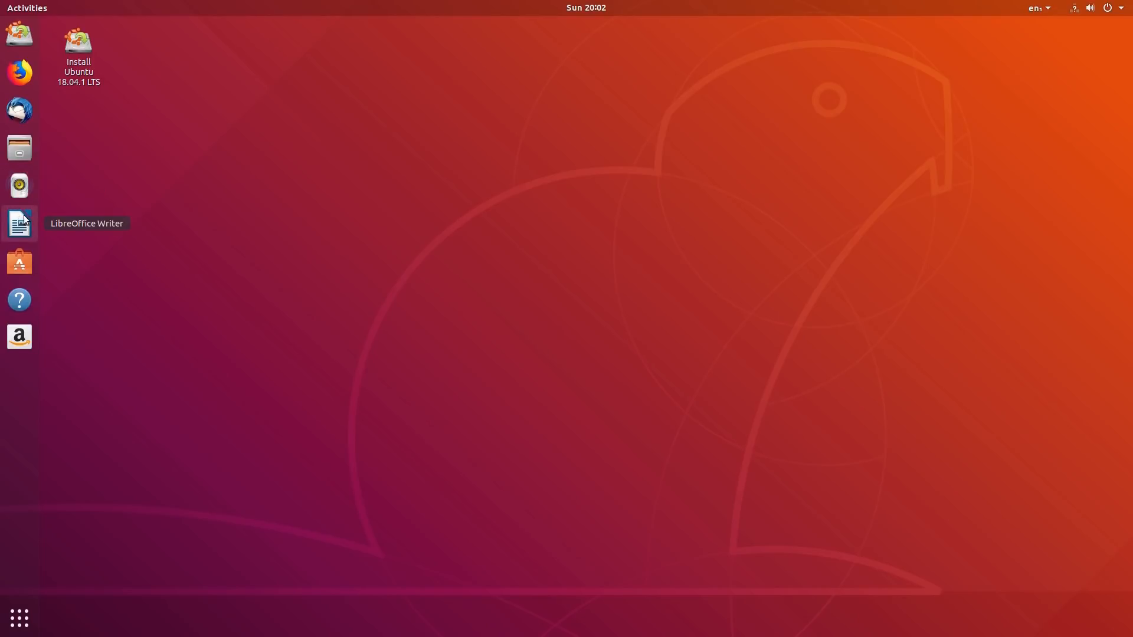
mouse_move(20, 262)
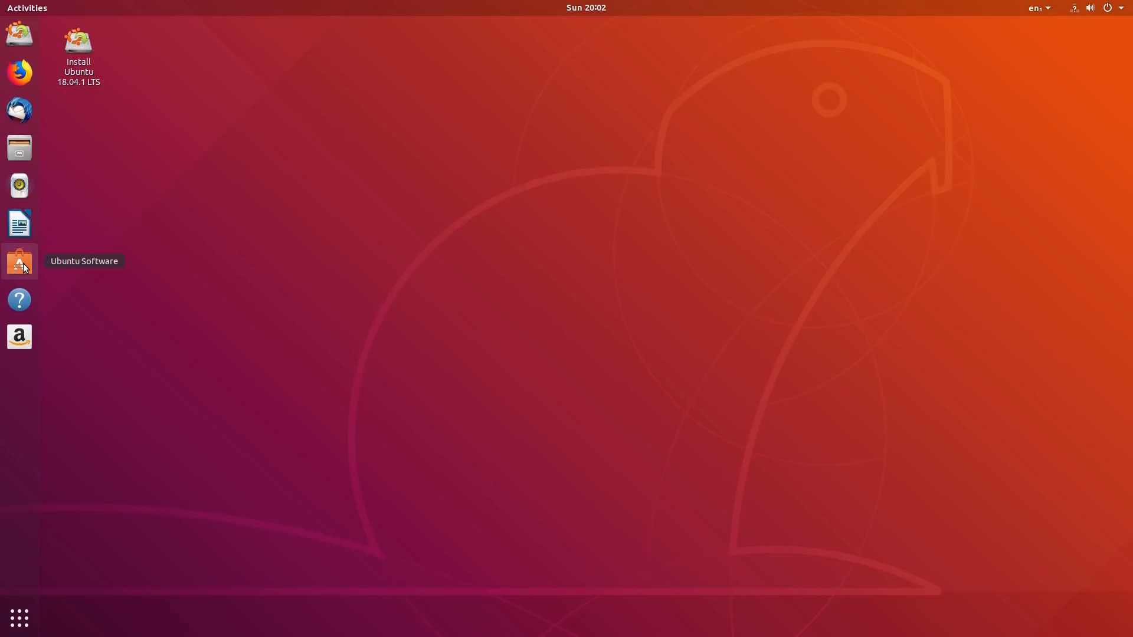
mouse_move(20, 337)
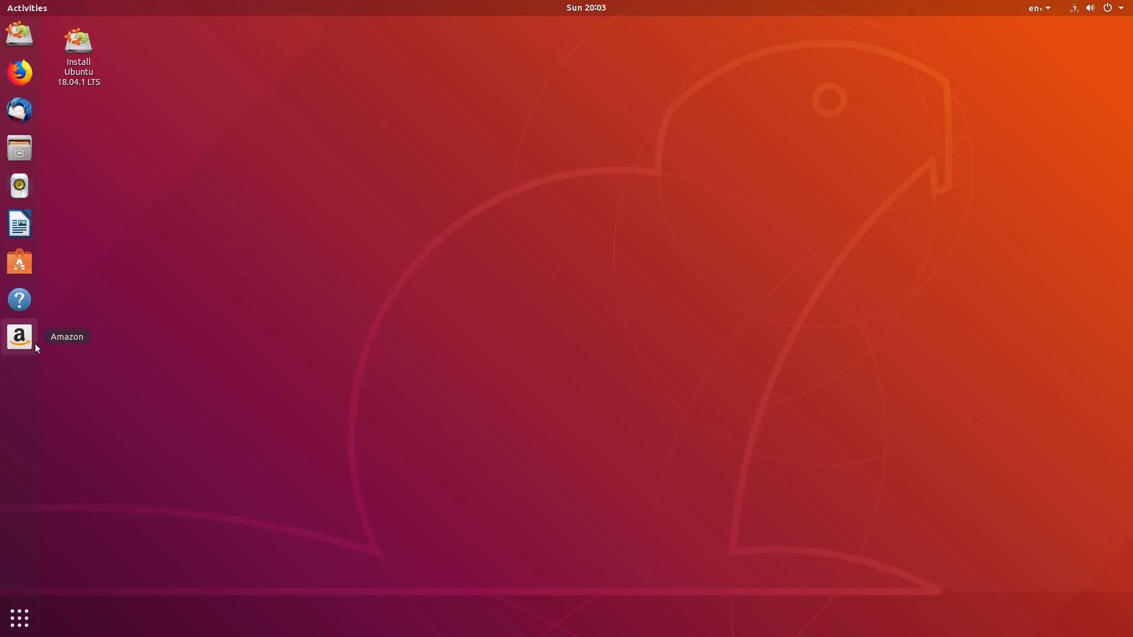
mouse_move(21, 347)
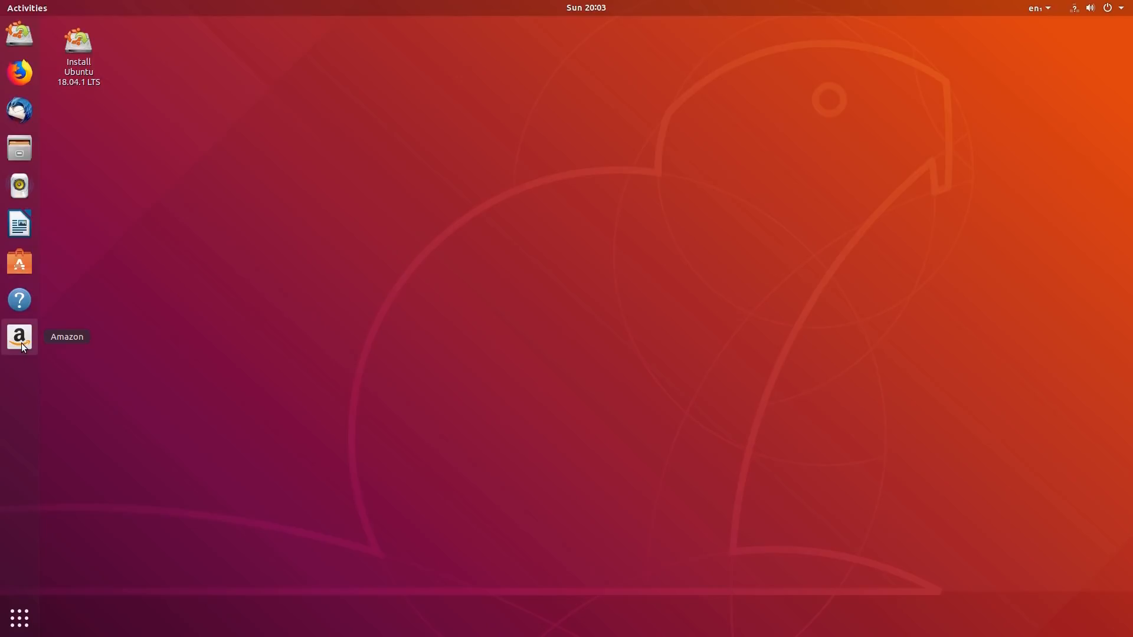
mouse_move(523, 248)
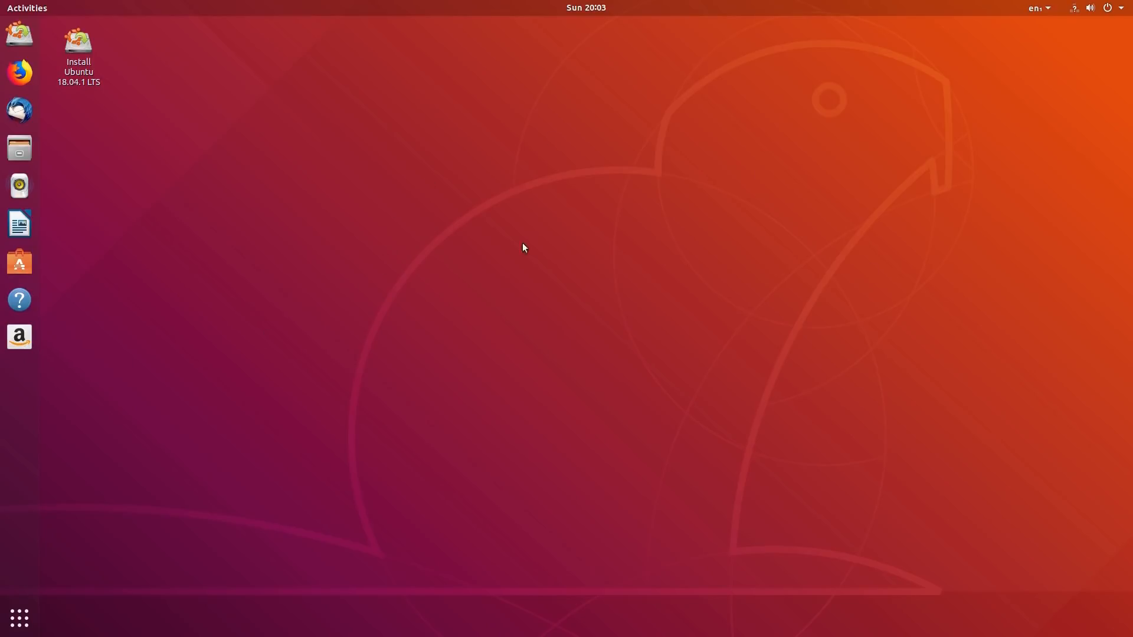
mouse_move(572, 237)
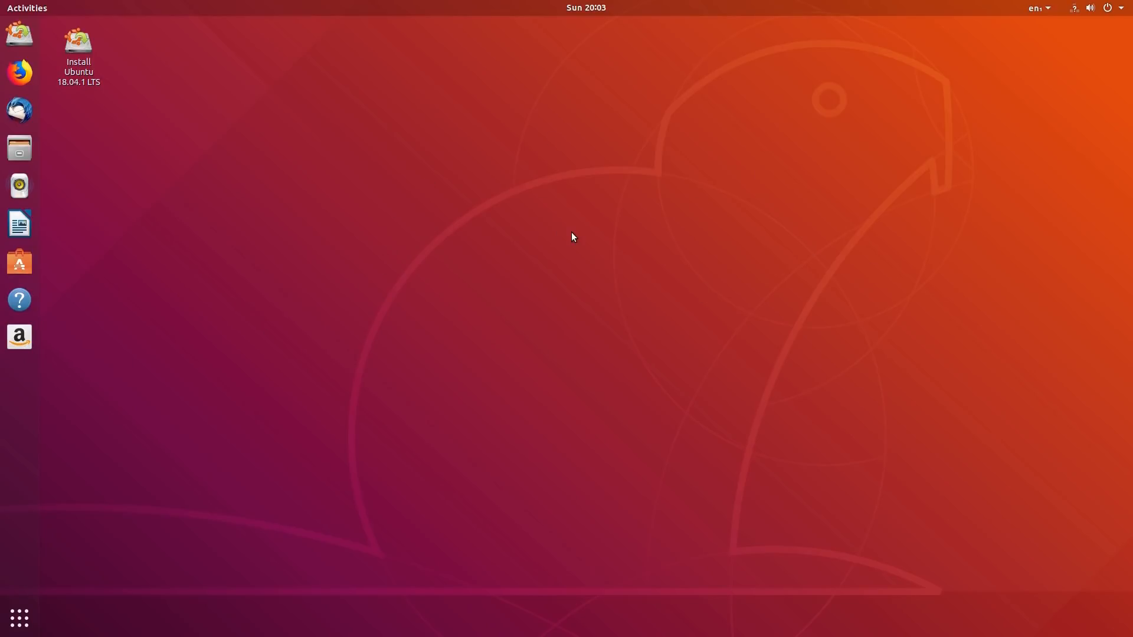
mouse_move(20, 618)
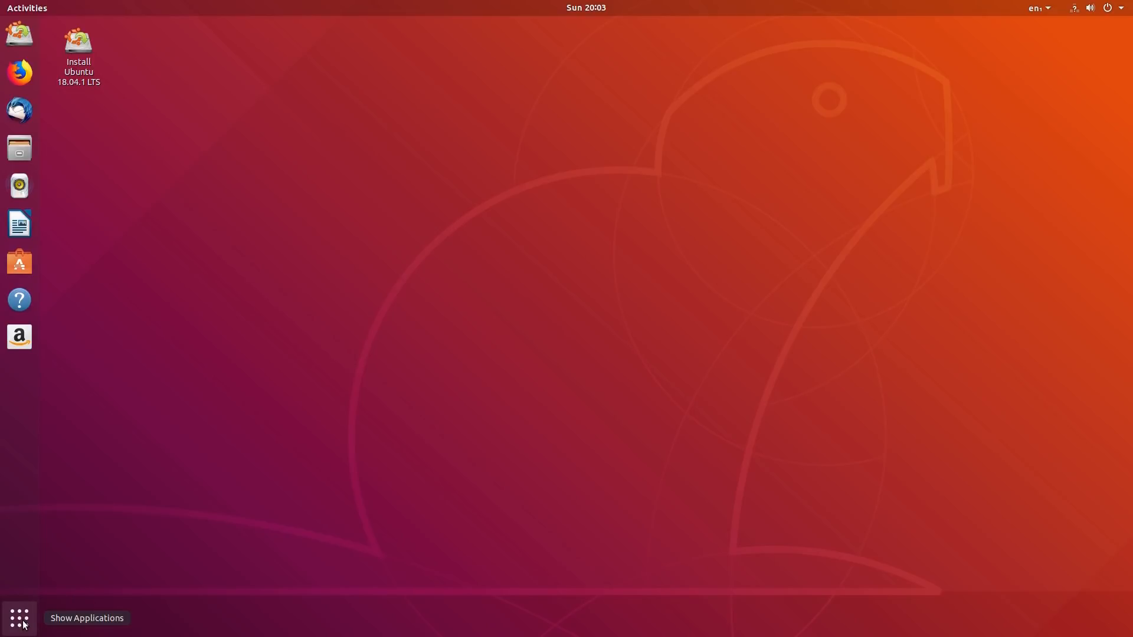
left_click(19, 617)
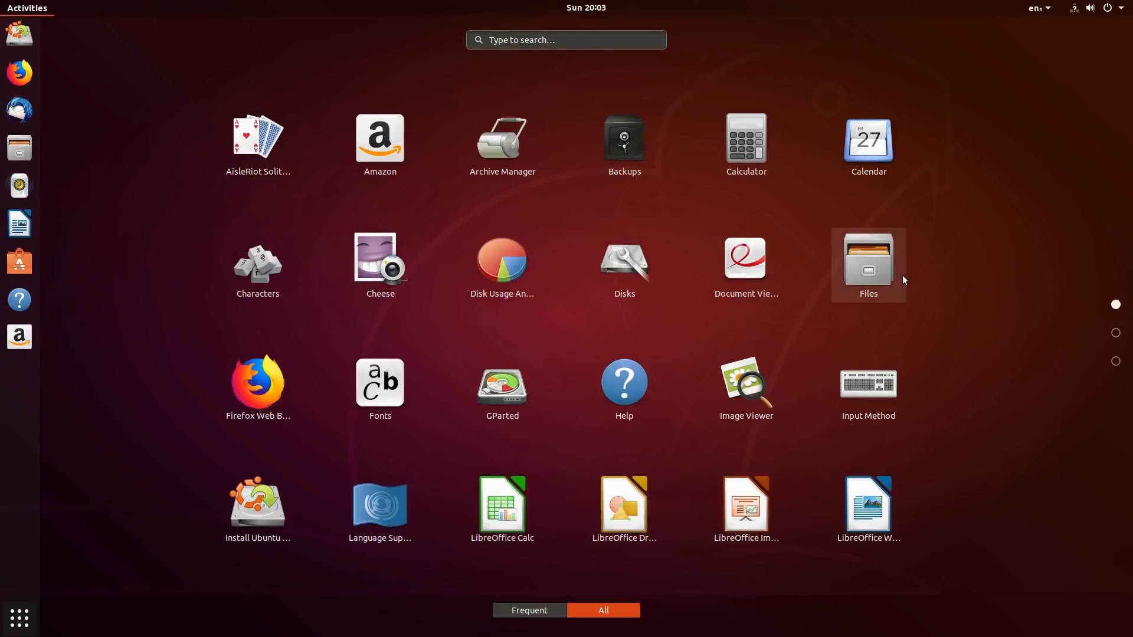
mouse_move(962, 255)
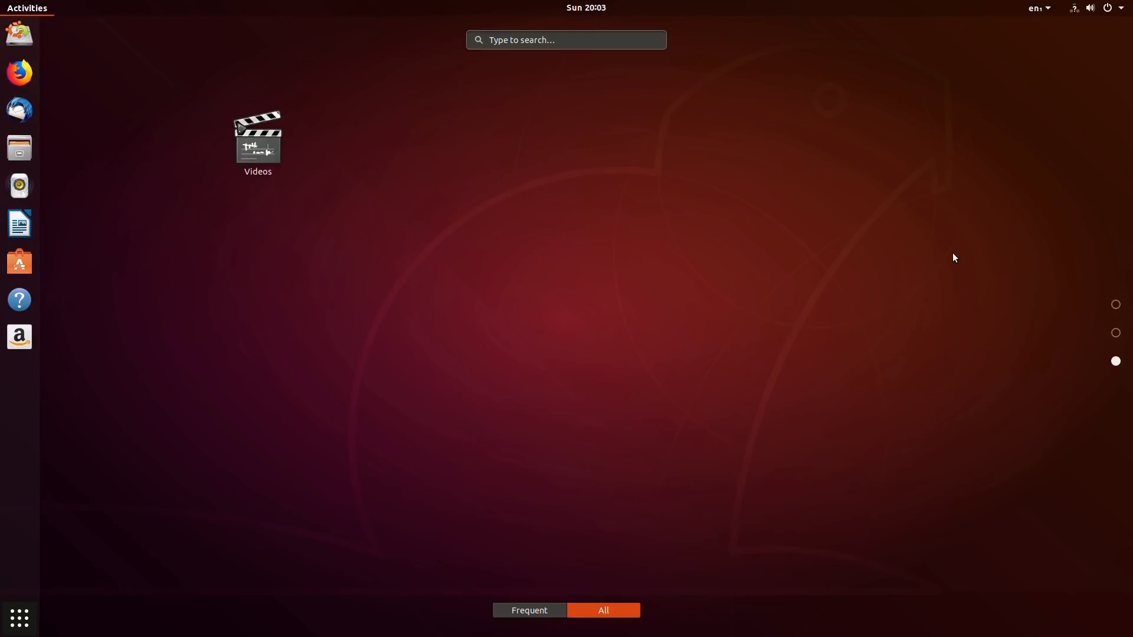
scroll("down", 3)
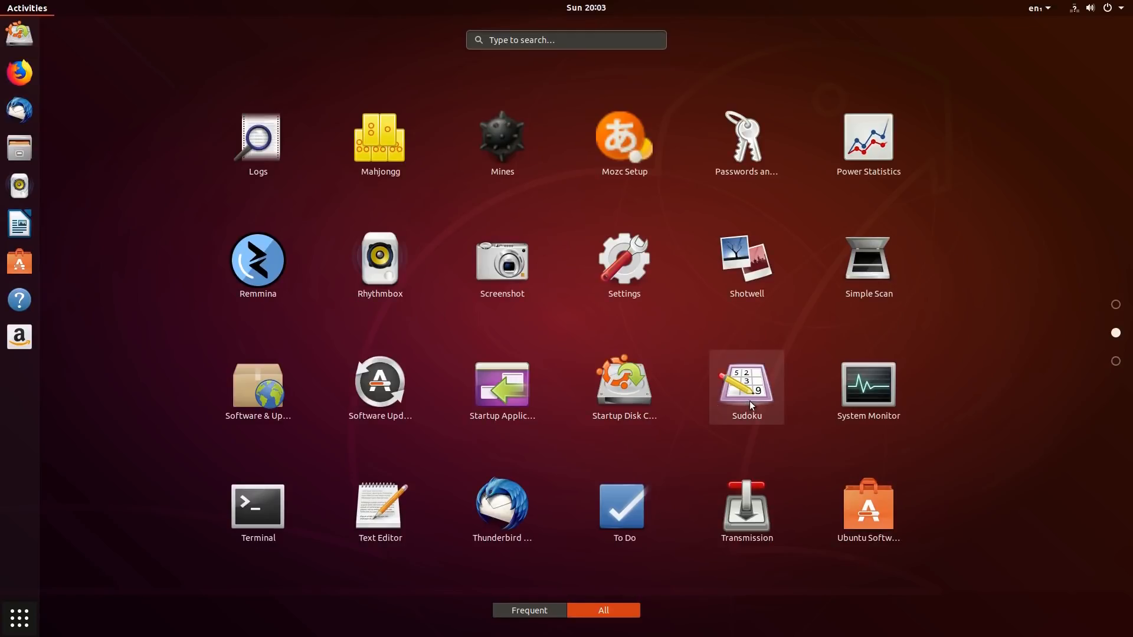
mouse_move(736, 398)
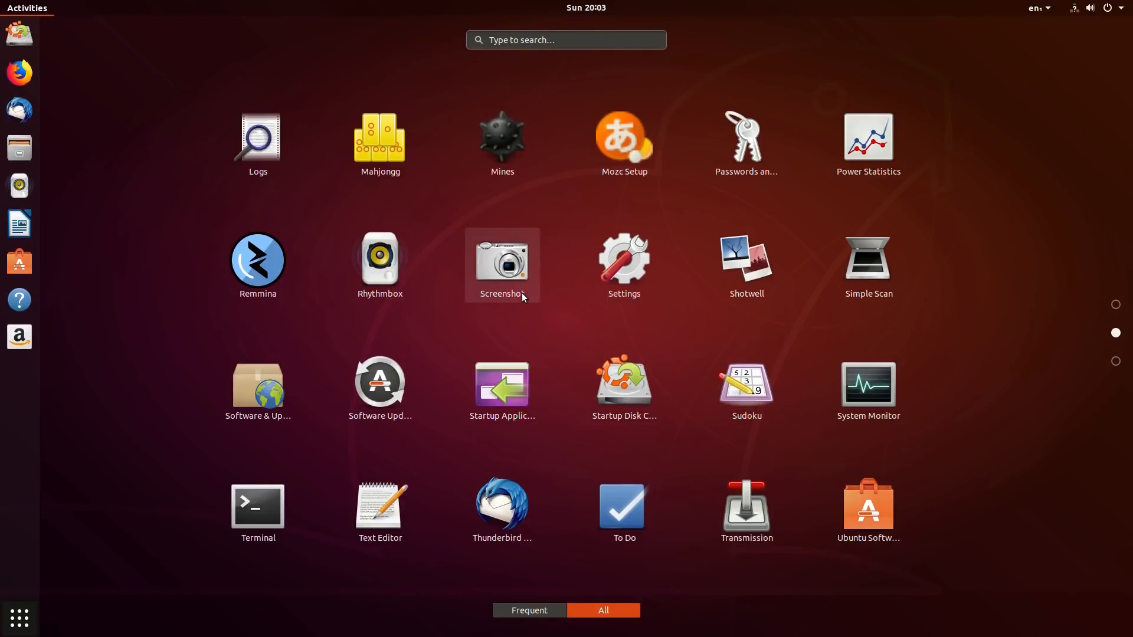
mouse_move(746, 260)
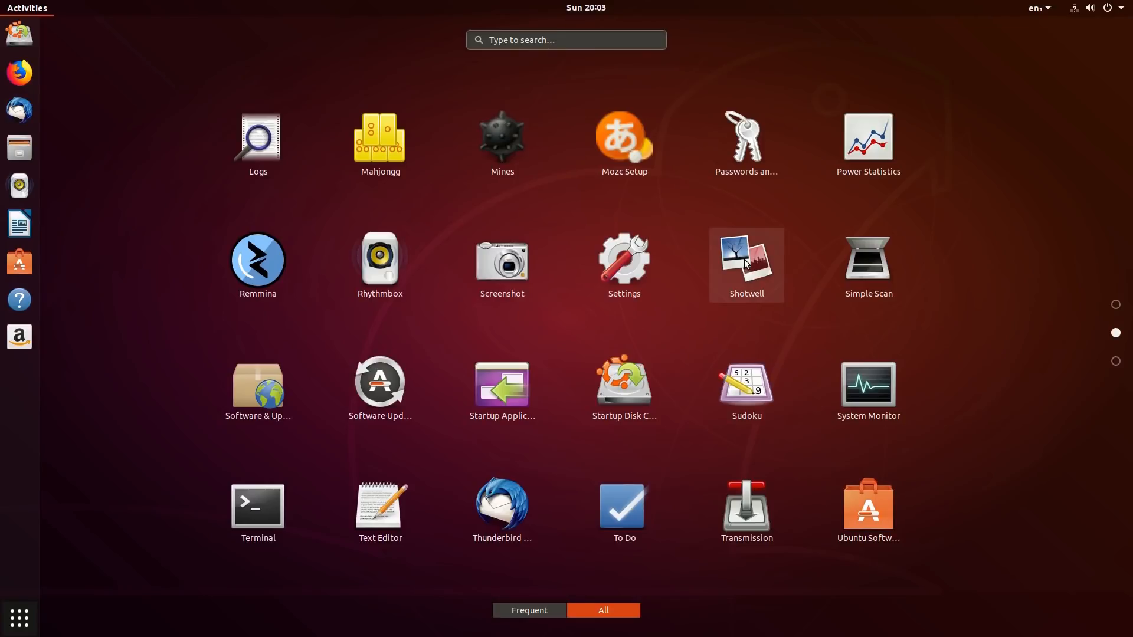
mouse_move(742, 240)
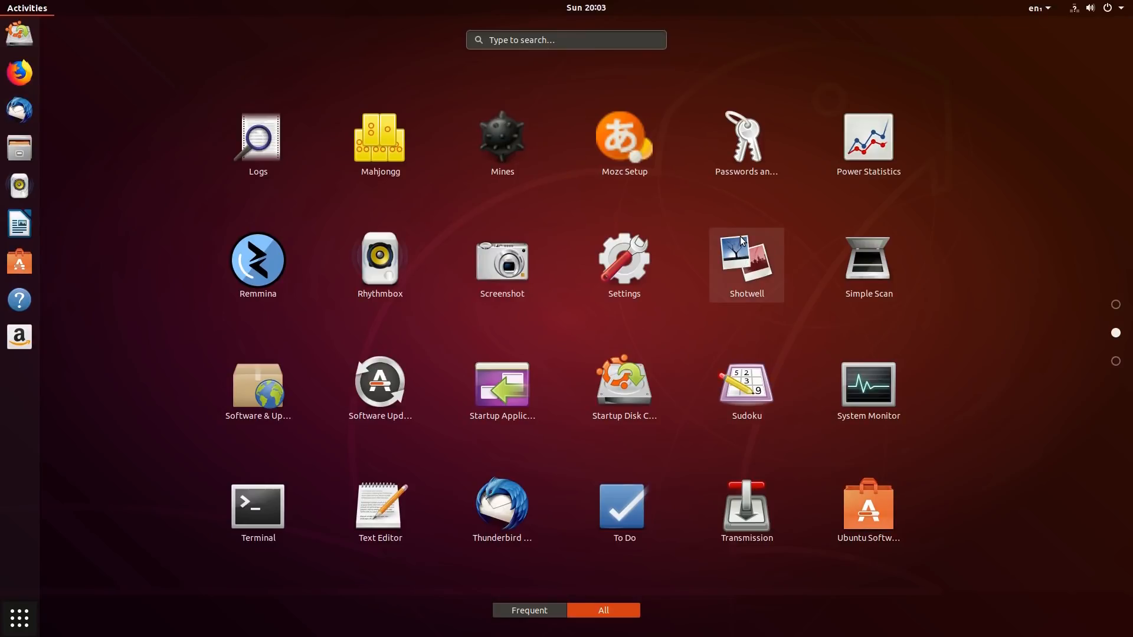
mouse_move(967, 316)
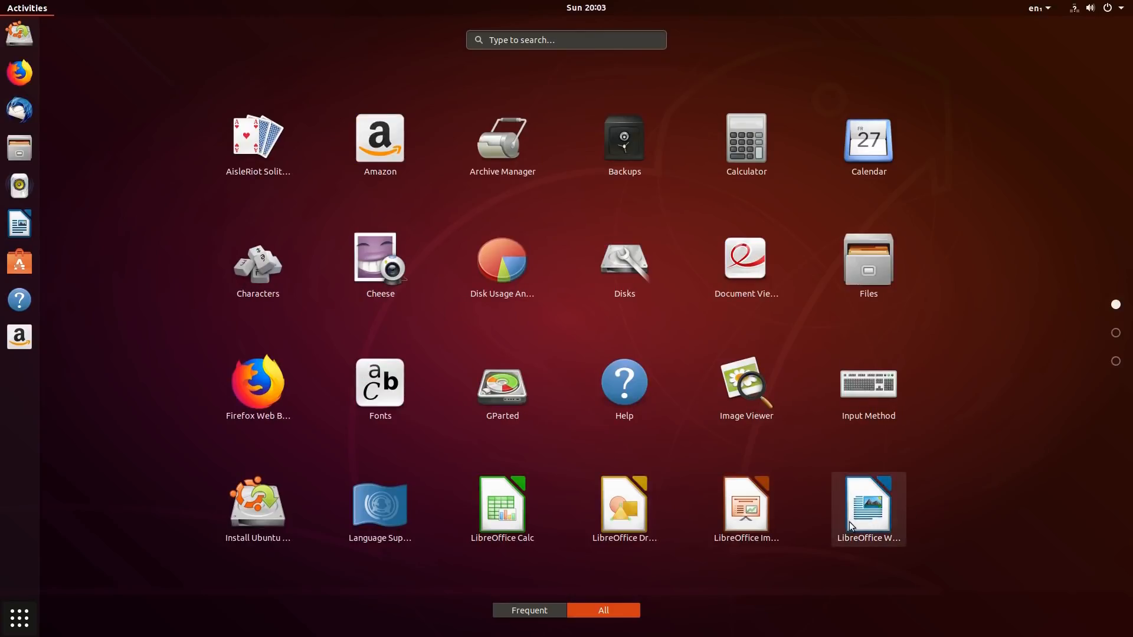
mouse_move(436, 471)
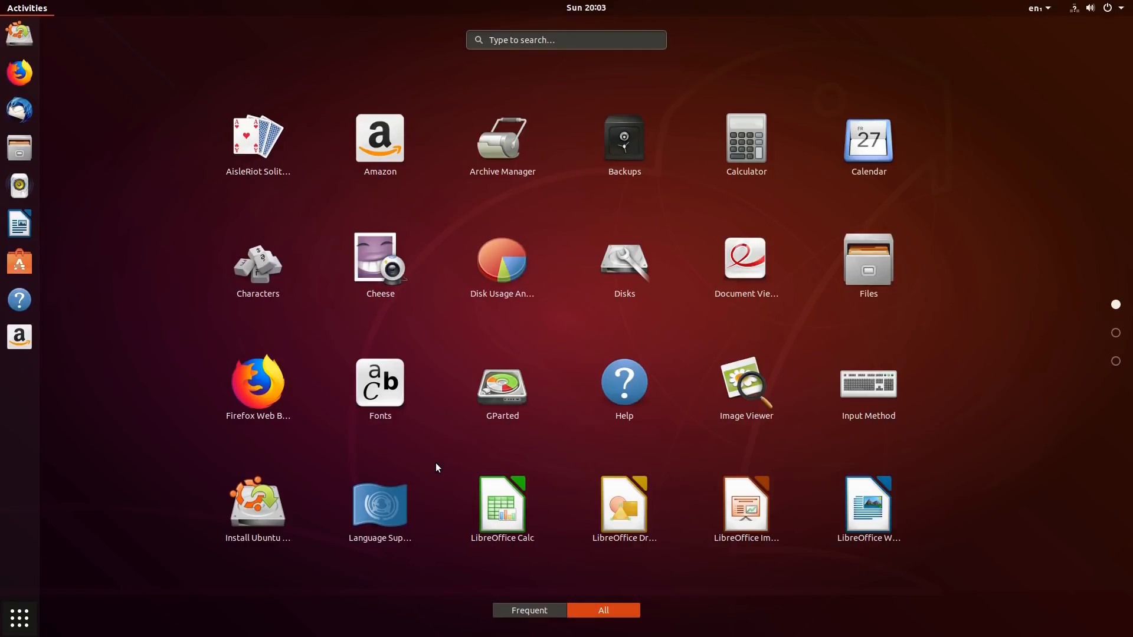
mouse_move(830, 462)
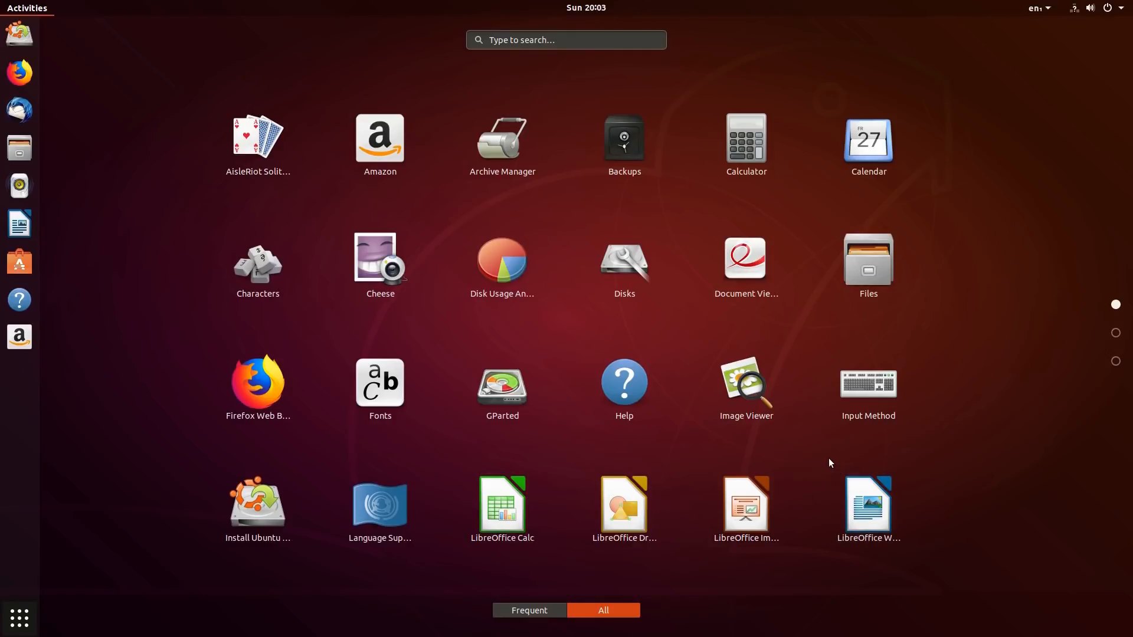
mouse_move(340, 358)
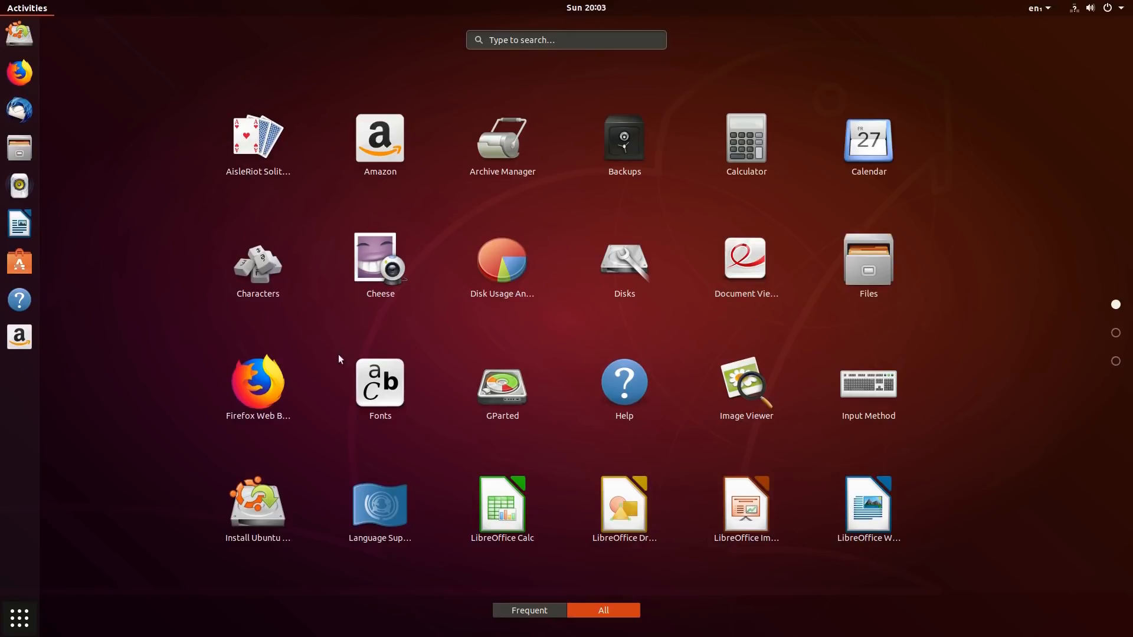
mouse_move(361, 324)
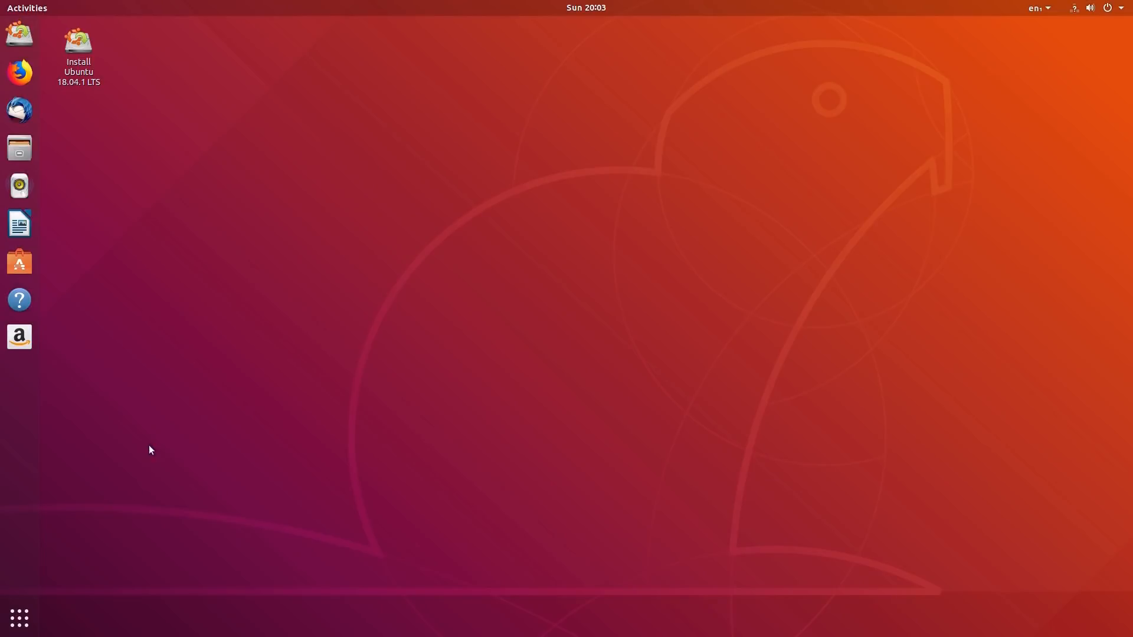
mouse_move(576, 266)
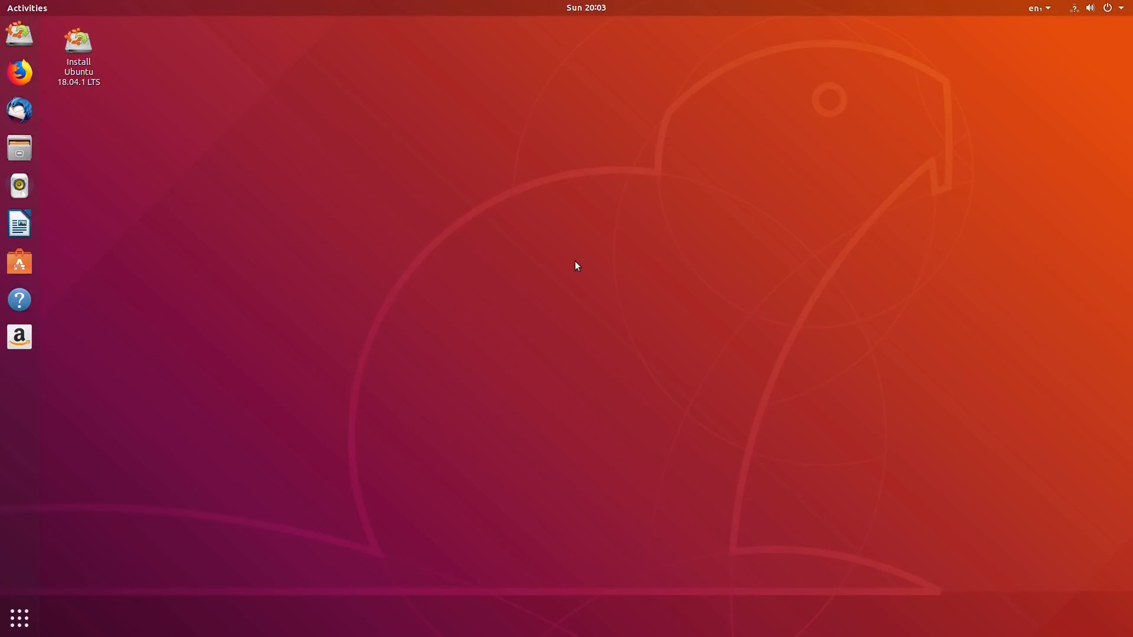
mouse_move(568, 266)
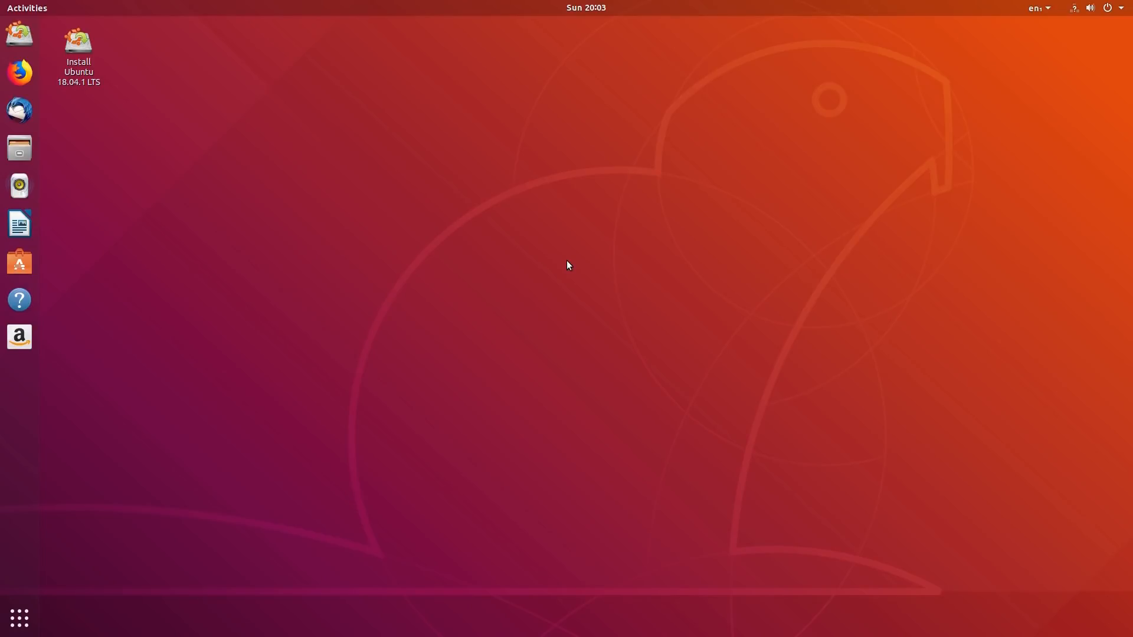
mouse_move(20, 223)
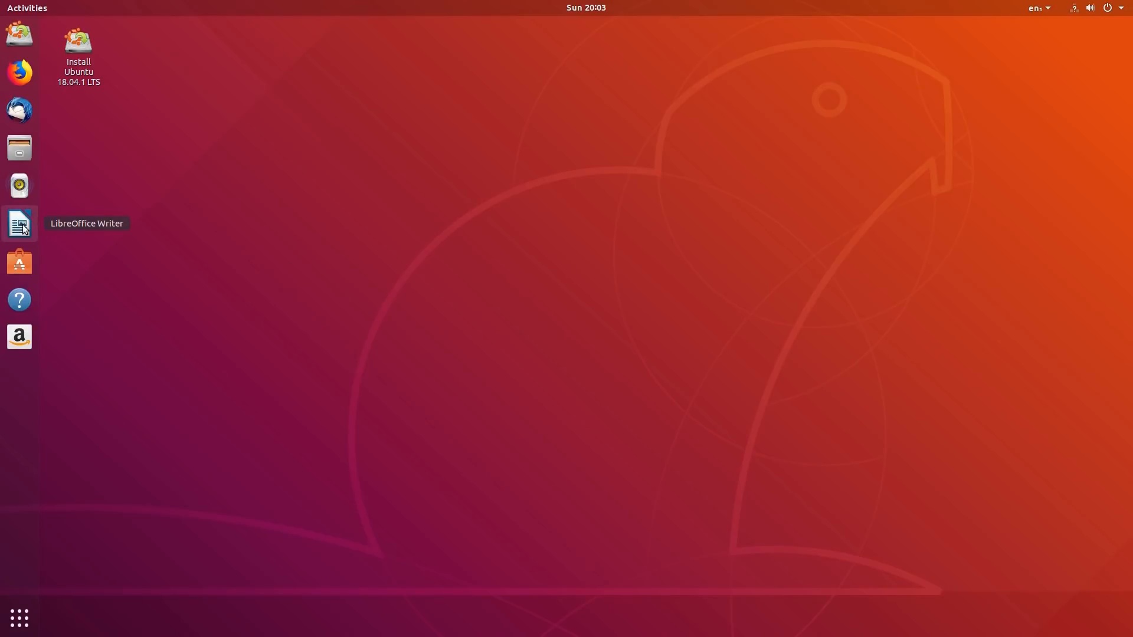
left_click(20, 223)
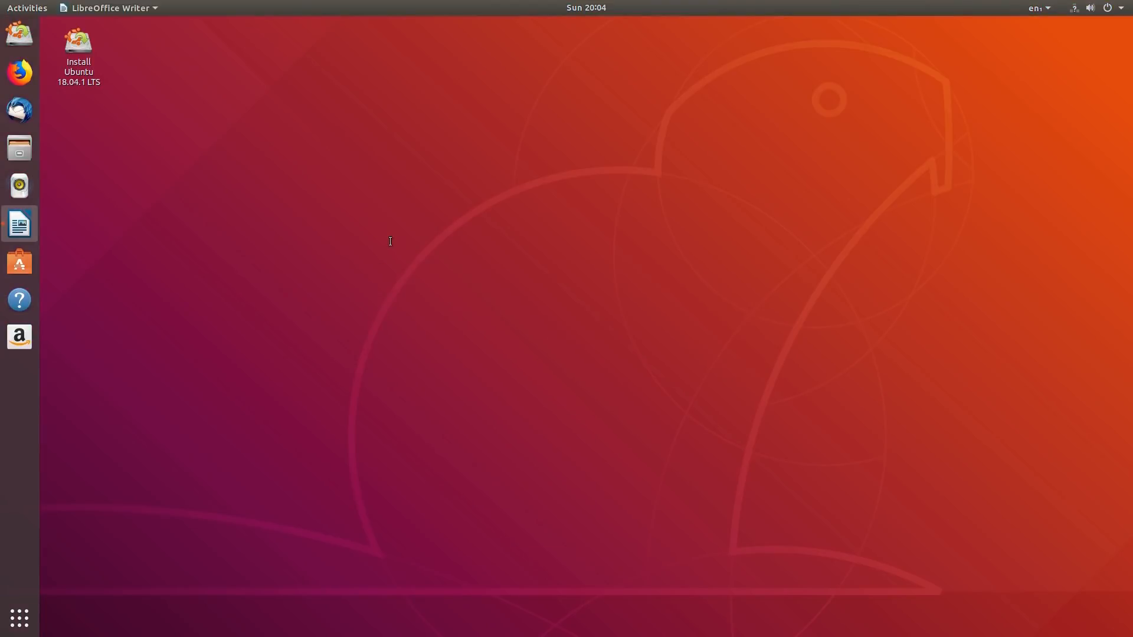
left_click(19, 224)
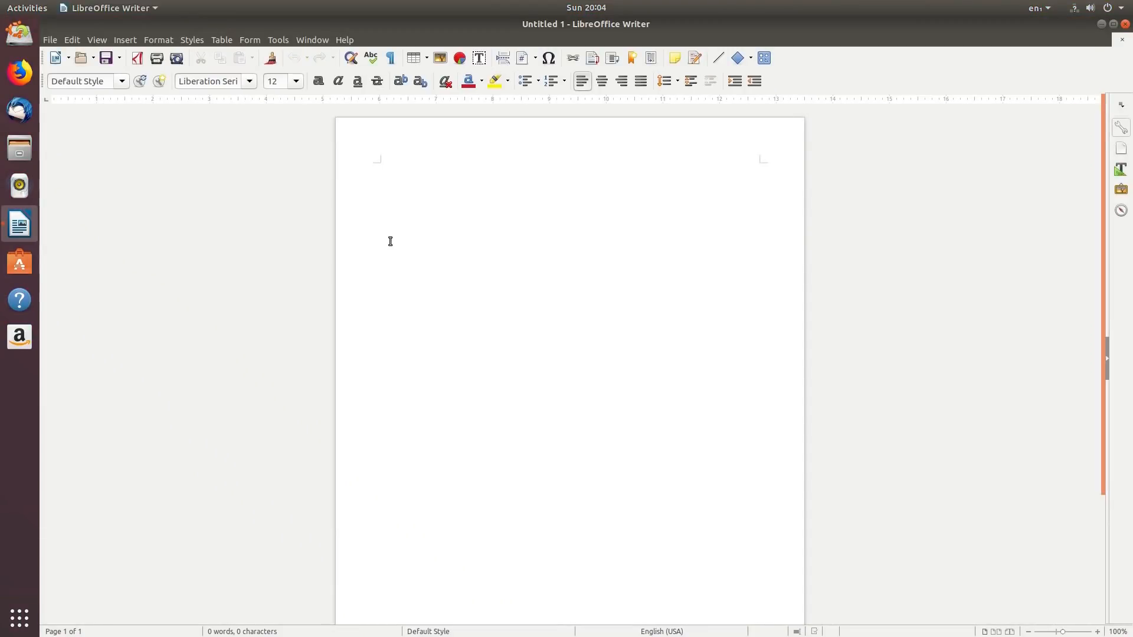
left_click(381, 166)
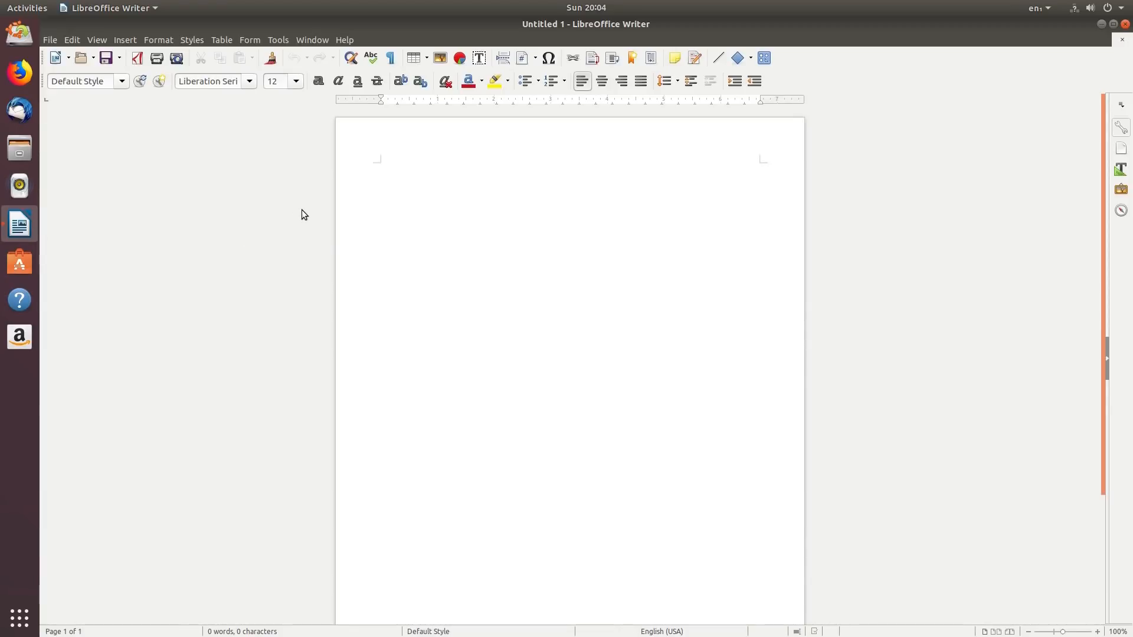
mouse_move(1116, 57)
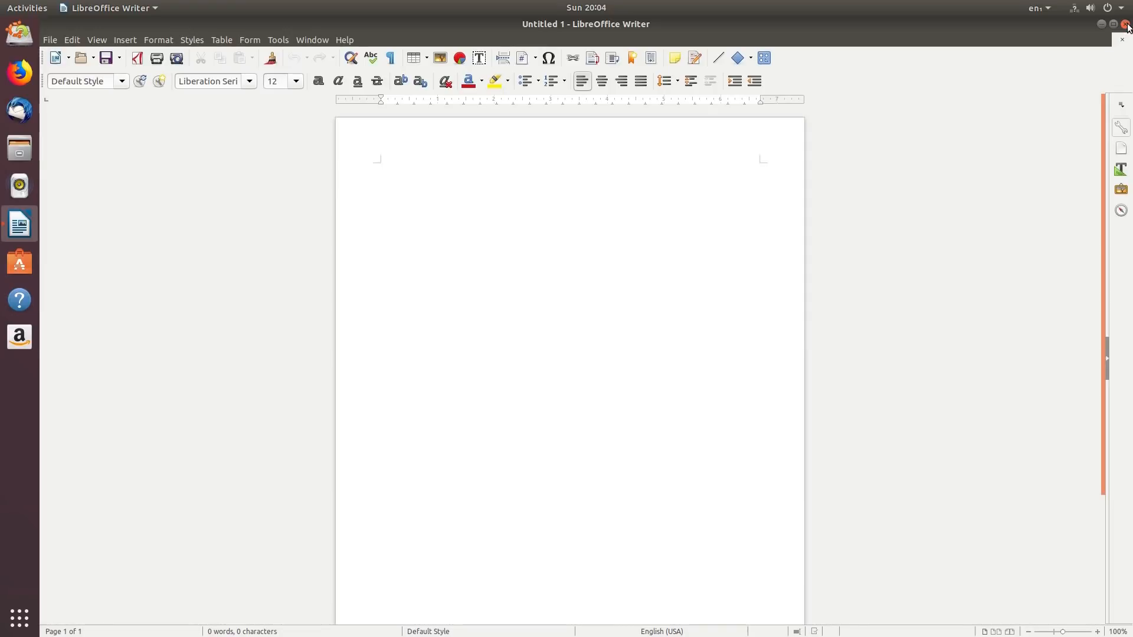
left_click(1125, 23)
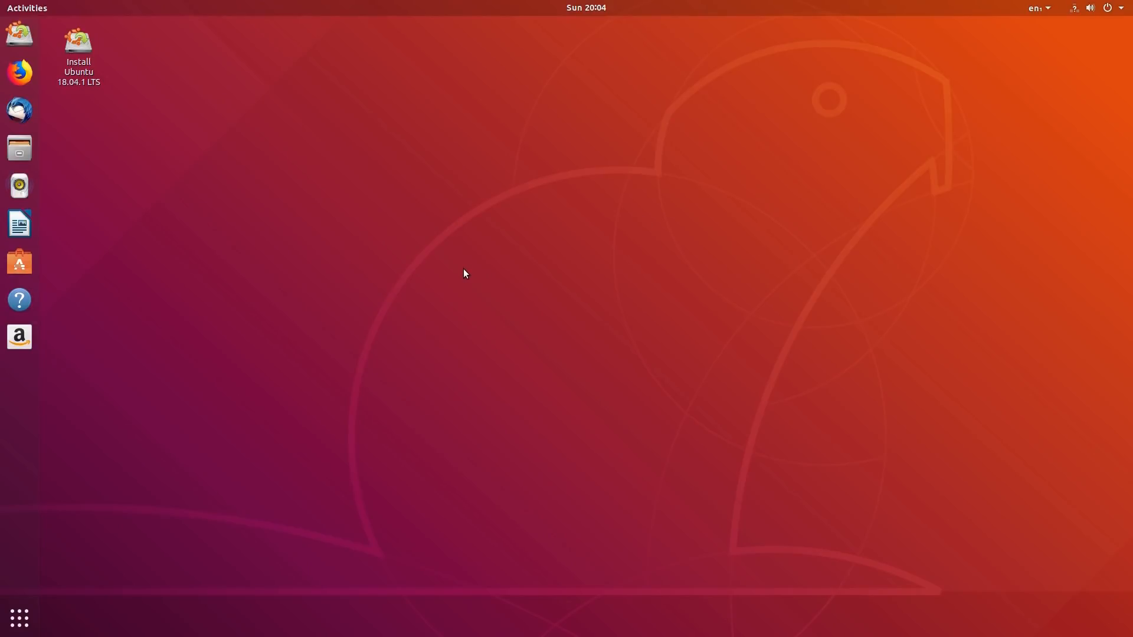
mouse_move(148, 123)
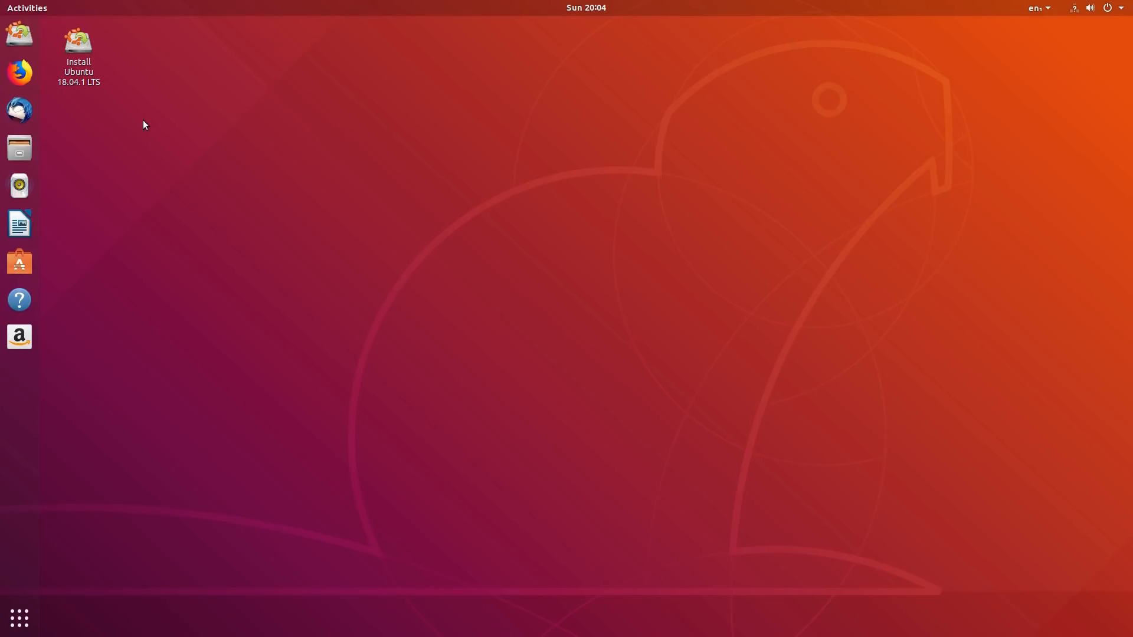
mouse_move(109, 105)
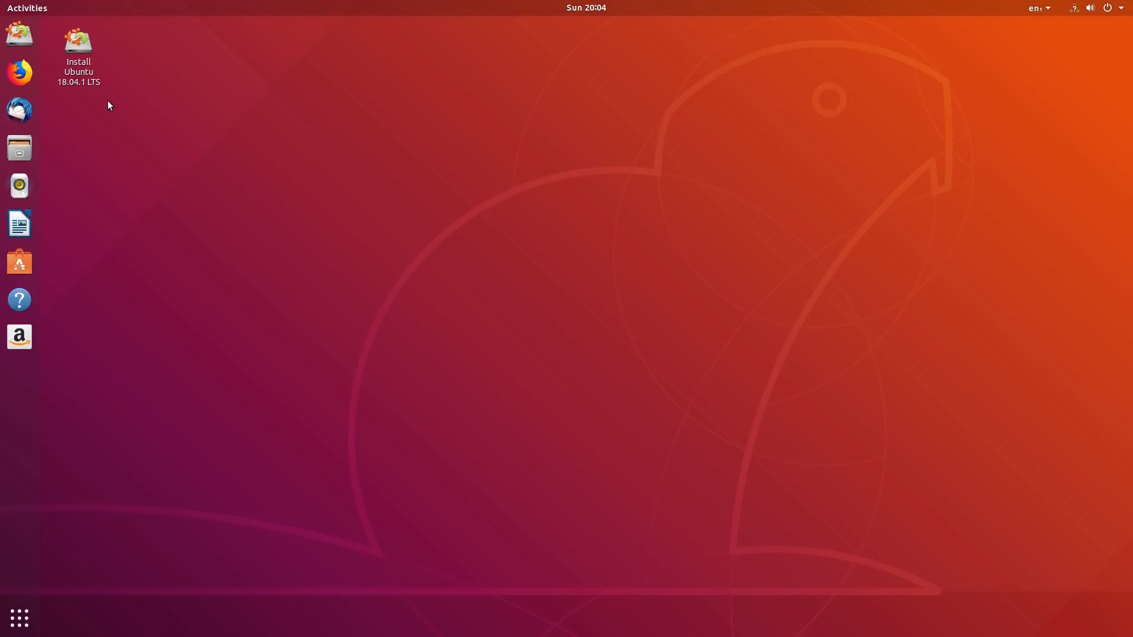
- Launch the Ubuntu 18.04.1 LTS installer from the live desktop icon
left_click(78, 54)
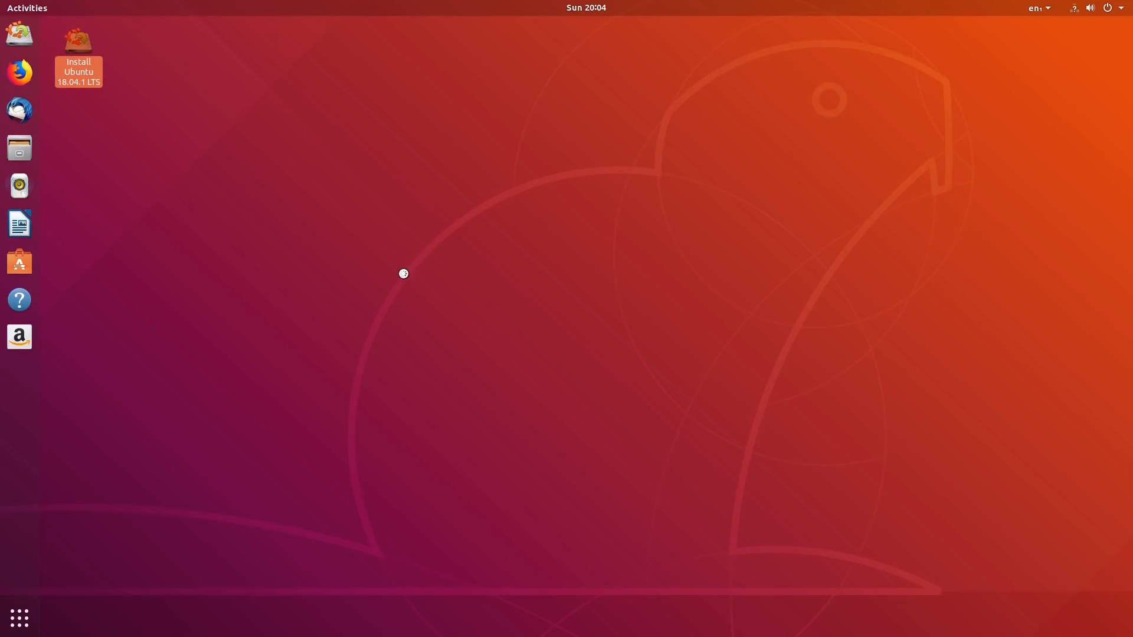
double_click(78, 54)
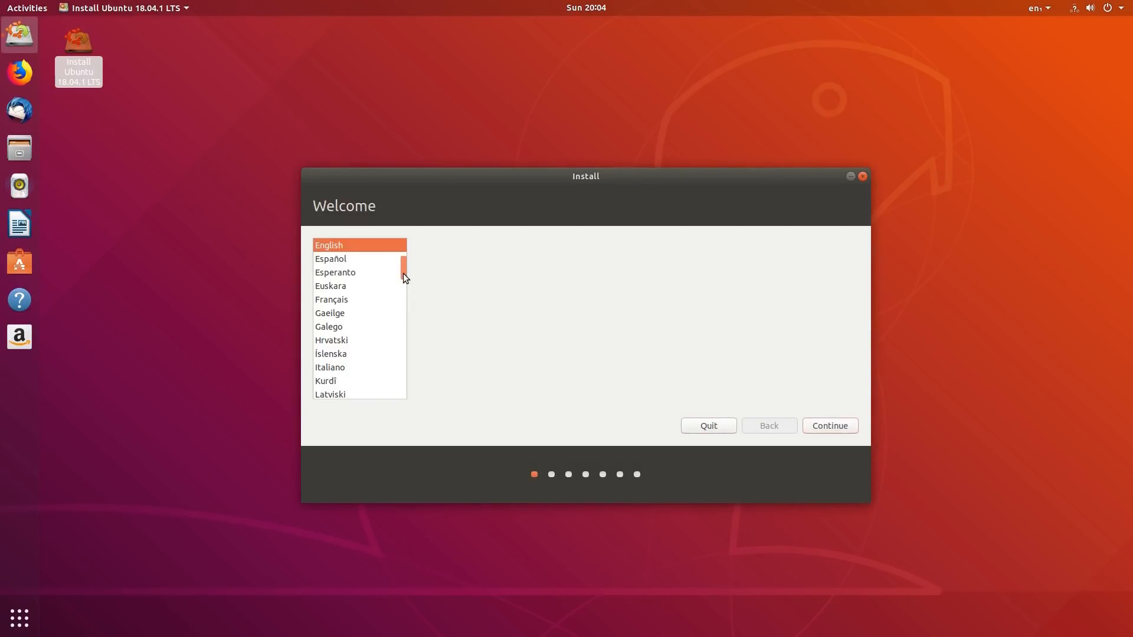
mouse_move(524, 336)
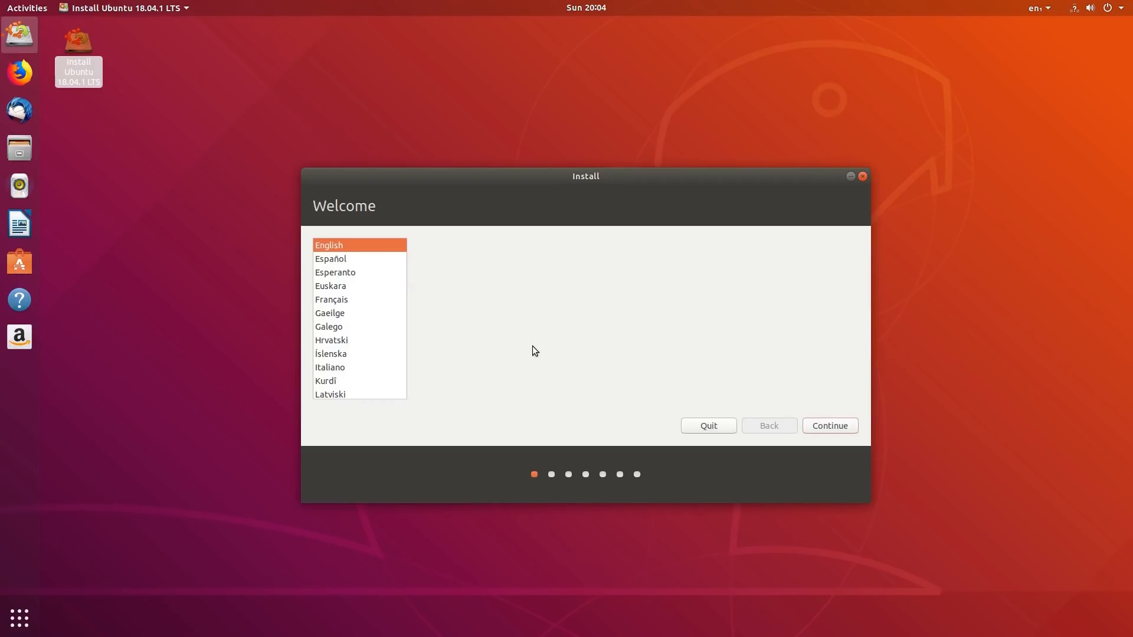
mouse_move(375, 330)
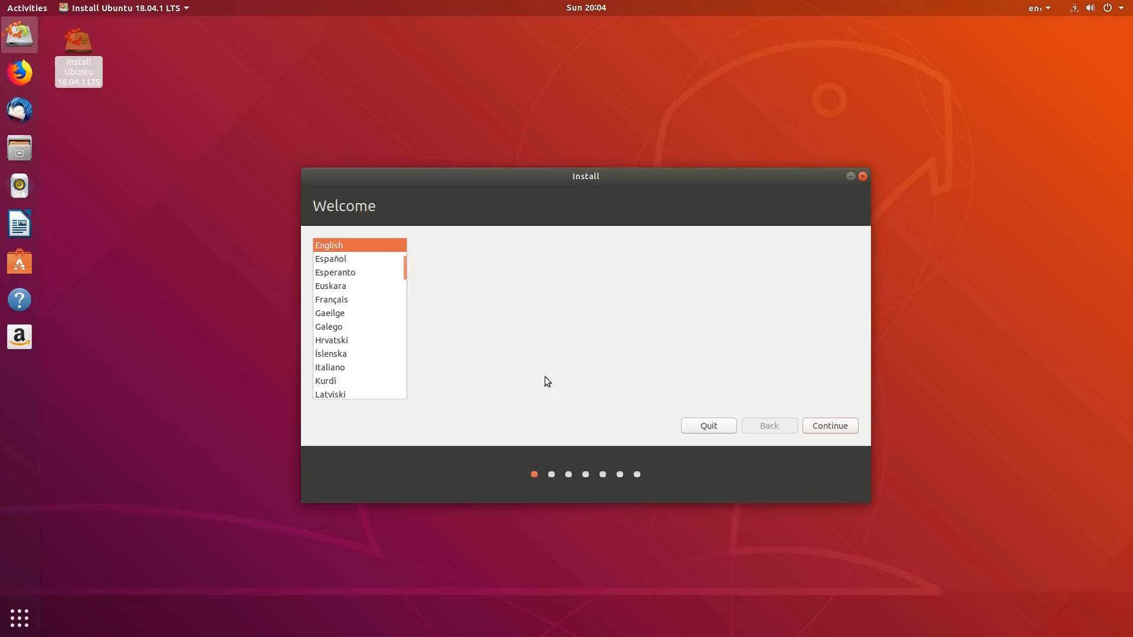
mouse_move(845, 387)
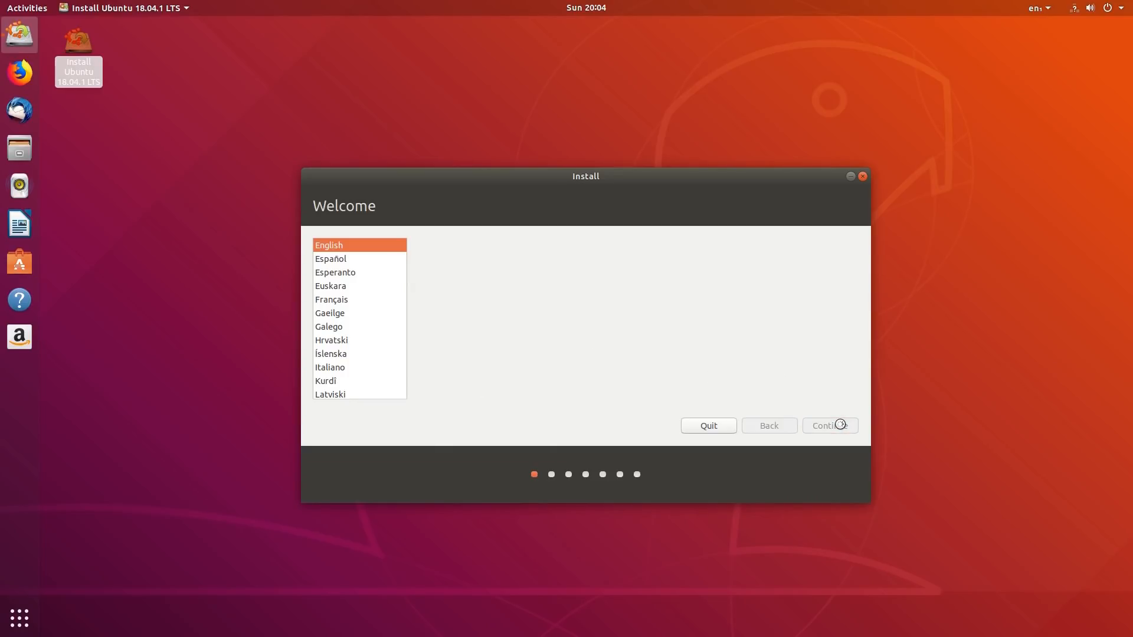
- Continue past Welcome with English and choose the English (UK) keyboard layout
left_click(829, 425)
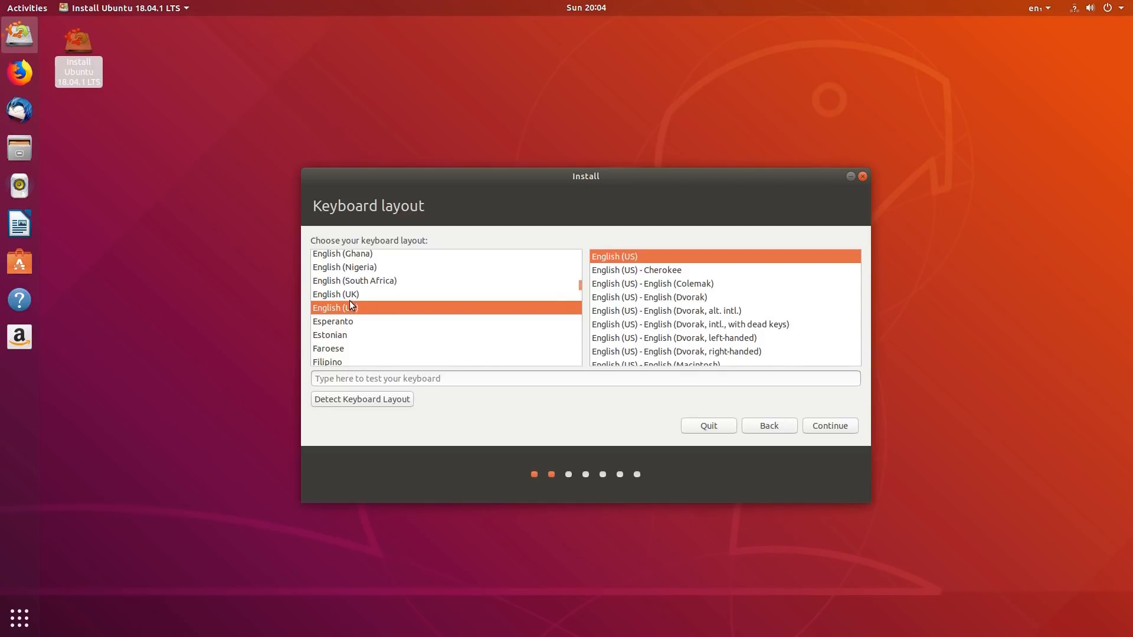
left_click(335, 307)
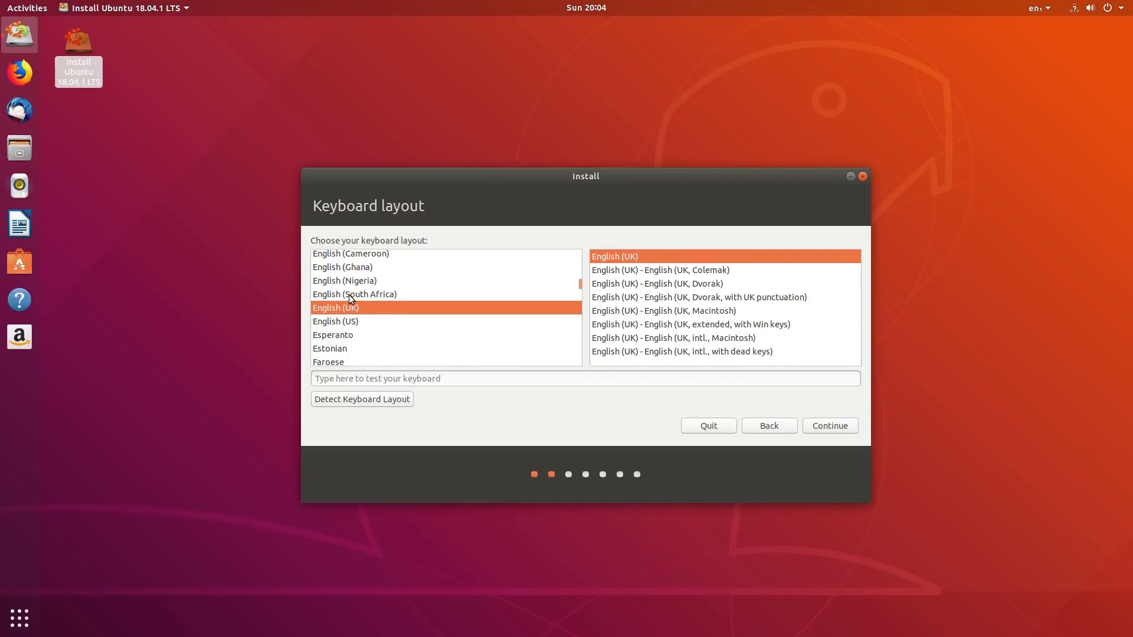
mouse_move(465, 377)
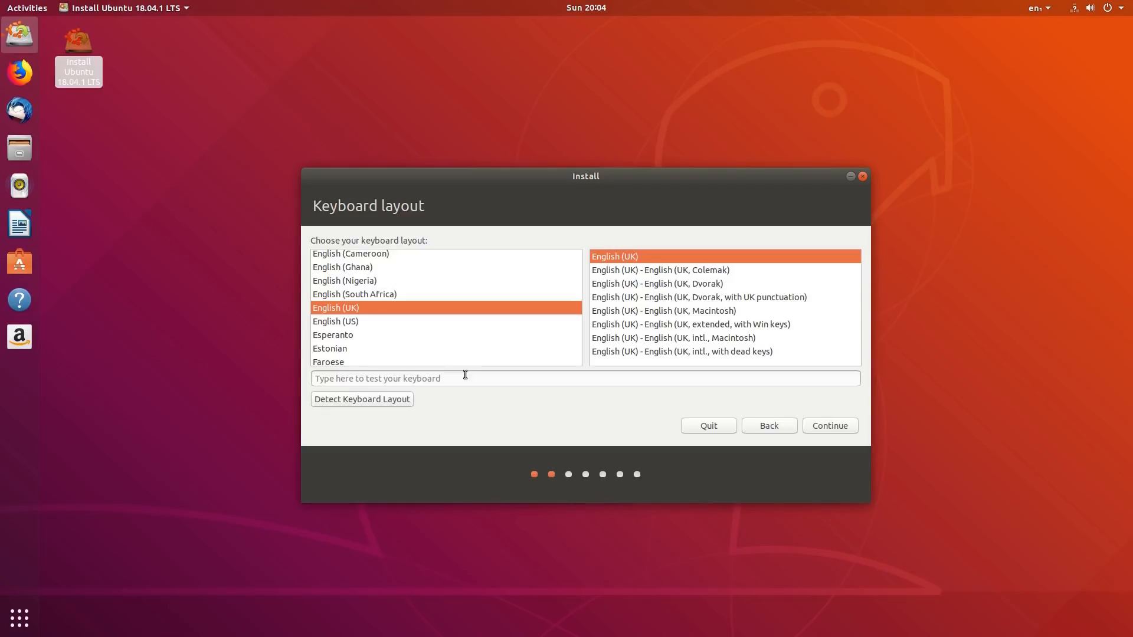
mouse_move(677, 494)
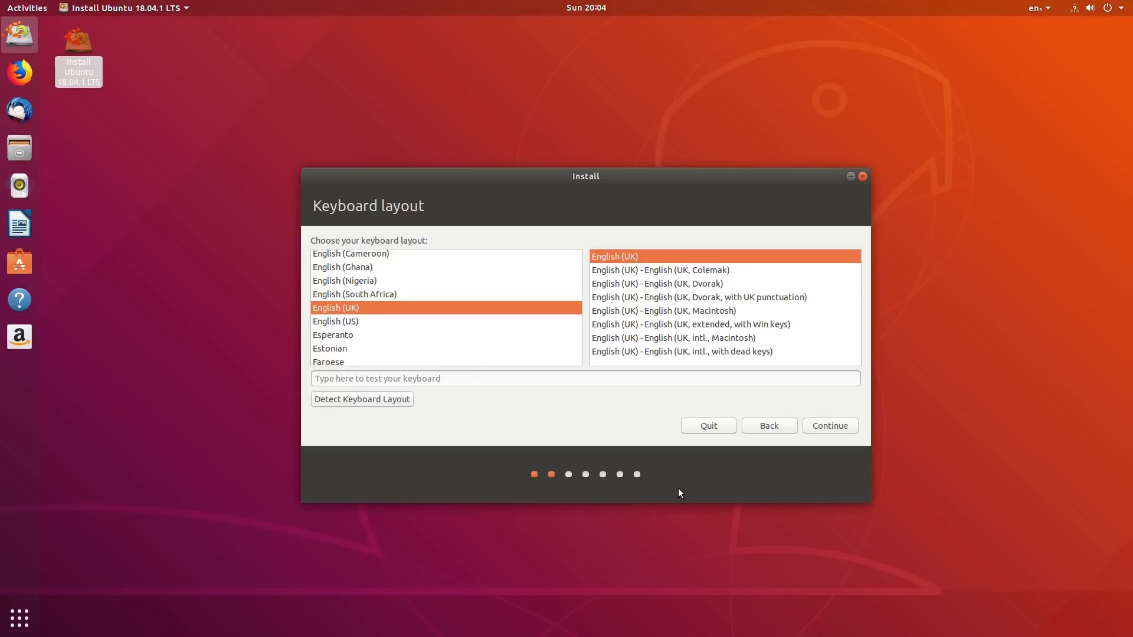
mouse_move(804, 502)
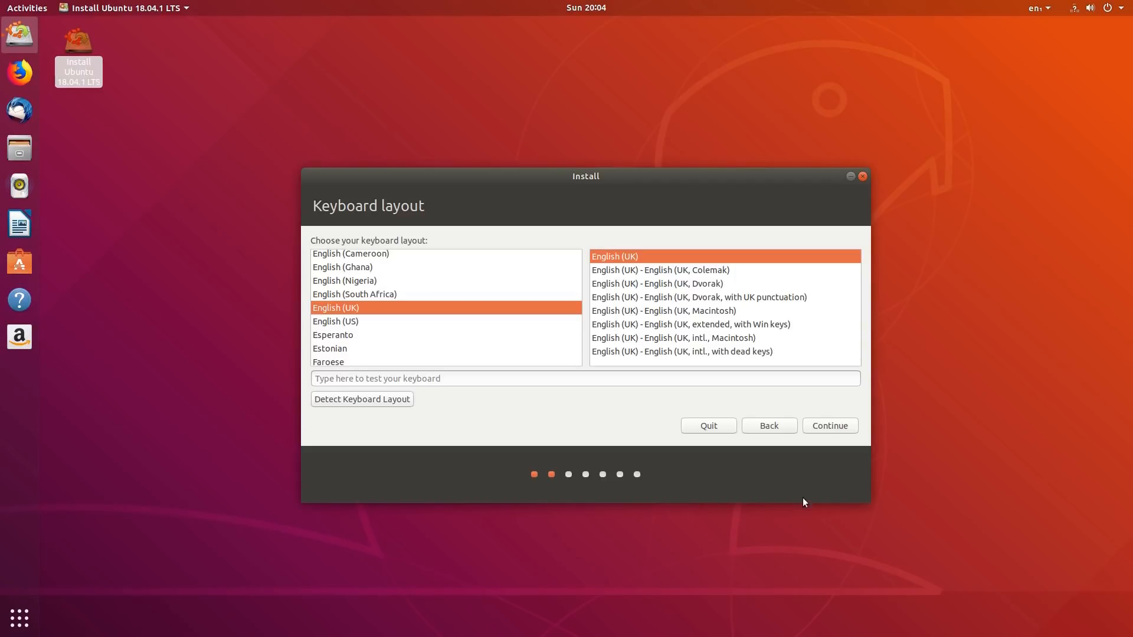
- Continue from Keyboard layout to reach Updates and other software with Normal installation
left_click(828, 426)
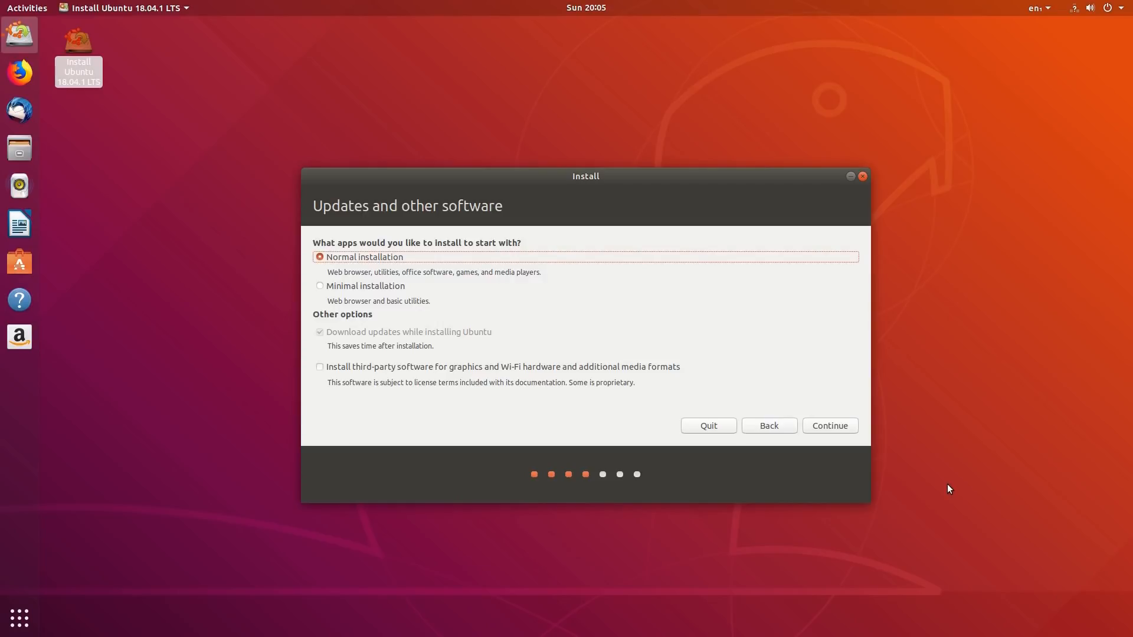
mouse_move(540, 319)
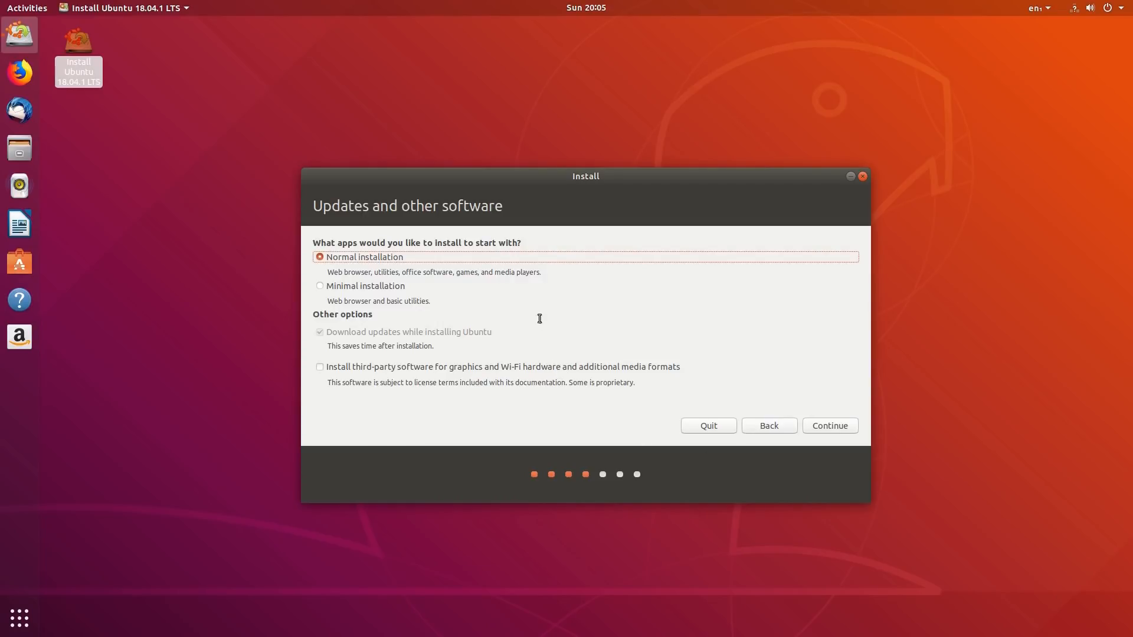
mouse_move(647, 340)
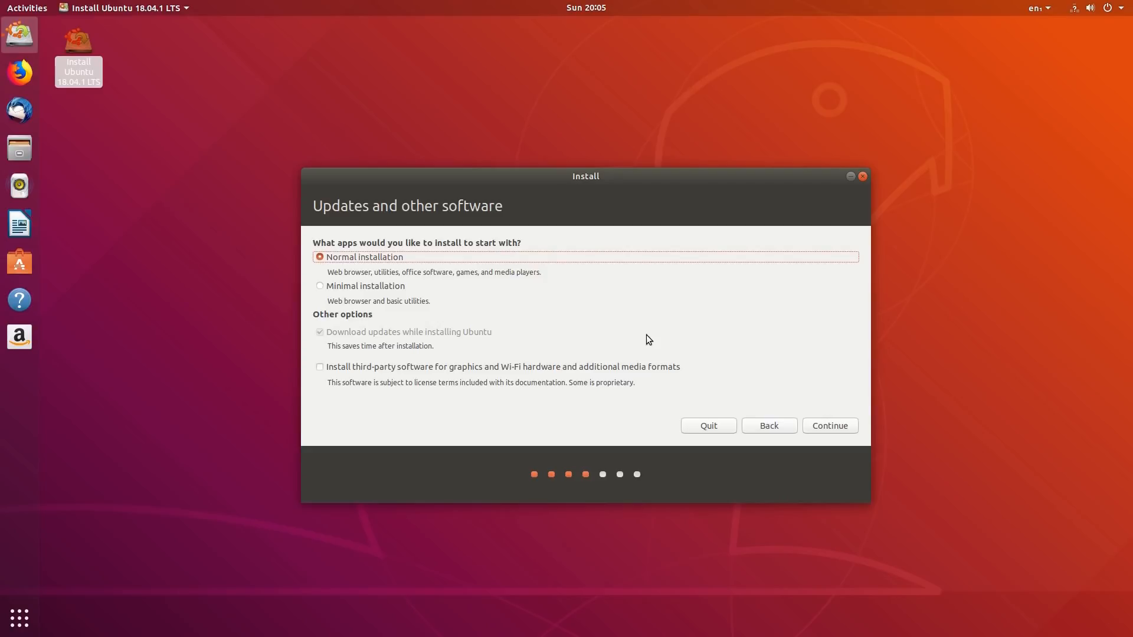
mouse_move(353, 286)
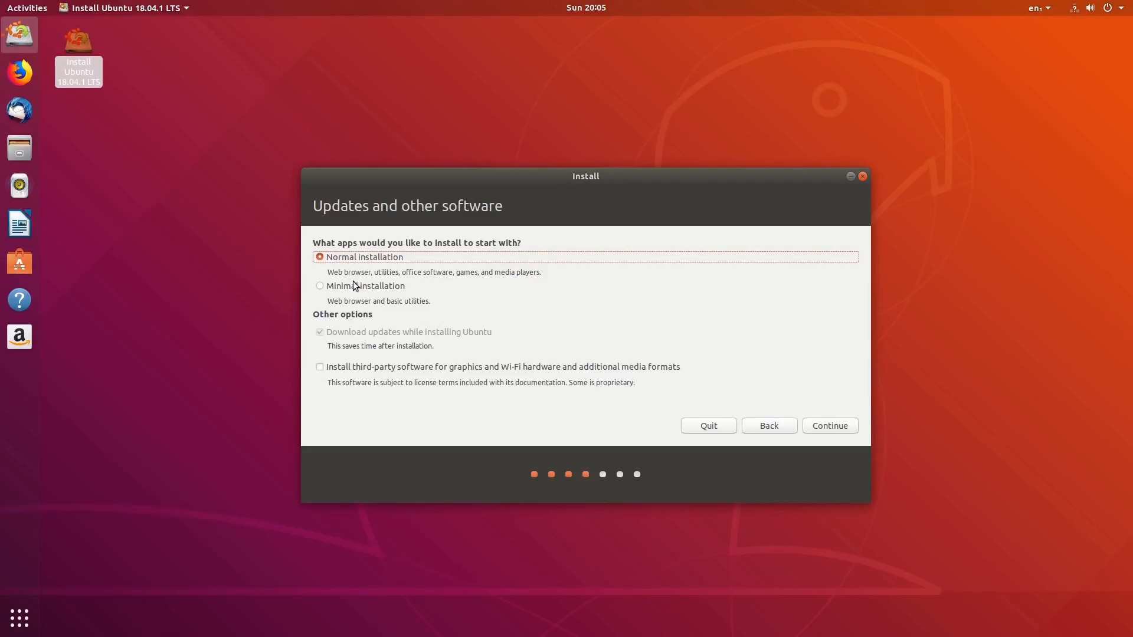
mouse_move(441, 291)
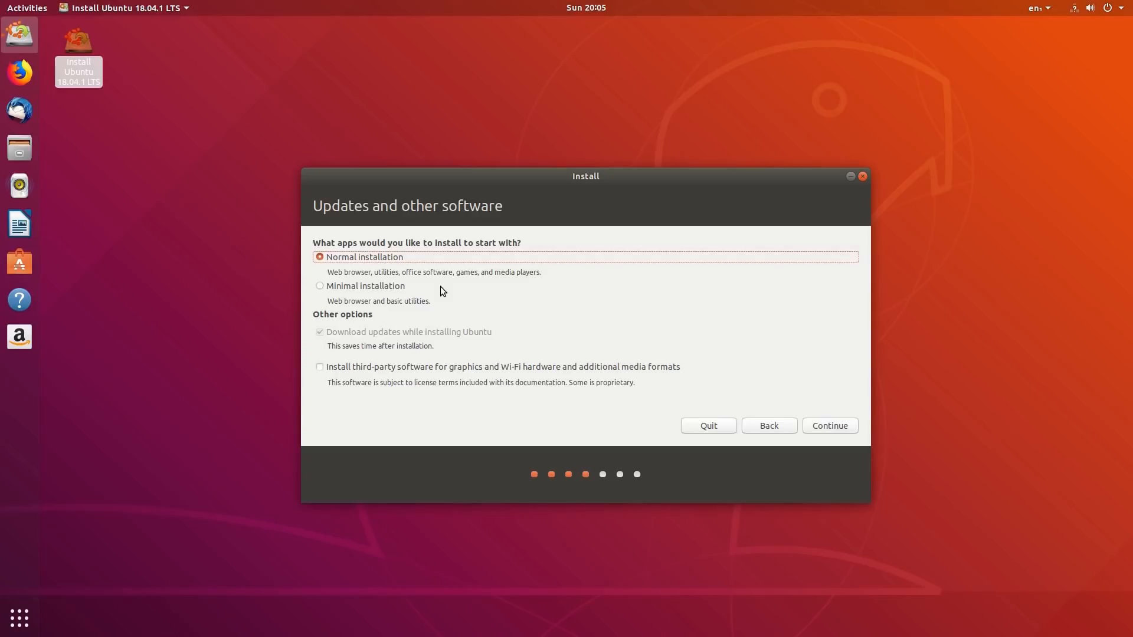
mouse_move(646, 336)
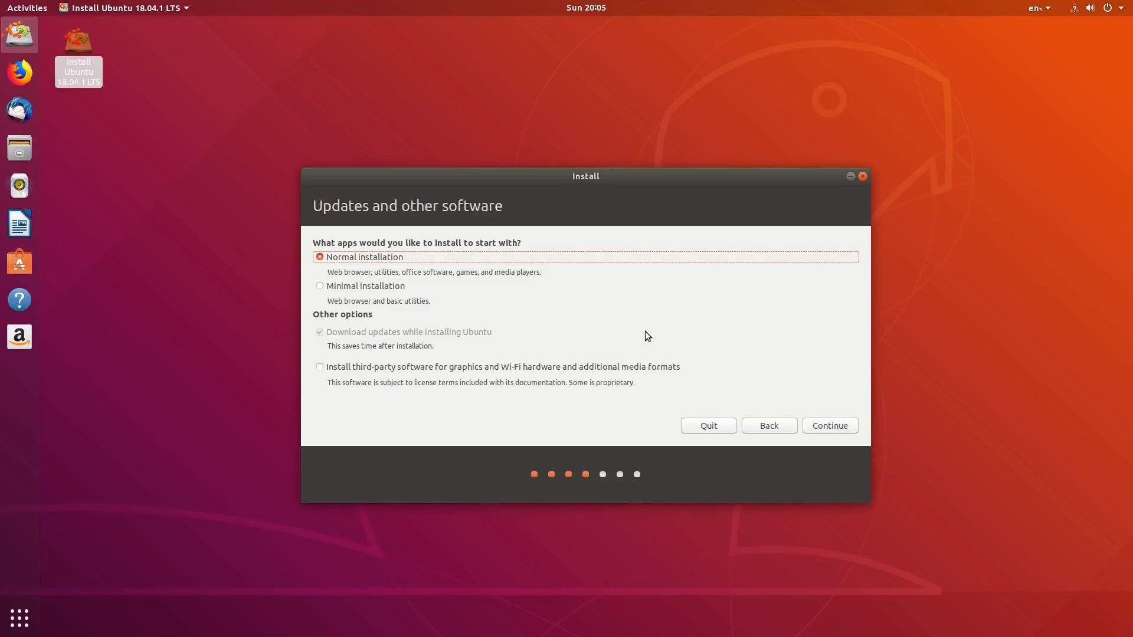
mouse_move(648, 336)
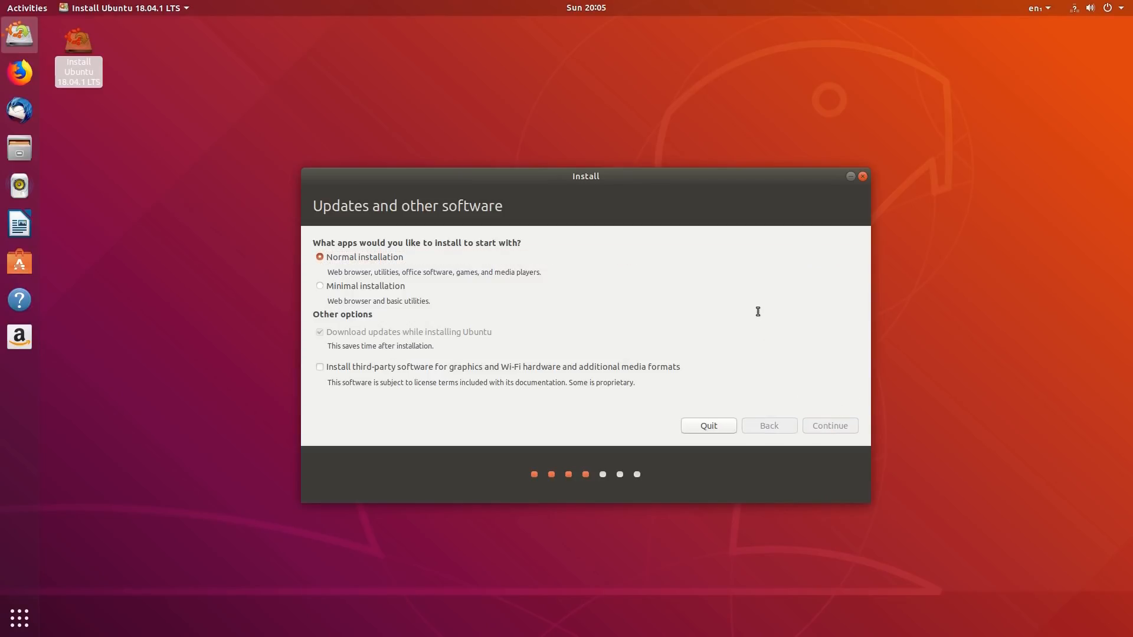
- Accept Normal installation, then Install Now with 'Erase disk and install Ubuntu' selected
left_click(829, 427)
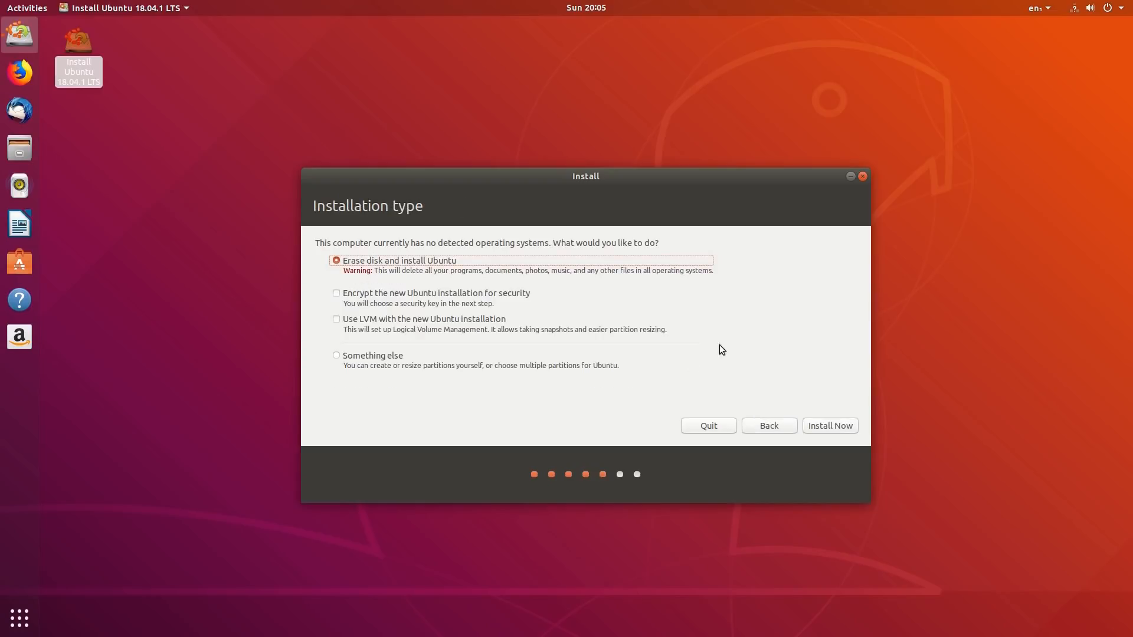
mouse_move(334, 279)
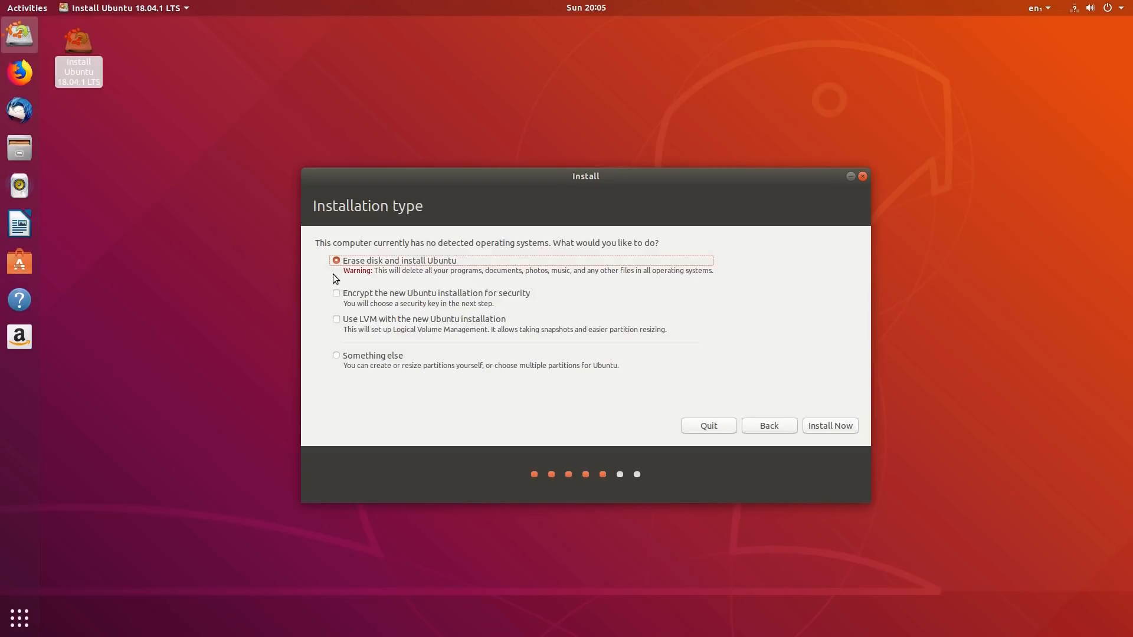
mouse_move(781, 353)
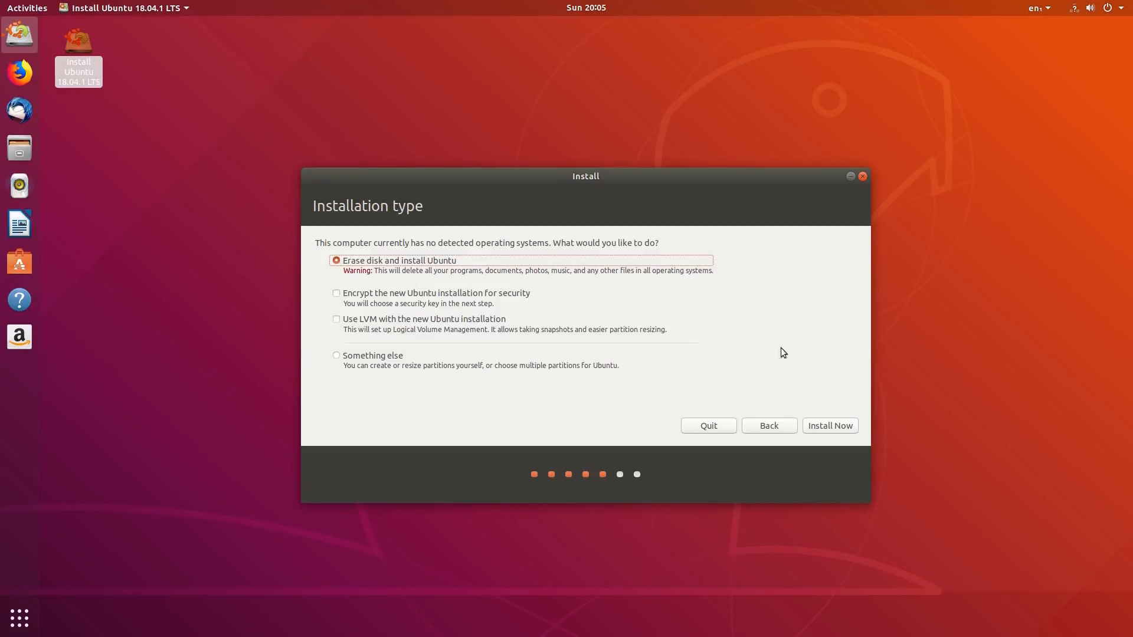
left_click(830, 426)
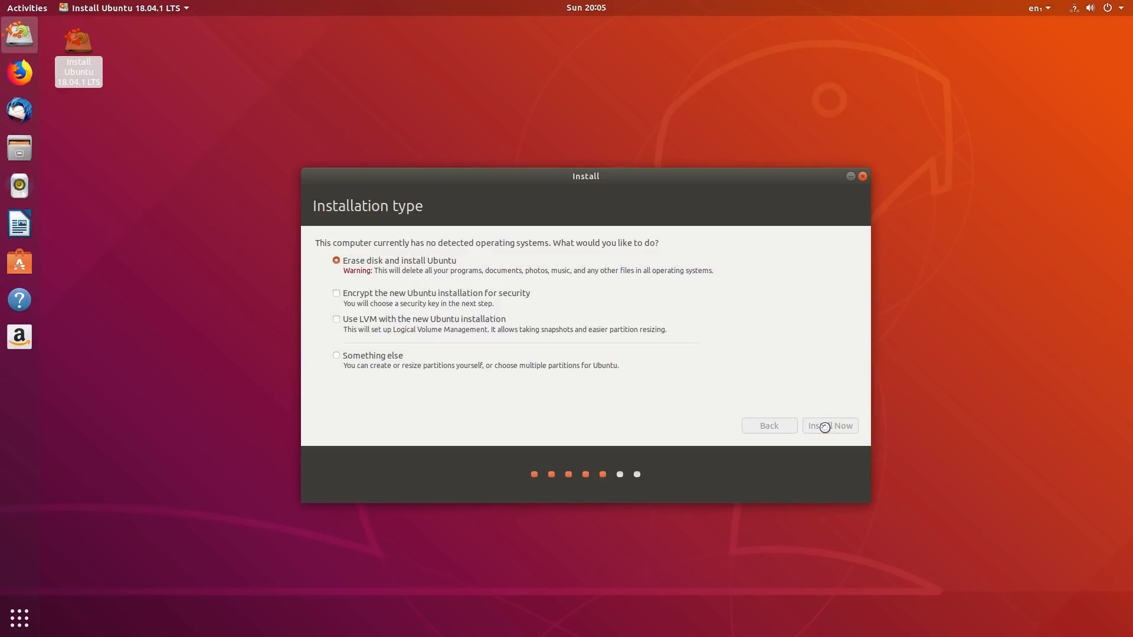
- Confirm Install Now so the 'Write the changes to disks?' dialog appears
left_click(829, 426)
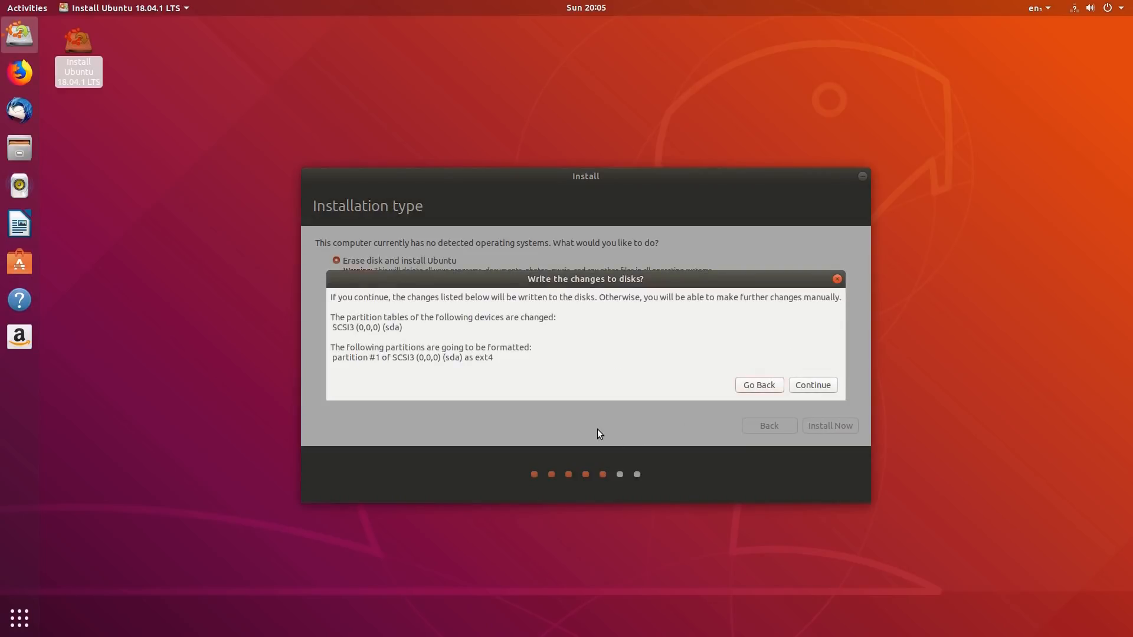
mouse_move(558, 338)
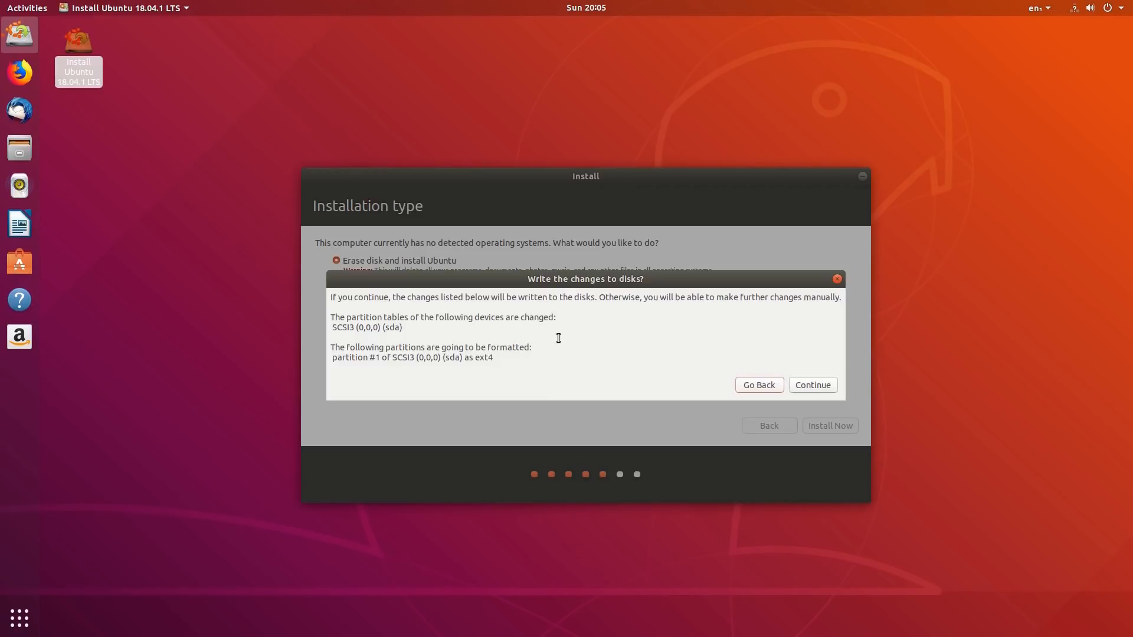
mouse_move(626, 392)
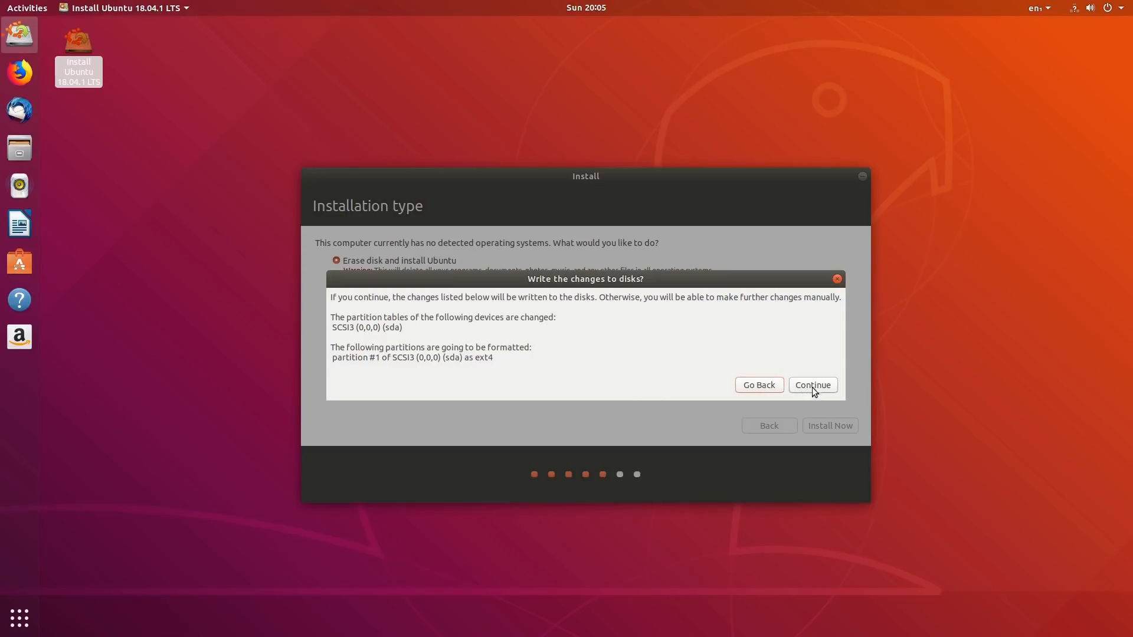
- Approve writing the partition changes and confirm London as the location
left_click(812, 385)
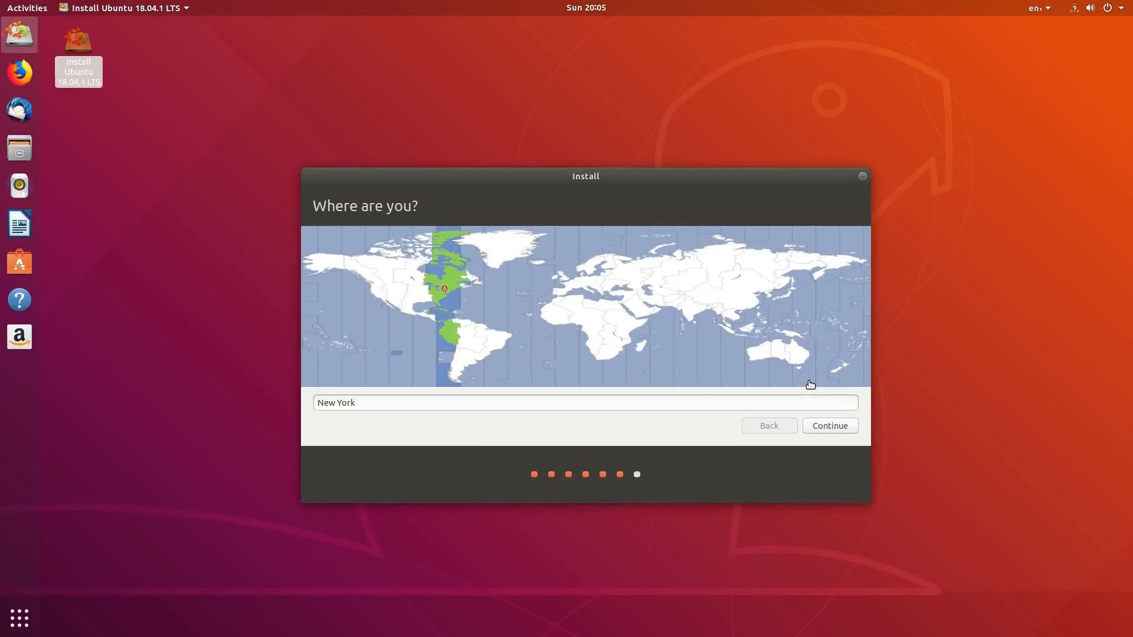
mouse_move(760, 400)
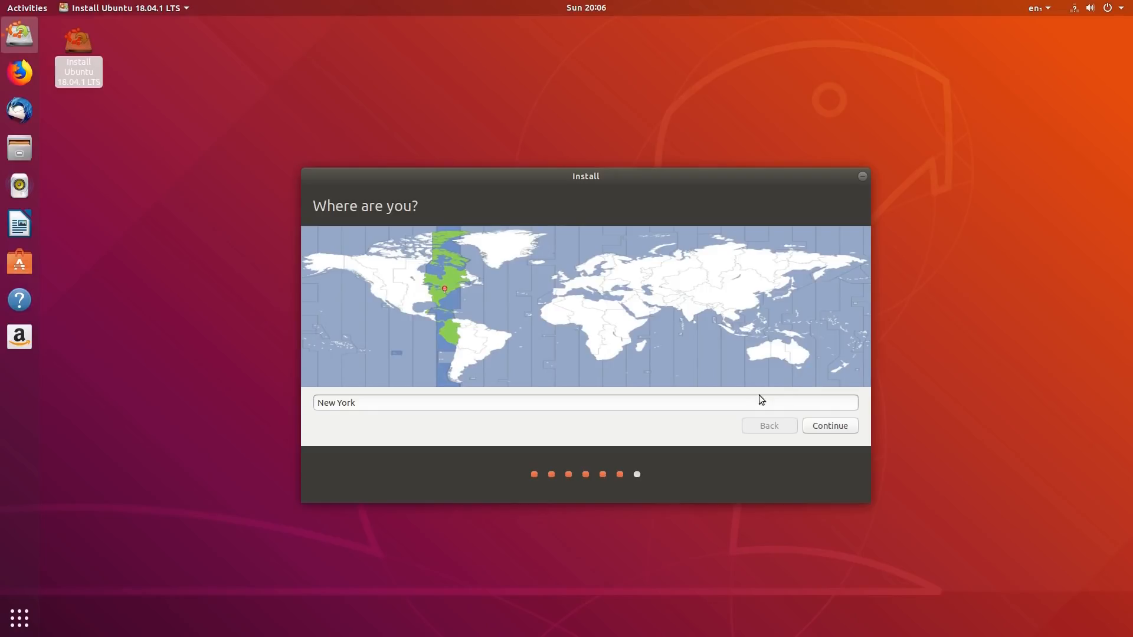
left_click(563, 276)
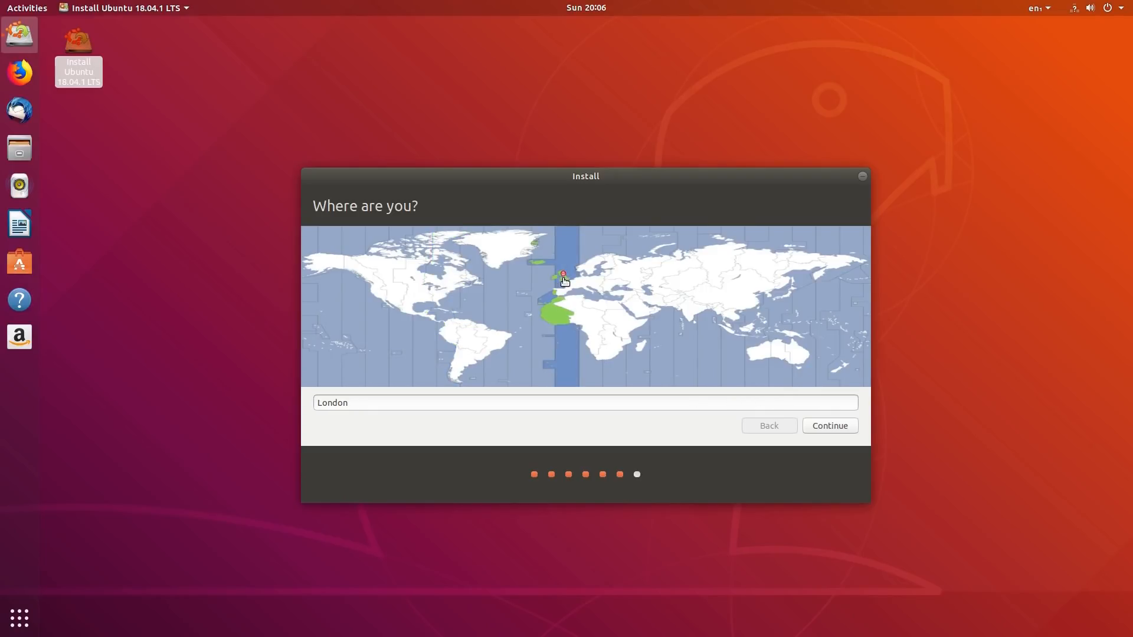
mouse_move(598, 381)
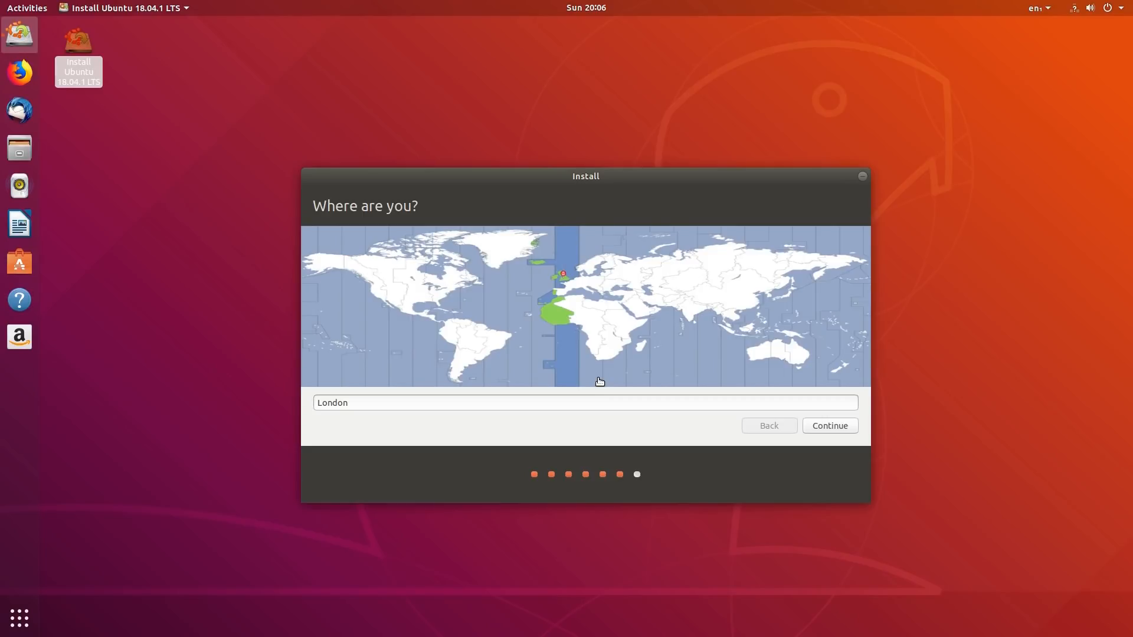
mouse_move(573, 257)
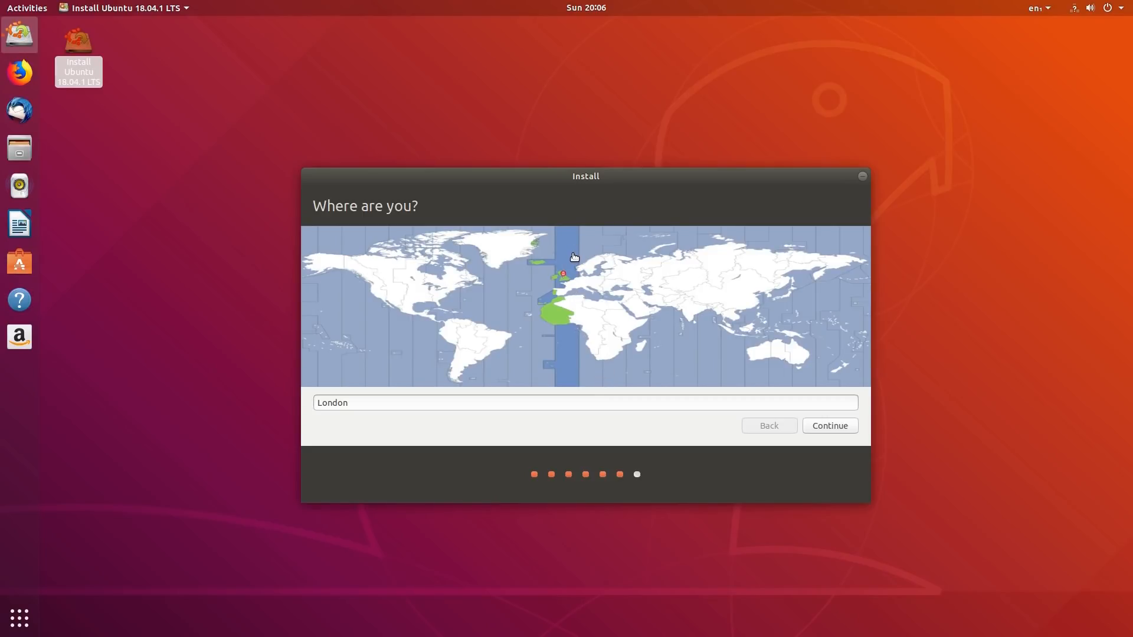
mouse_move(839, 433)
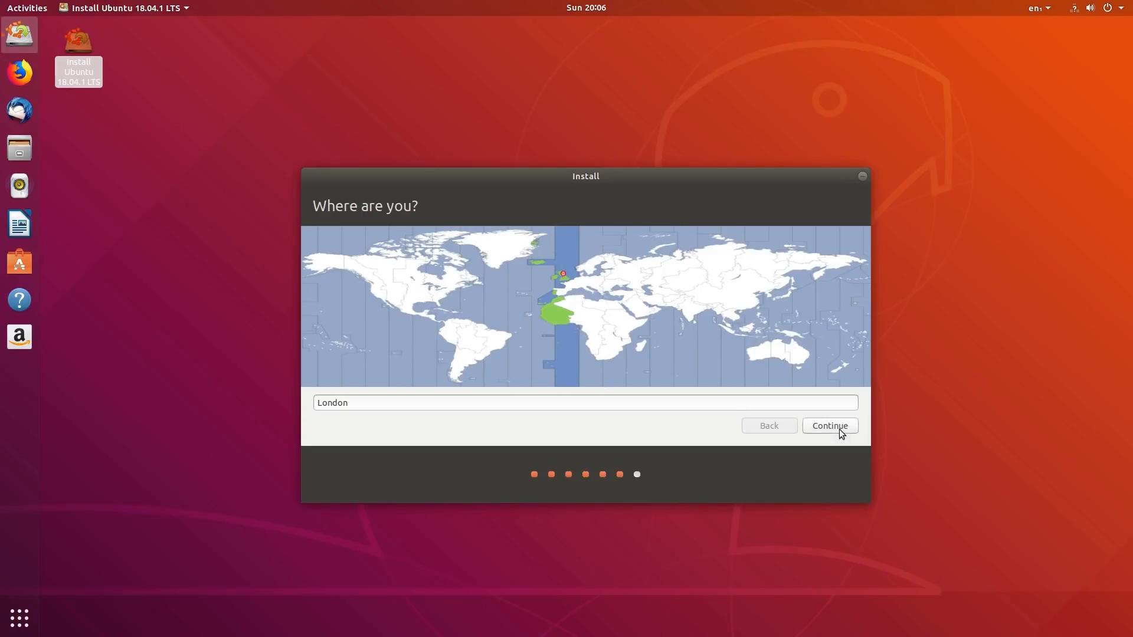
left_click(828, 426)
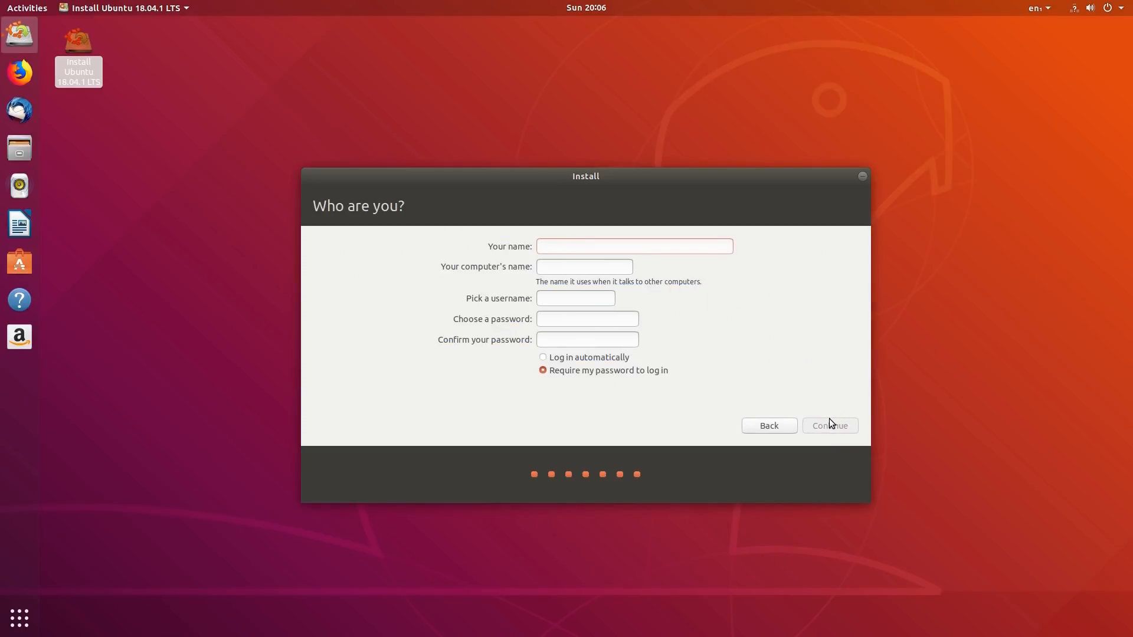
- Enter the account name, computer name, username and password, then continue to start copying files
left_click(634, 246)
type("sneeky")
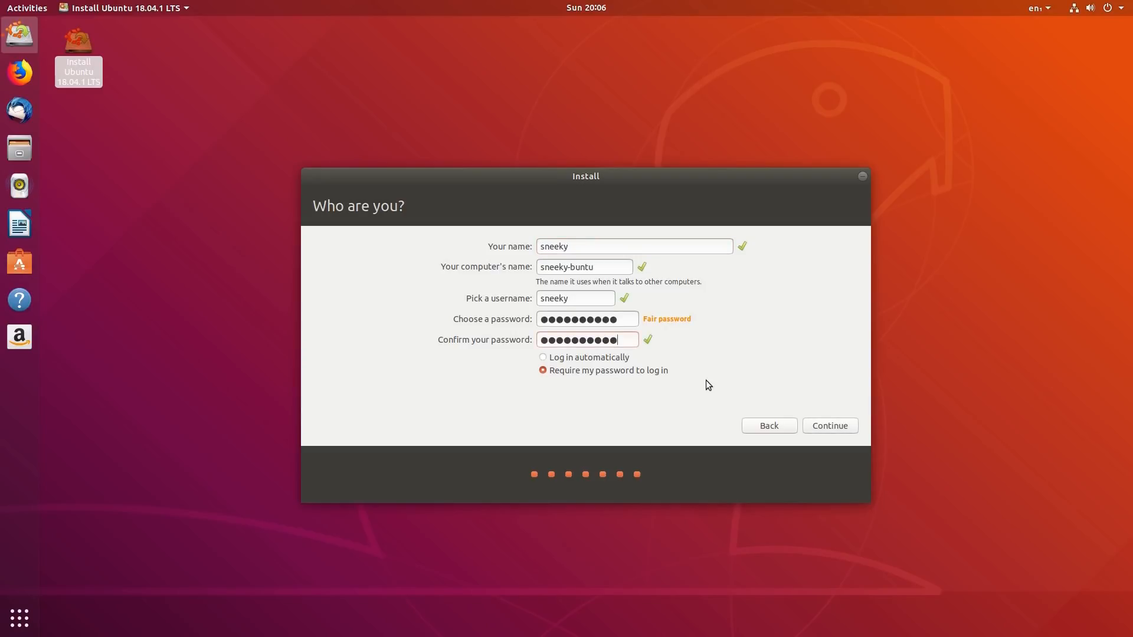
mouse_move(551, 277)
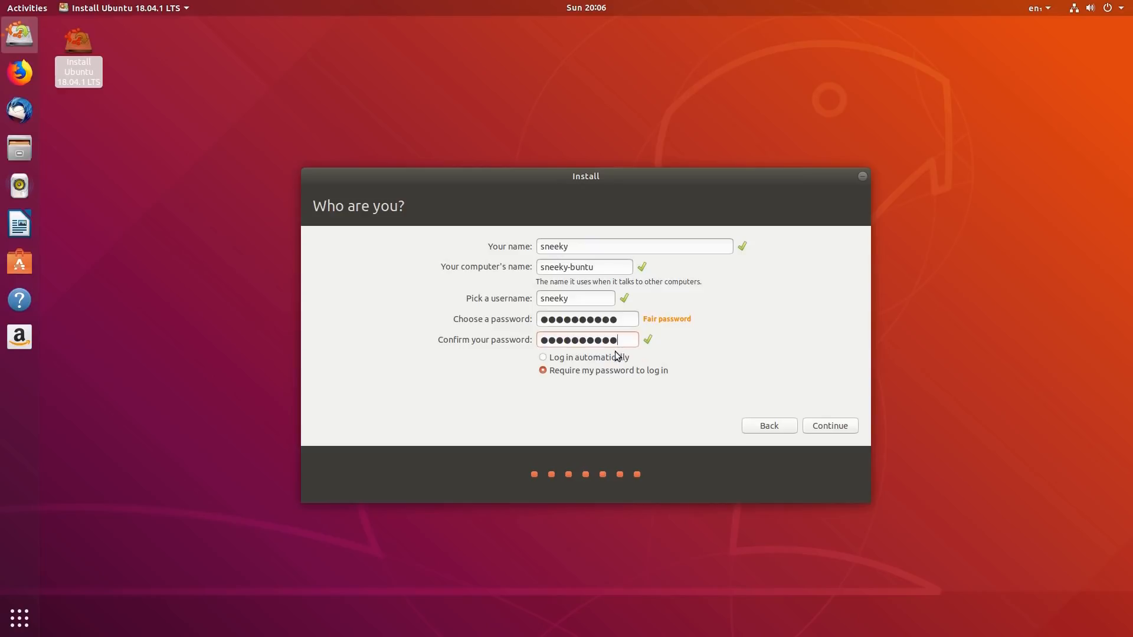
mouse_move(726, 361)
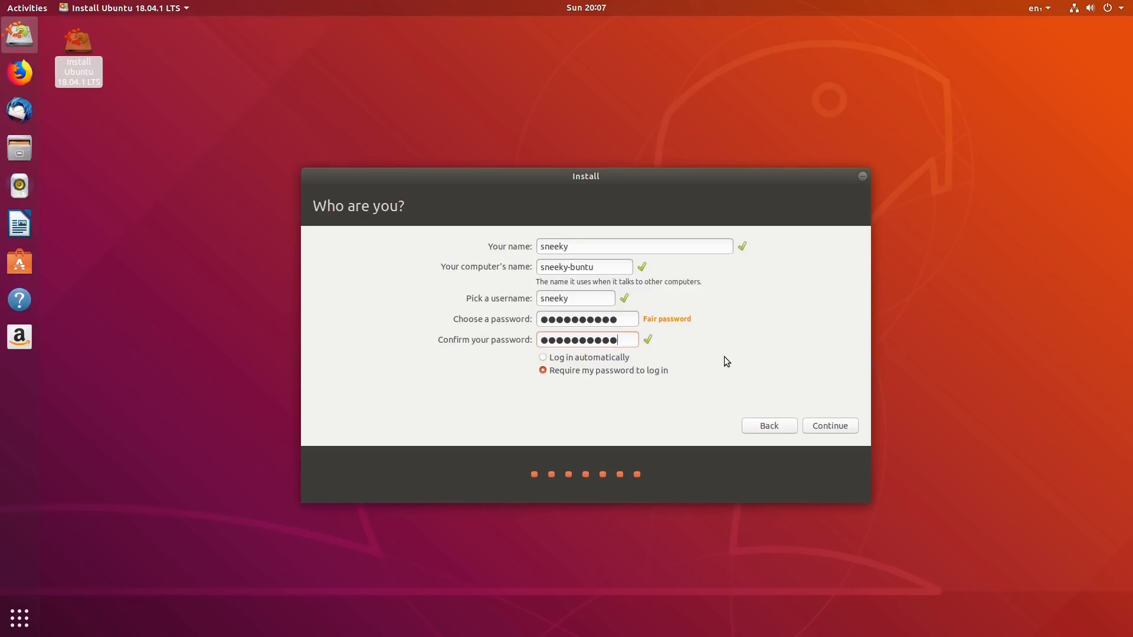
left_click(829, 426)
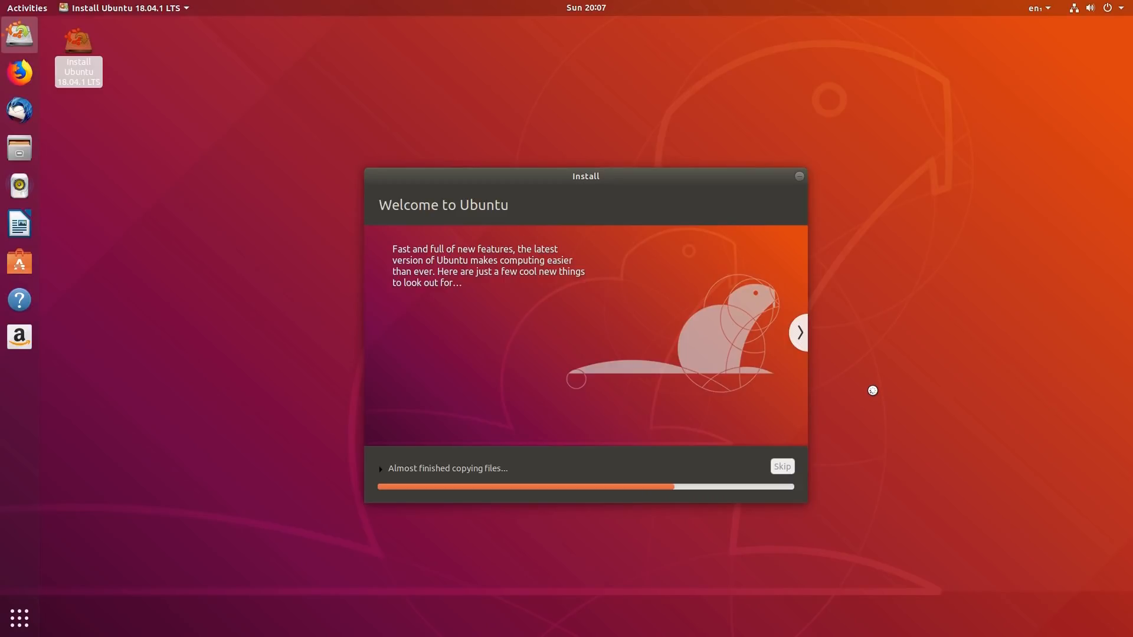
mouse_move(868, 268)
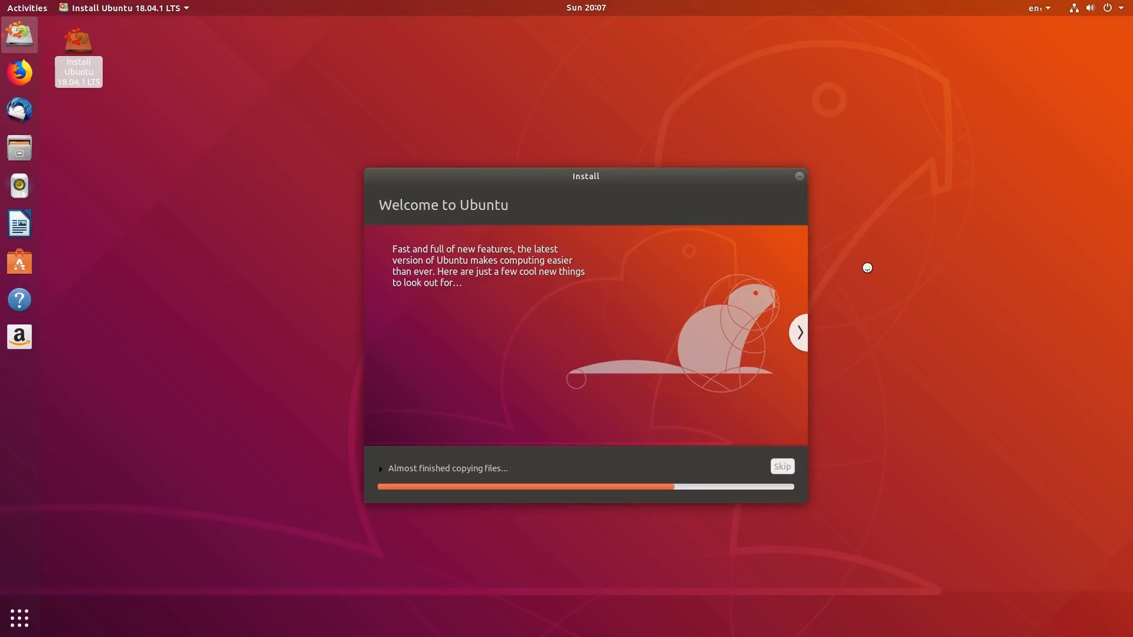
mouse_move(588, 28)
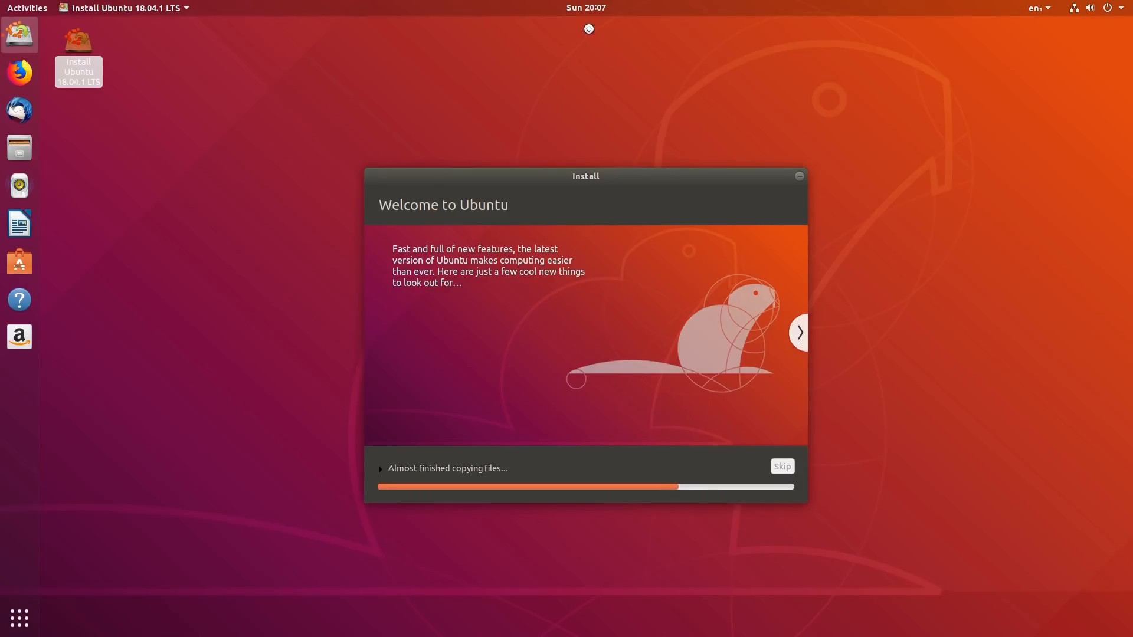
mouse_move(671, 54)
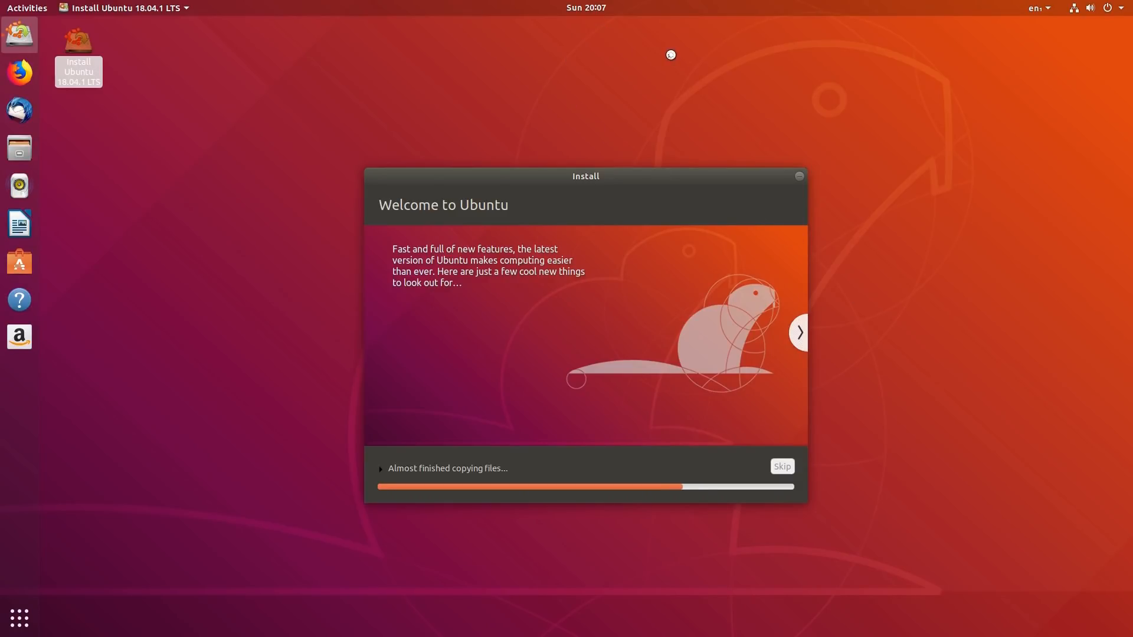
mouse_move(980, 314)
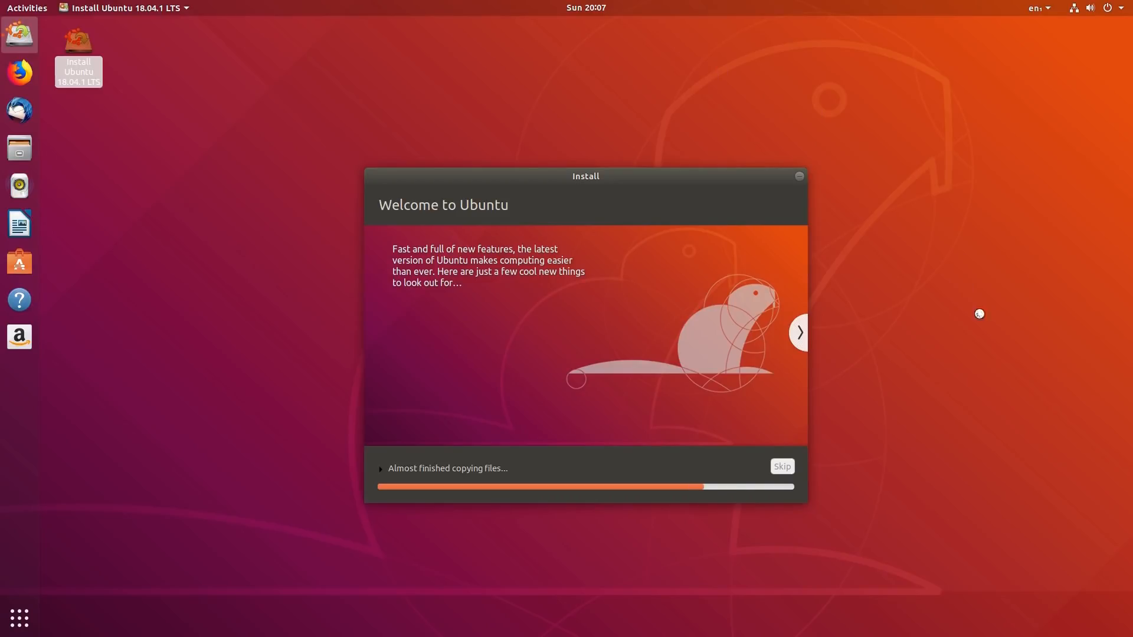
mouse_move(612, 517)
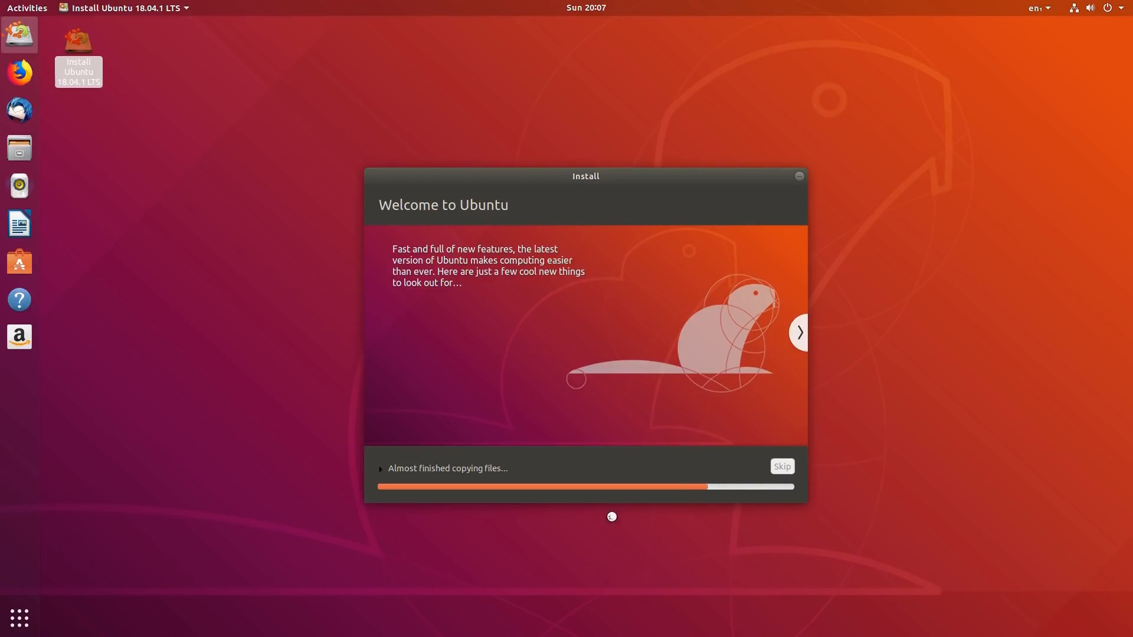
mouse_move(948, 443)
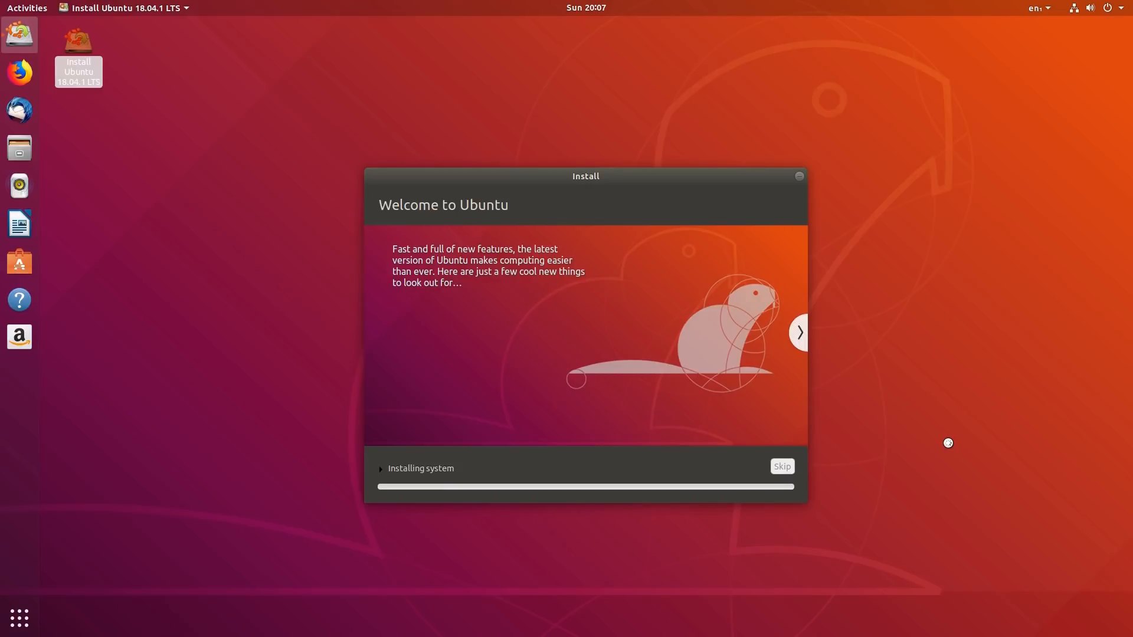
- Advance the slideshow to the 'Find even more software' slide
left_click(799, 333)
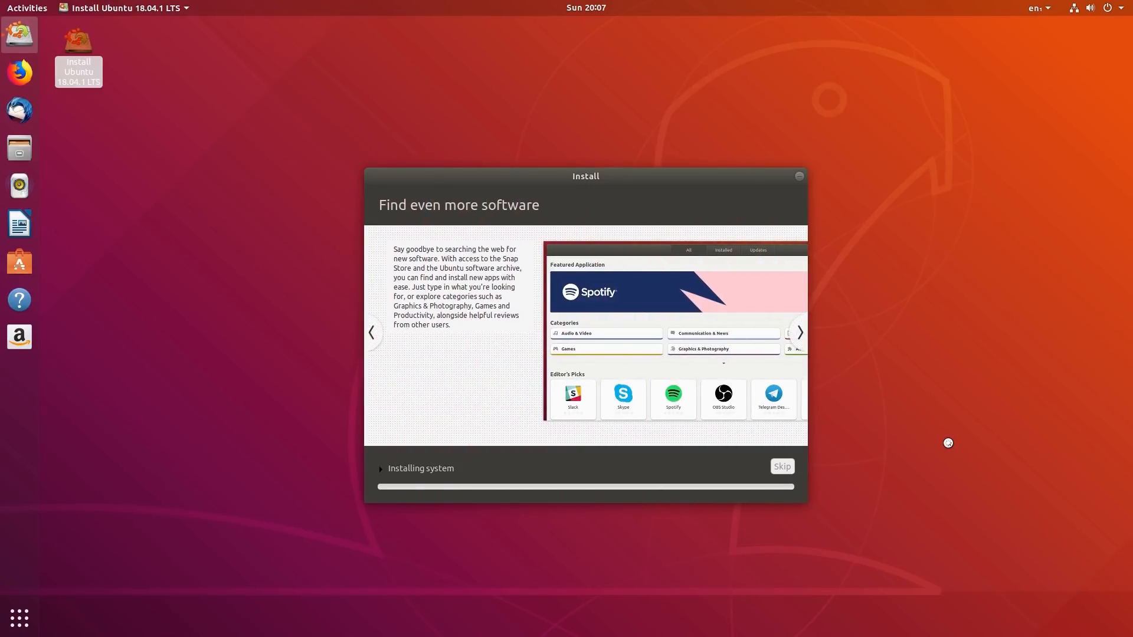
mouse_move(575, 351)
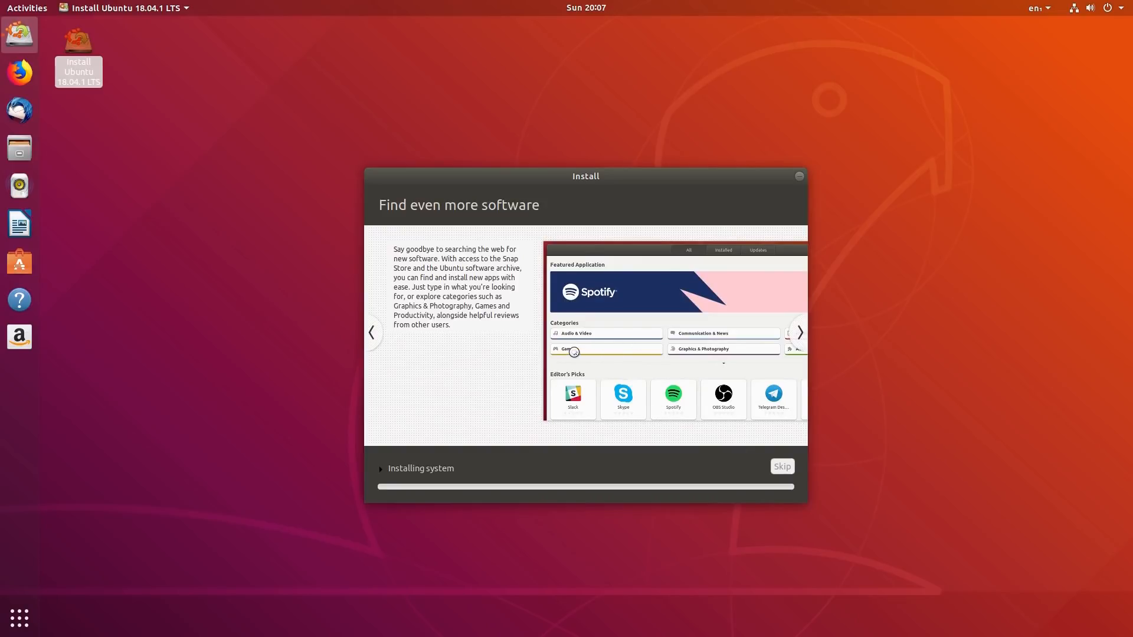
mouse_move(558, 339)
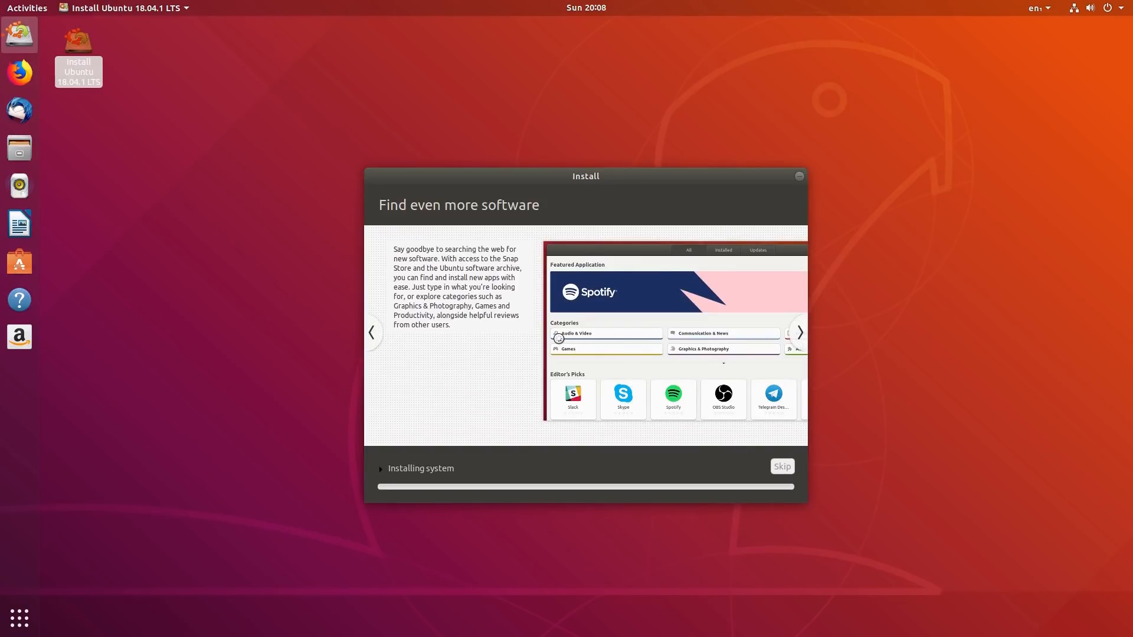
mouse_move(1023, 271)
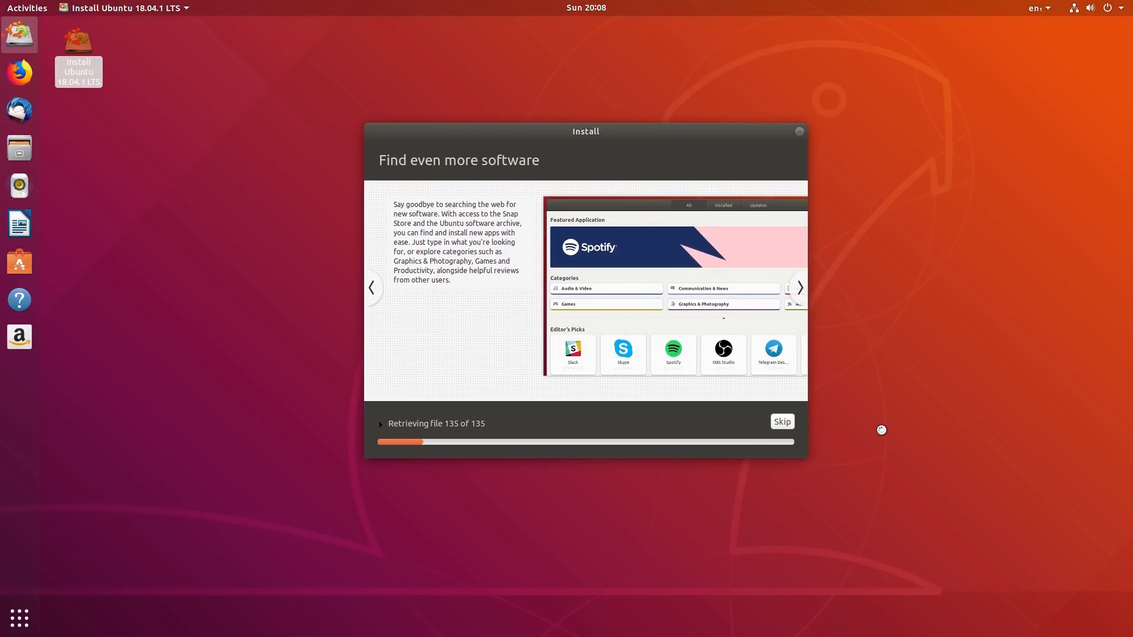
mouse_move(497, 496)
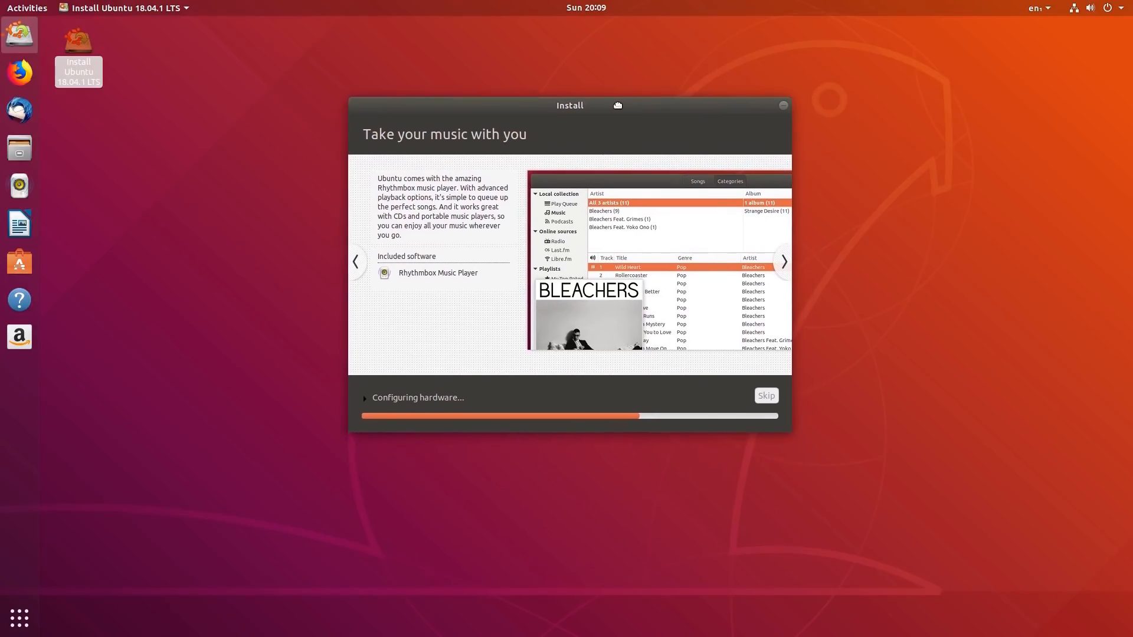
- Advance the slideshow to the 'Have fun with your photos' slide
left_click(784, 261)
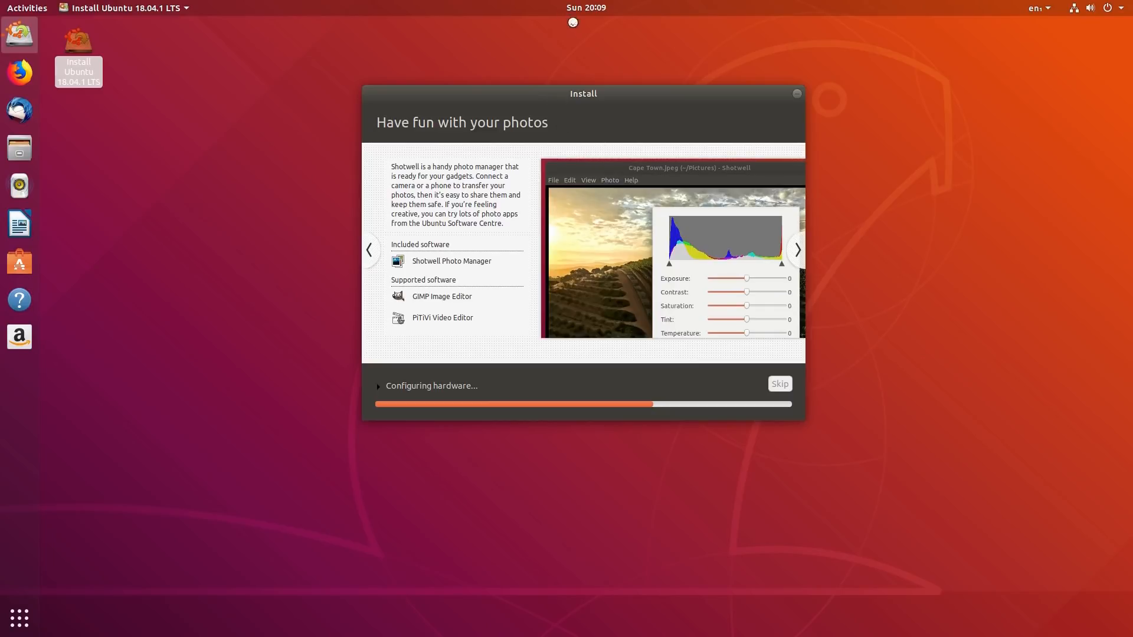
mouse_move(902, 269)
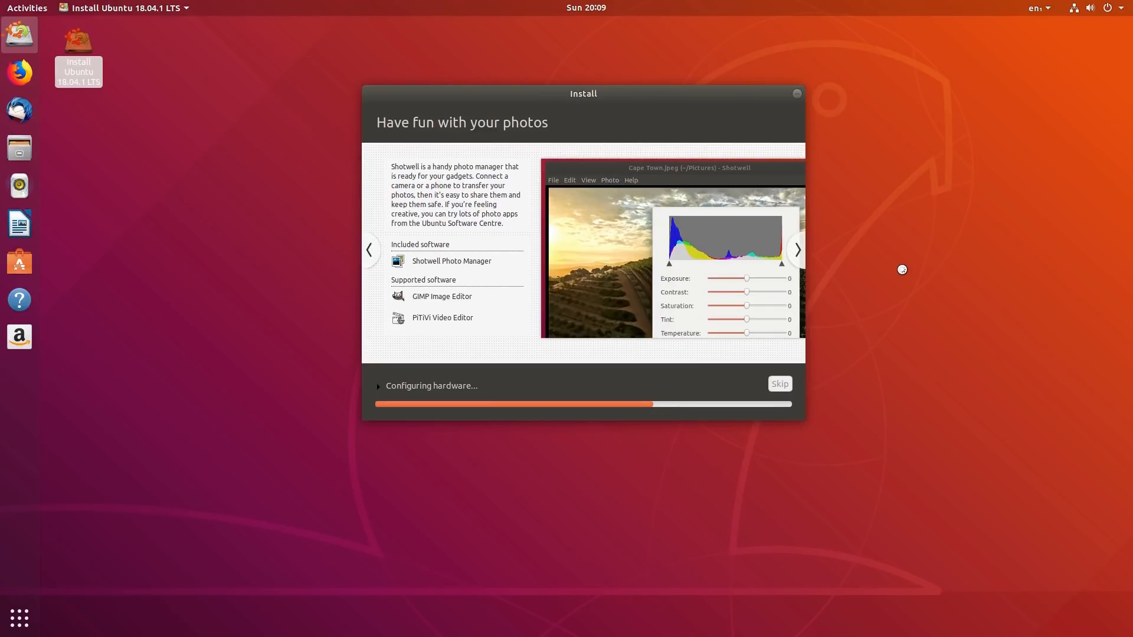
mouse_move(908, 282)
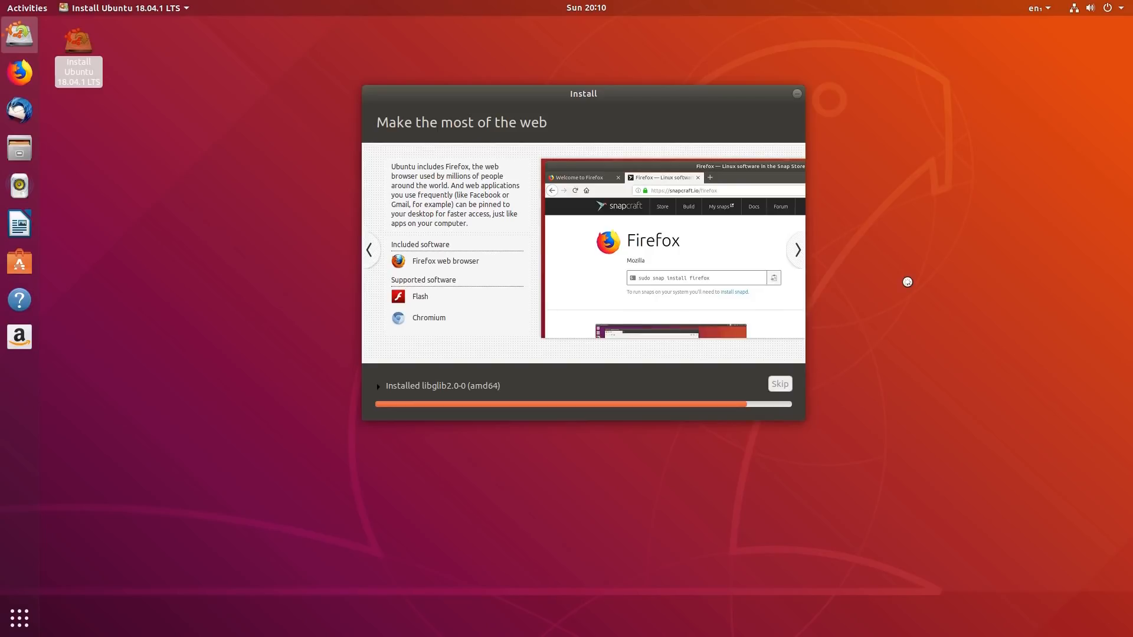
mouse_move(599, 64)
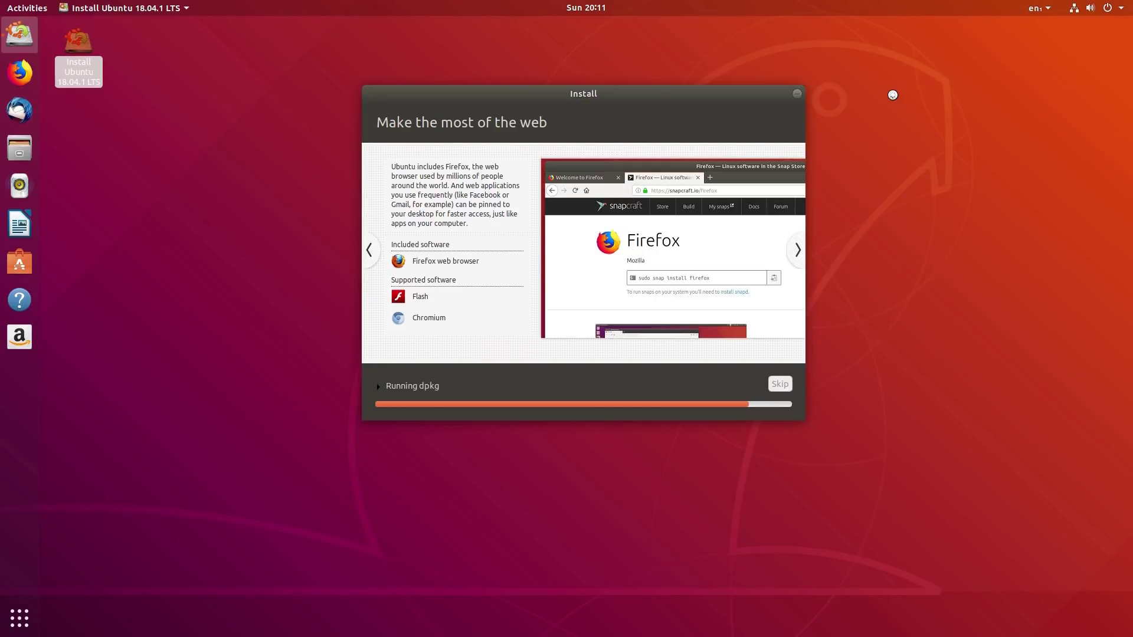
- Advance the slideshow to the 'Everything you need for the office' slide
left_click(796, 250)
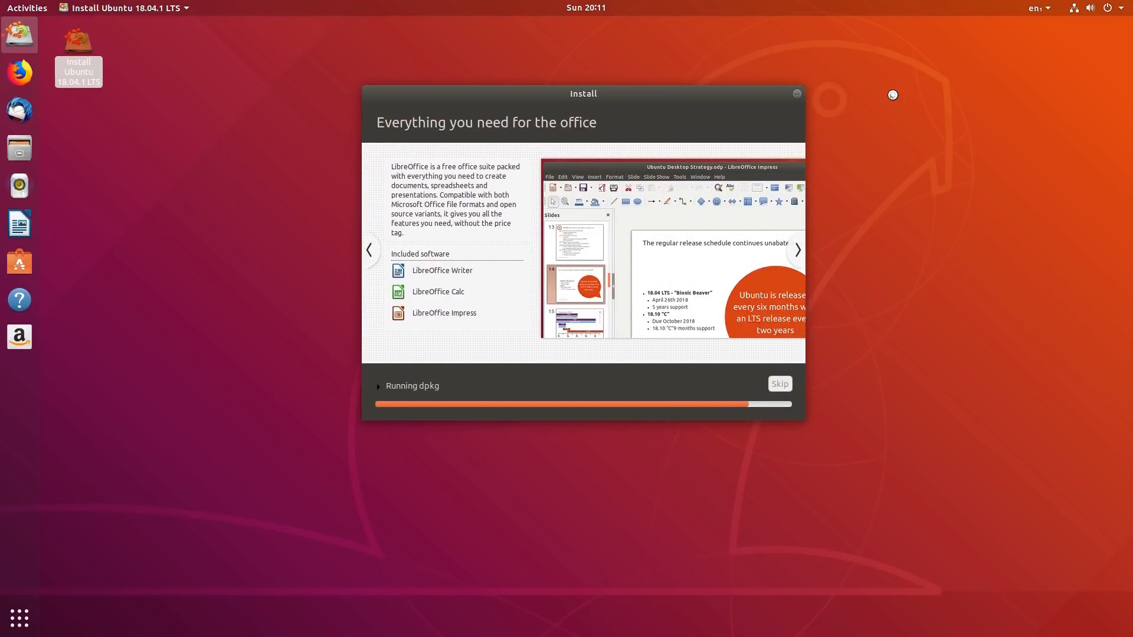
mouse_move(410, 256)
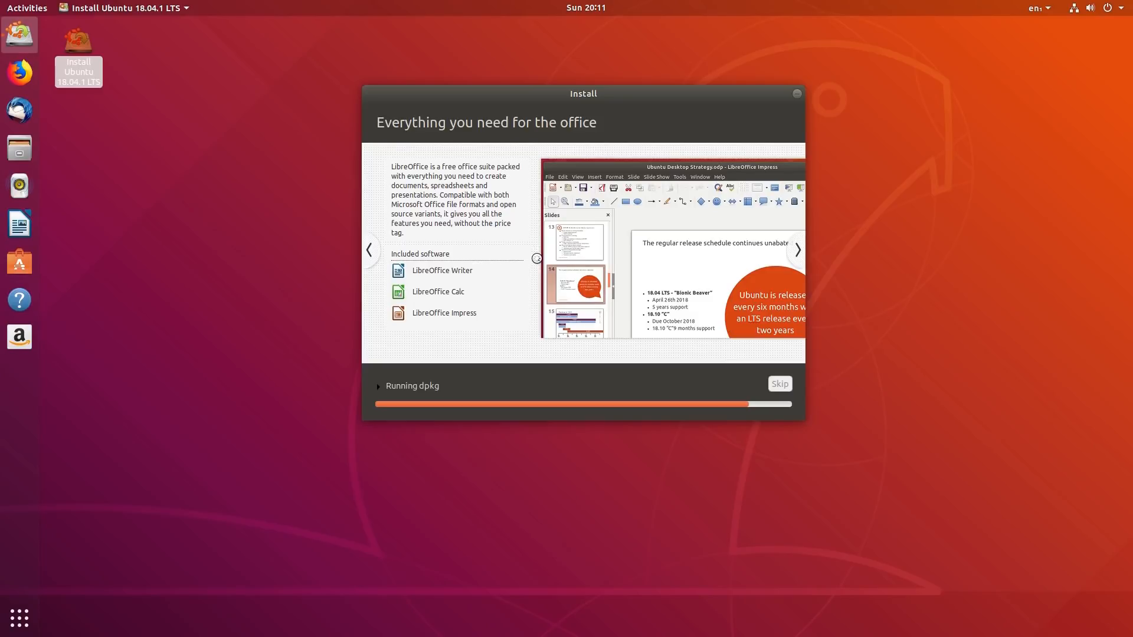
mouse_move(552, 460)
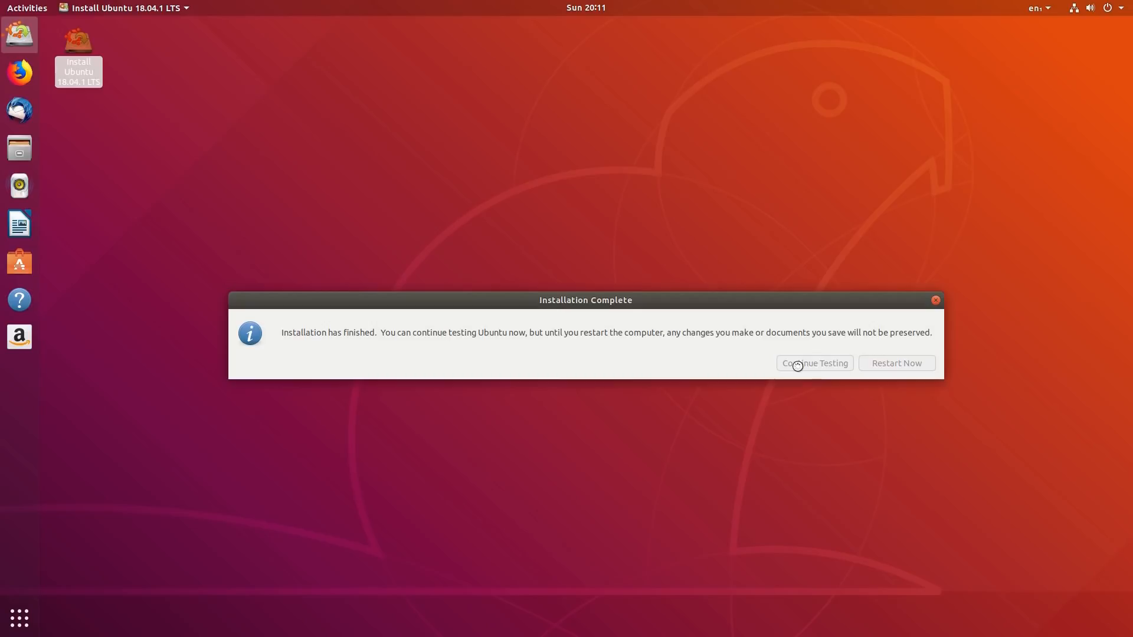
mouse_move(691, 466)
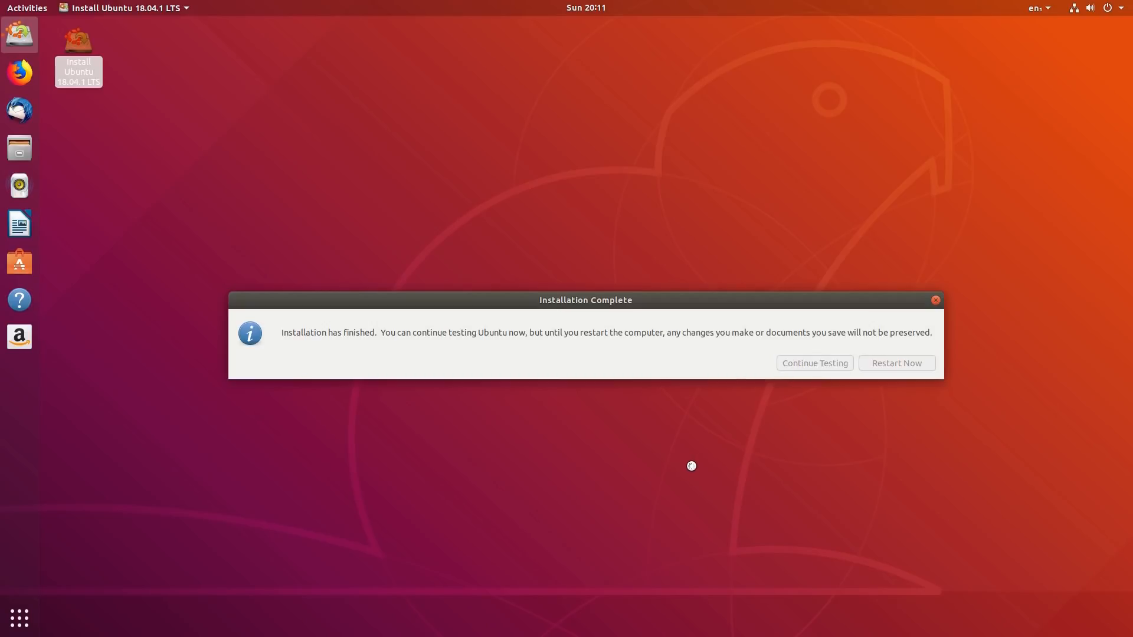
- Choose Continue Testing on the Installation Complete notice to stay in the live session
left_click(813, 363)
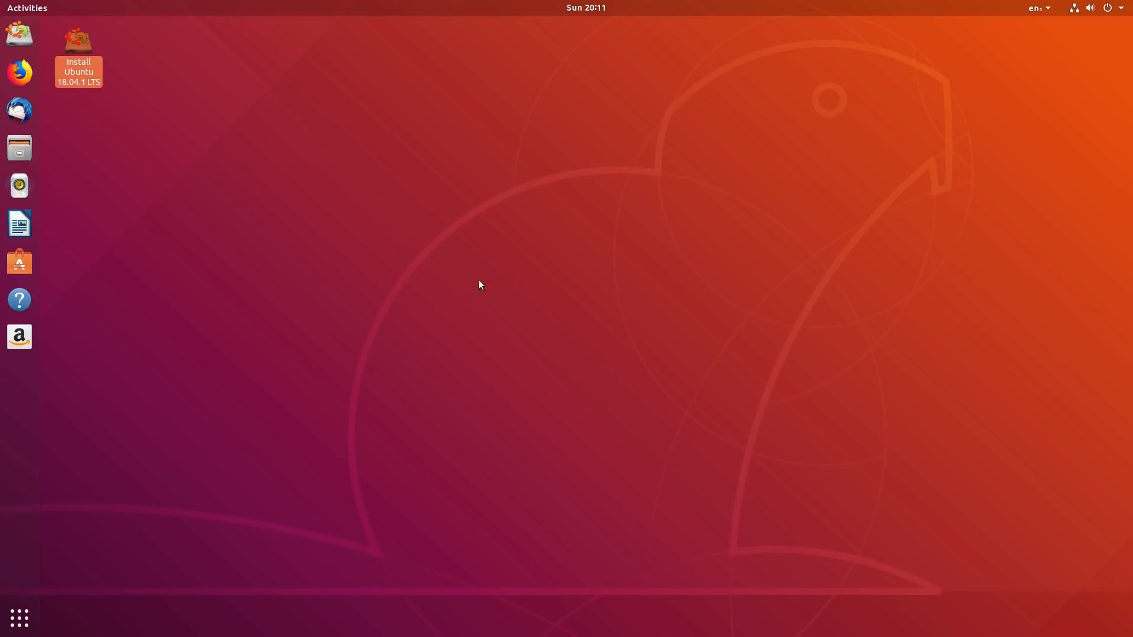
mouse_move(571, 290)
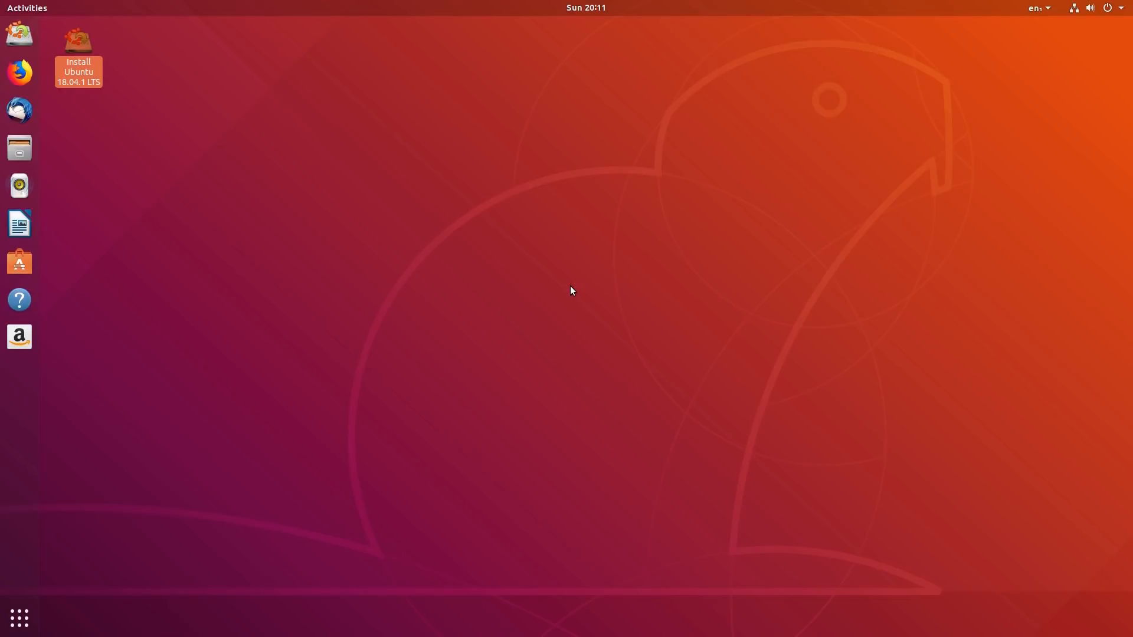